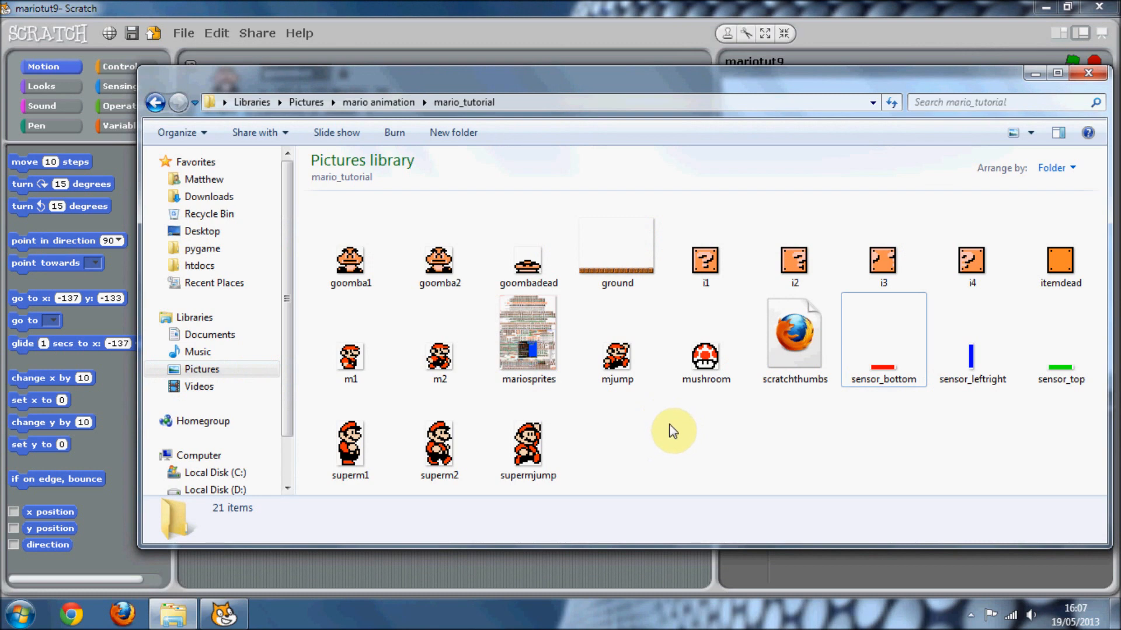
pyautogui.moveTo(589, 279)
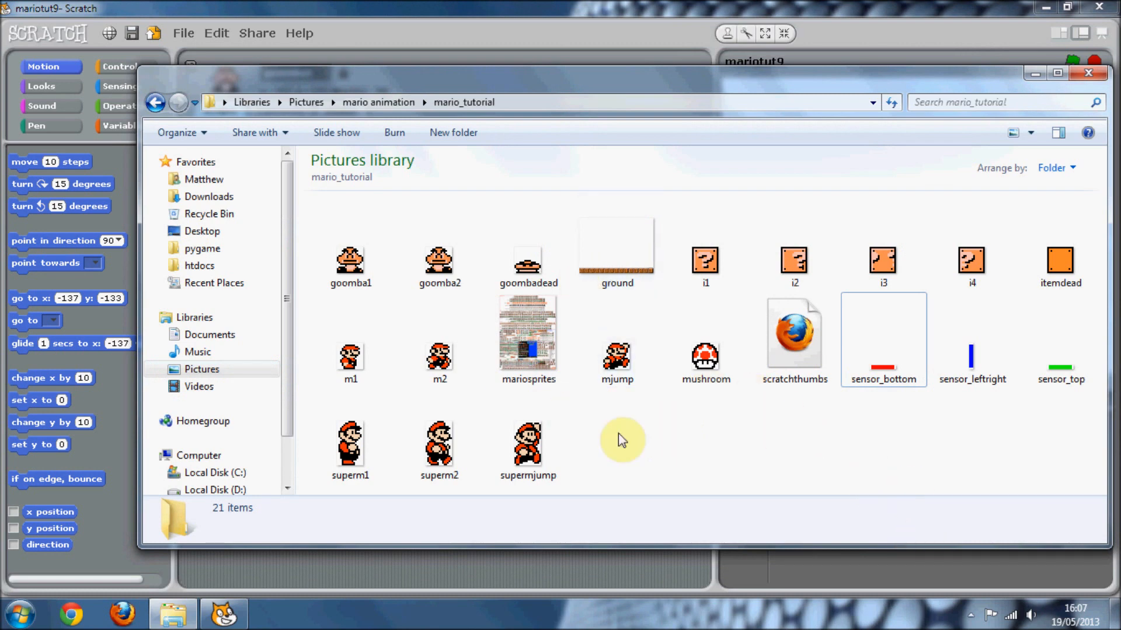
pyautogui.moveTo(800, 396)
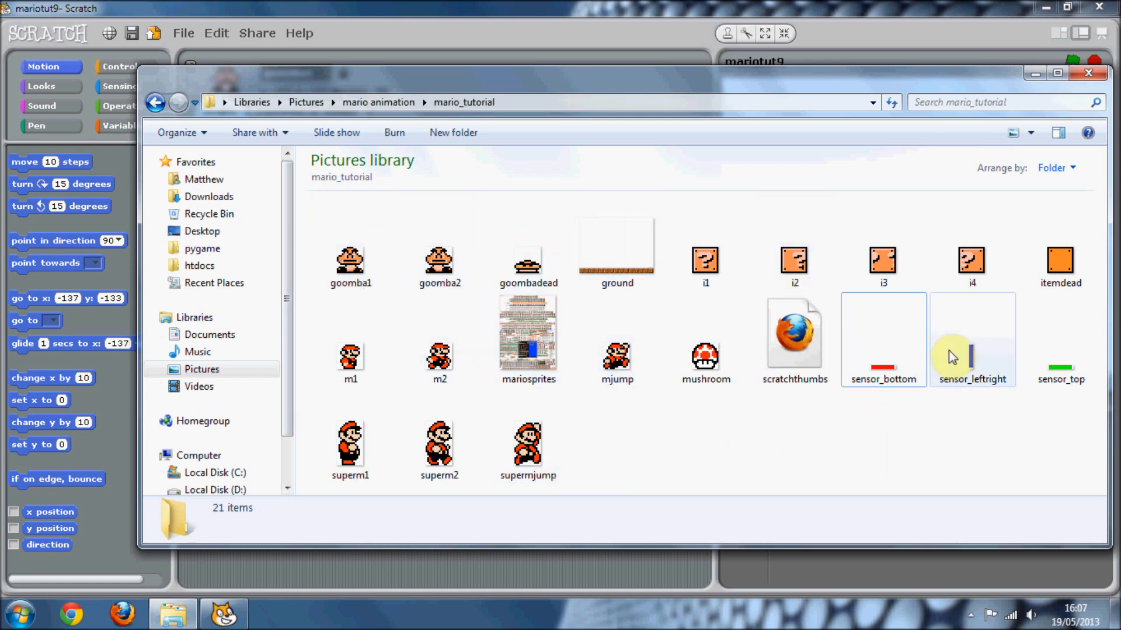
# - Look over the sensor_bottom and sensor_leftright images before importing
pyautogui.click(971, 339)
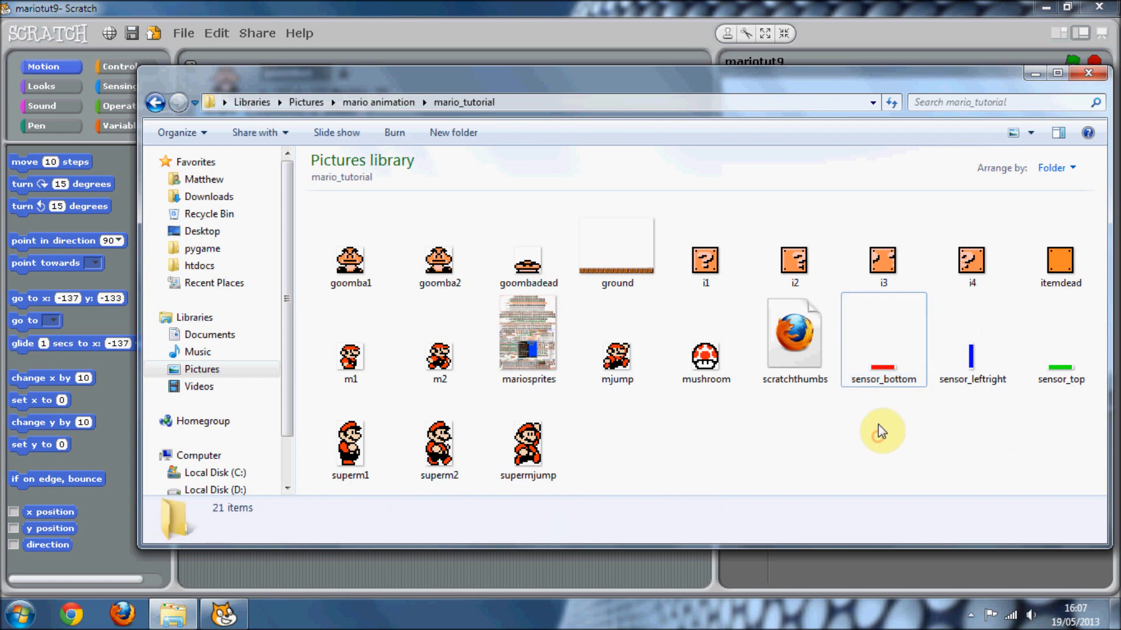
pyautogui.click(882, 340)
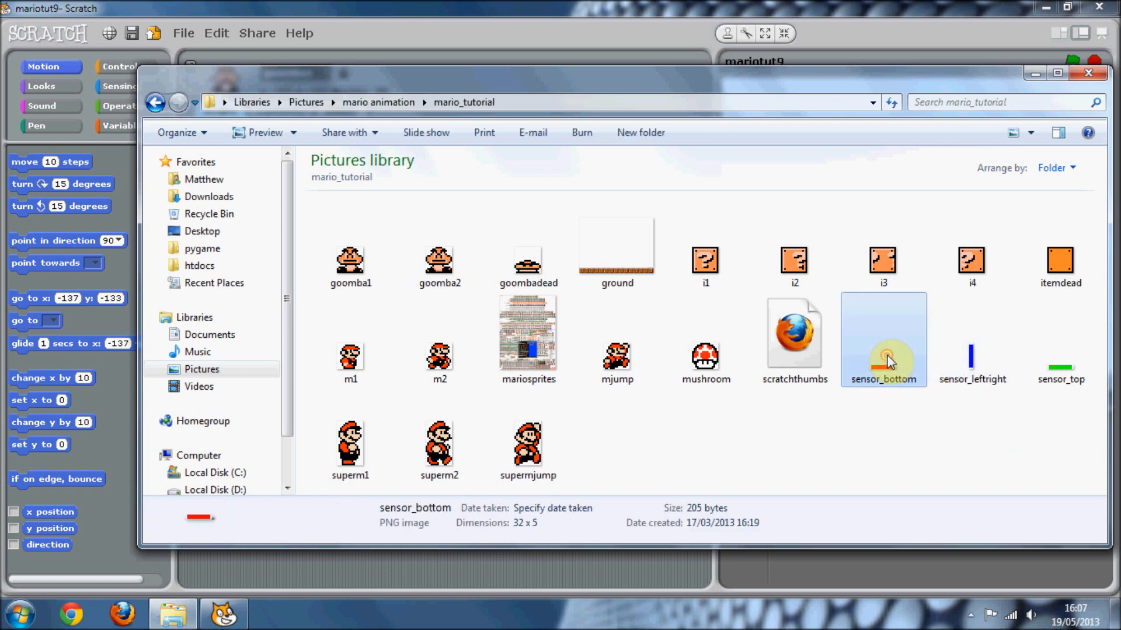
pyautogui.doubleClick(883, 340)
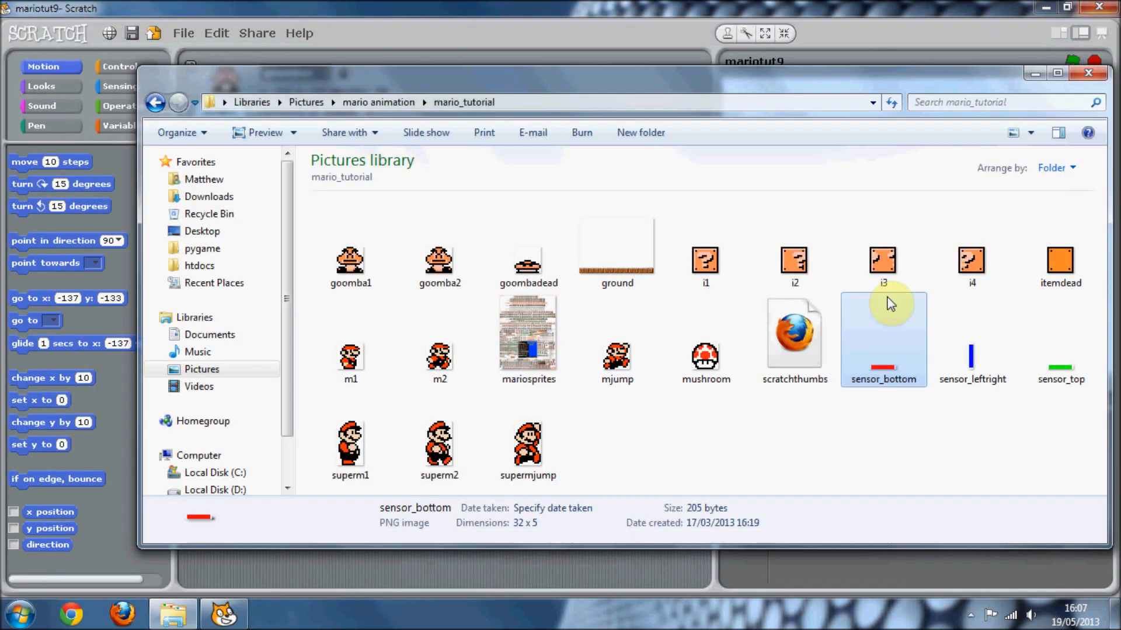
pyautogui.click(971, 336)
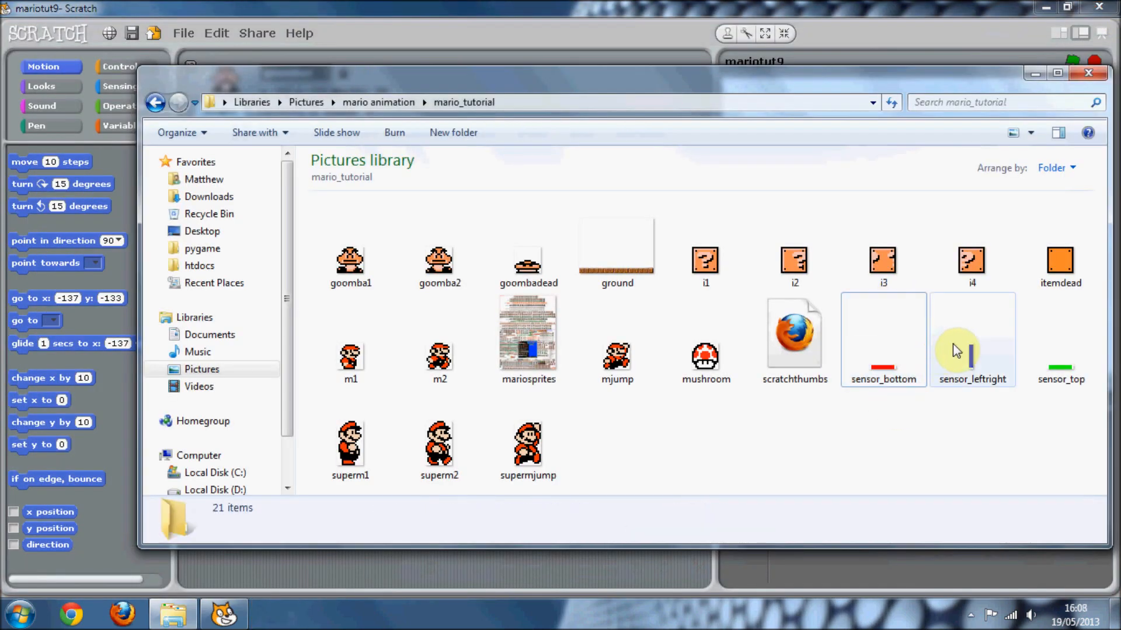
pyautogui.click(971, 339)
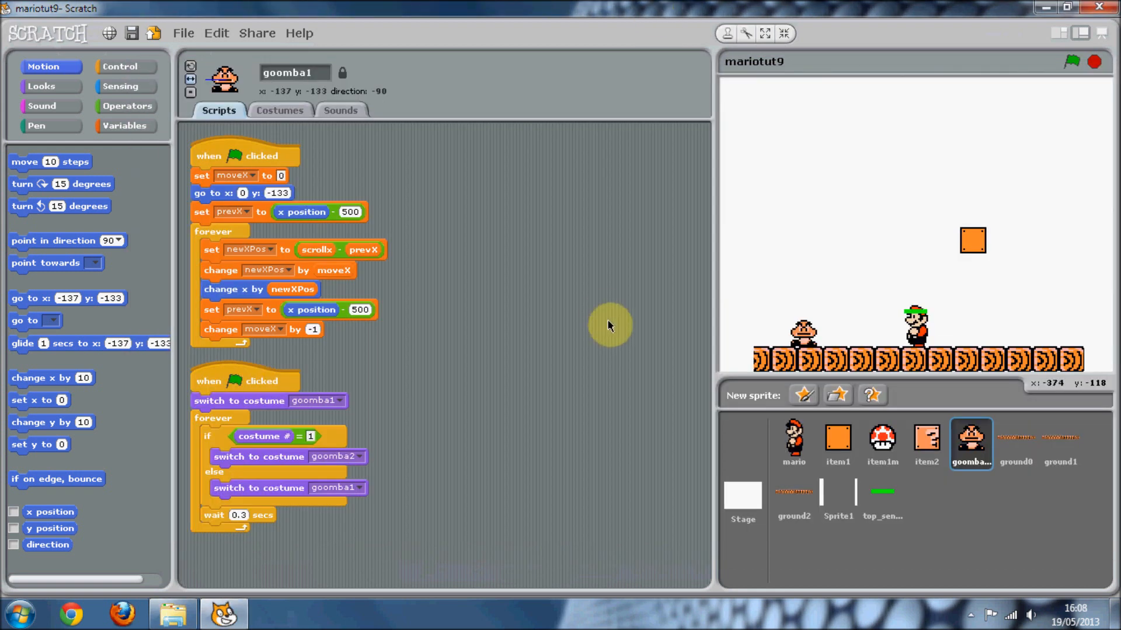
pyautogui.moveTo(837, 395)
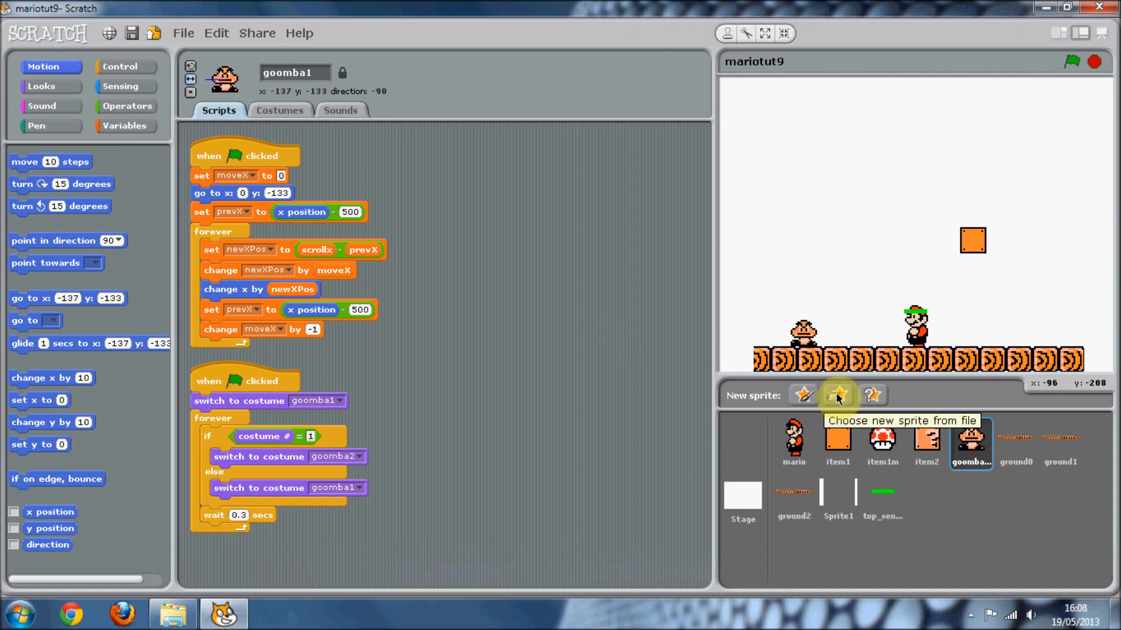
# - Import sensor_bottom from the mario_tutorial folder as a new sprite named bottom_sensor
pyautogui.click(837, 394)
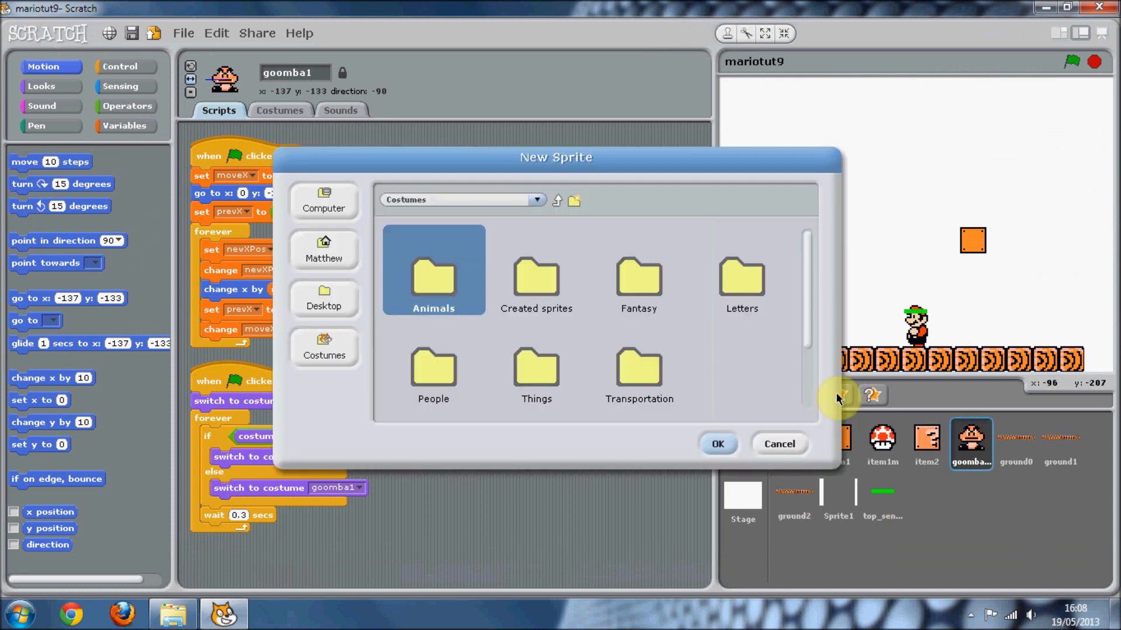
pyautogui.doubleClick(433, 270)
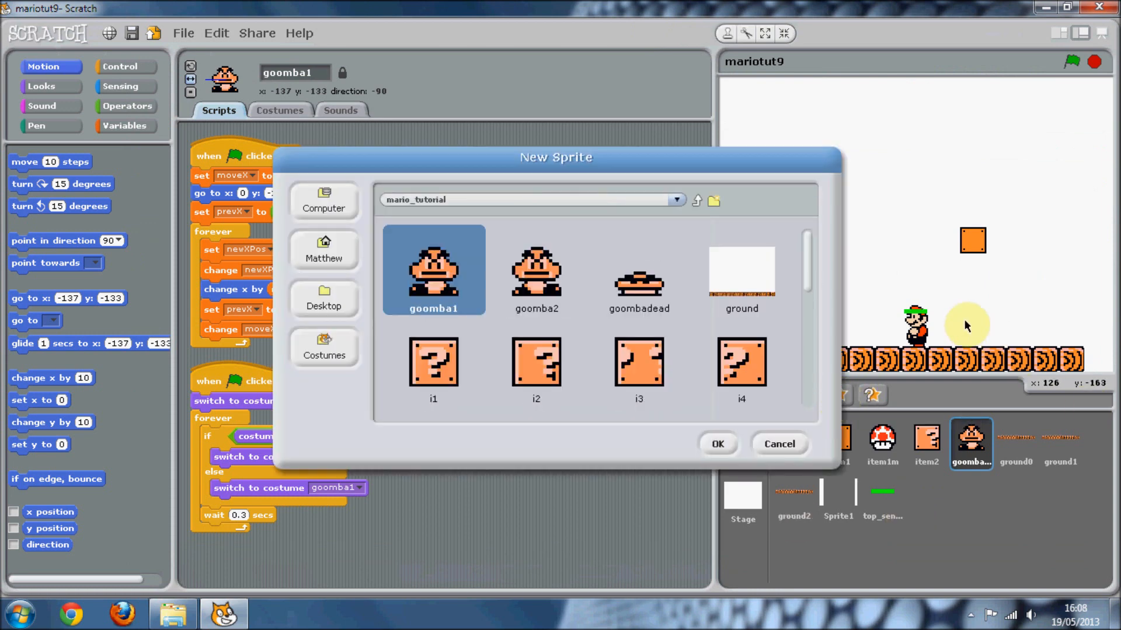
pyautogui.scroll(-3)
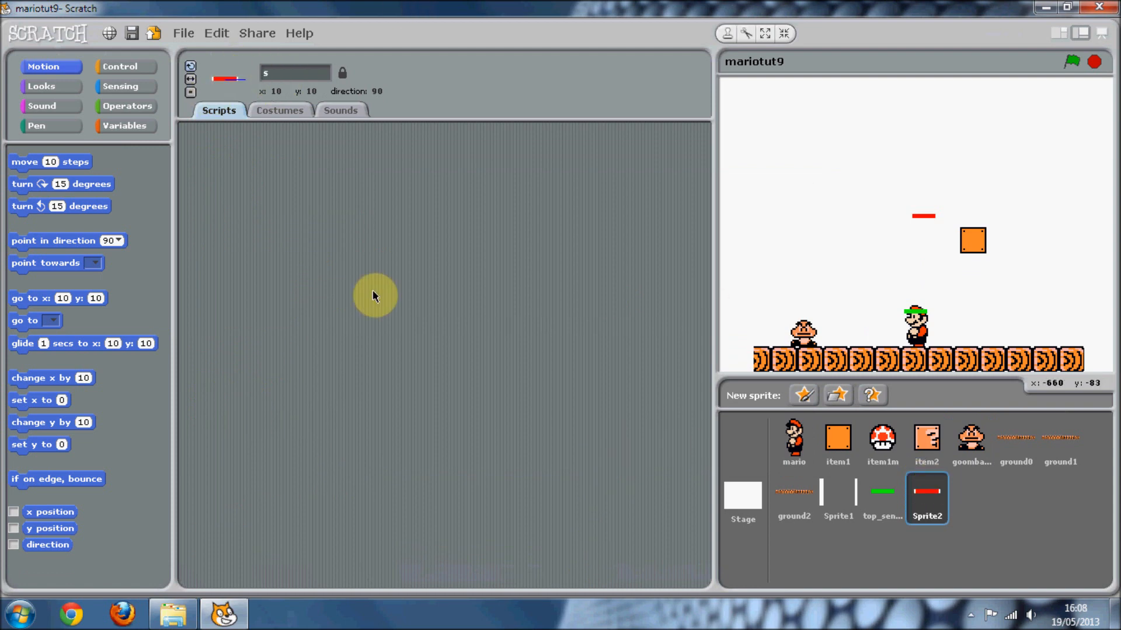
pyautogui.write('sensor_bottc')
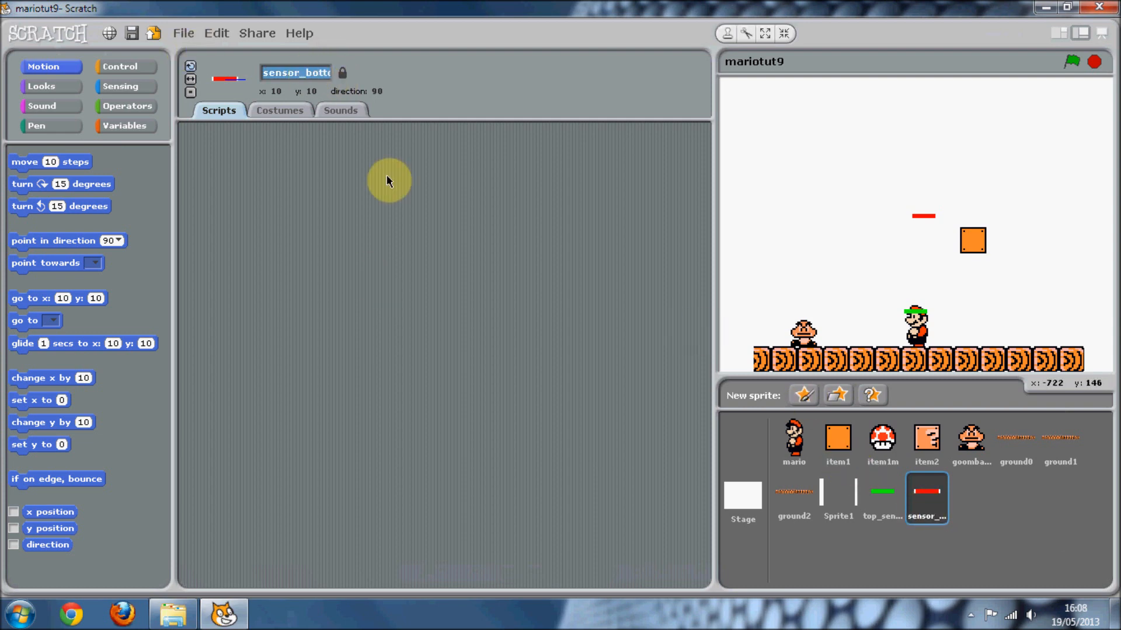
pyautogui.write('bottom_s')
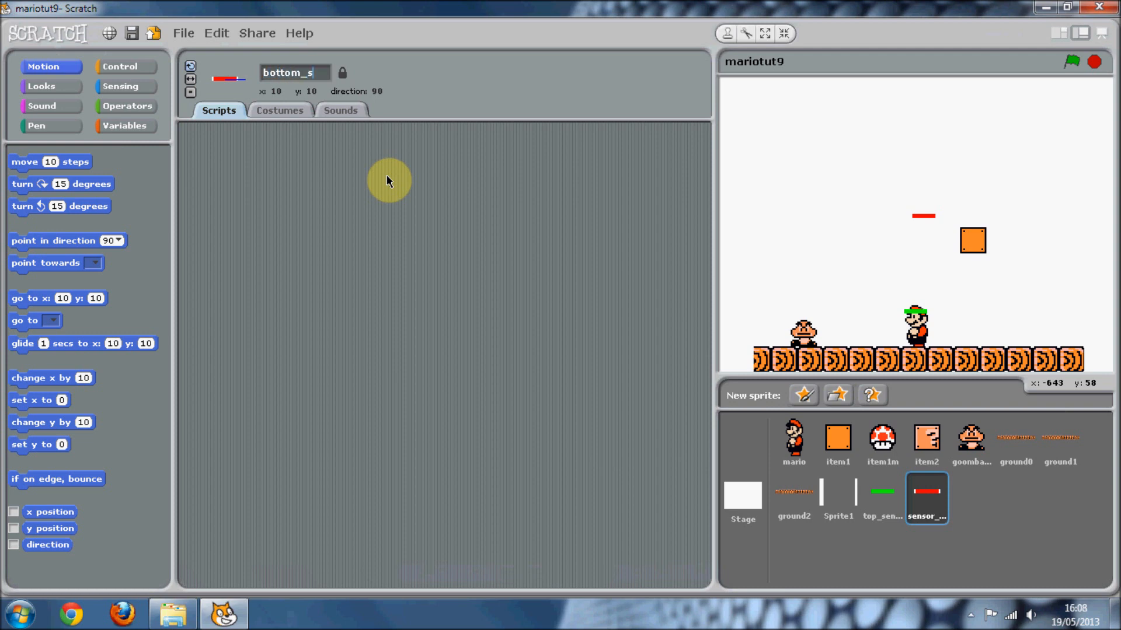
pyautogui.click(925, 498)
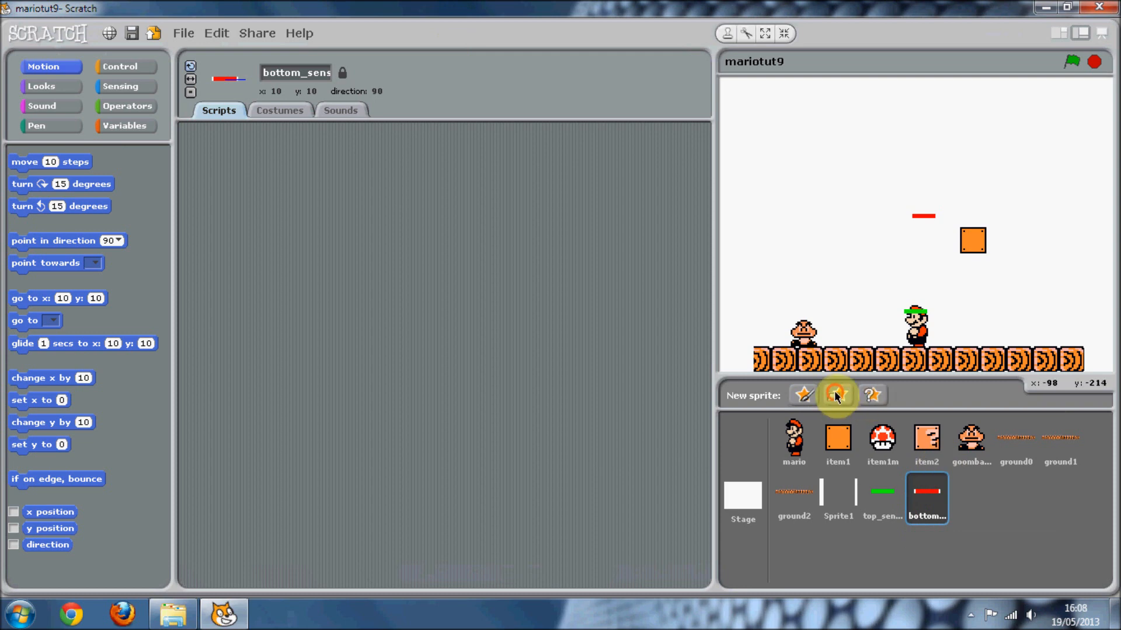
# - Import the blue sensor_leftright image as a sprite named left_sensor
pyautogui.click(837, 394)
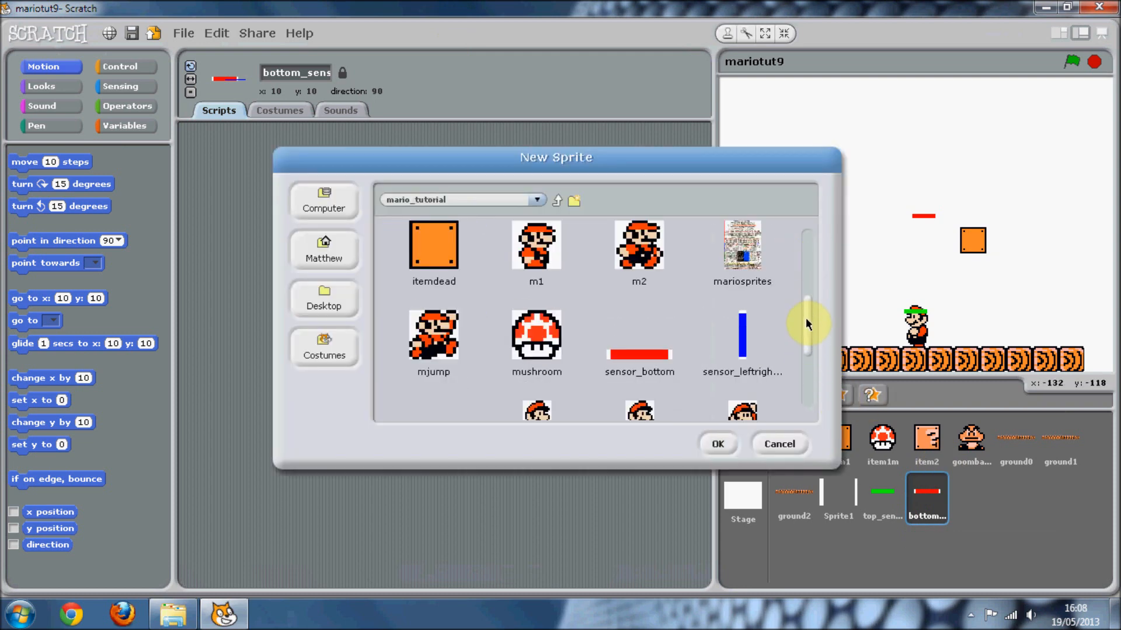
pyautogui.click(717, 444)
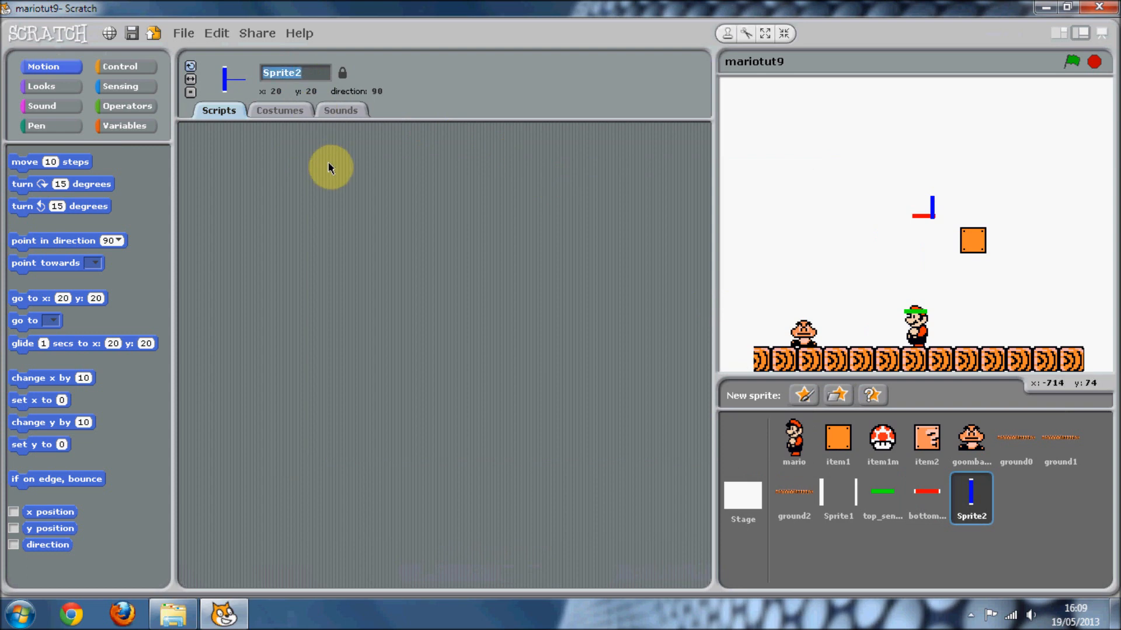
pyautogui.write('horz_sensor')
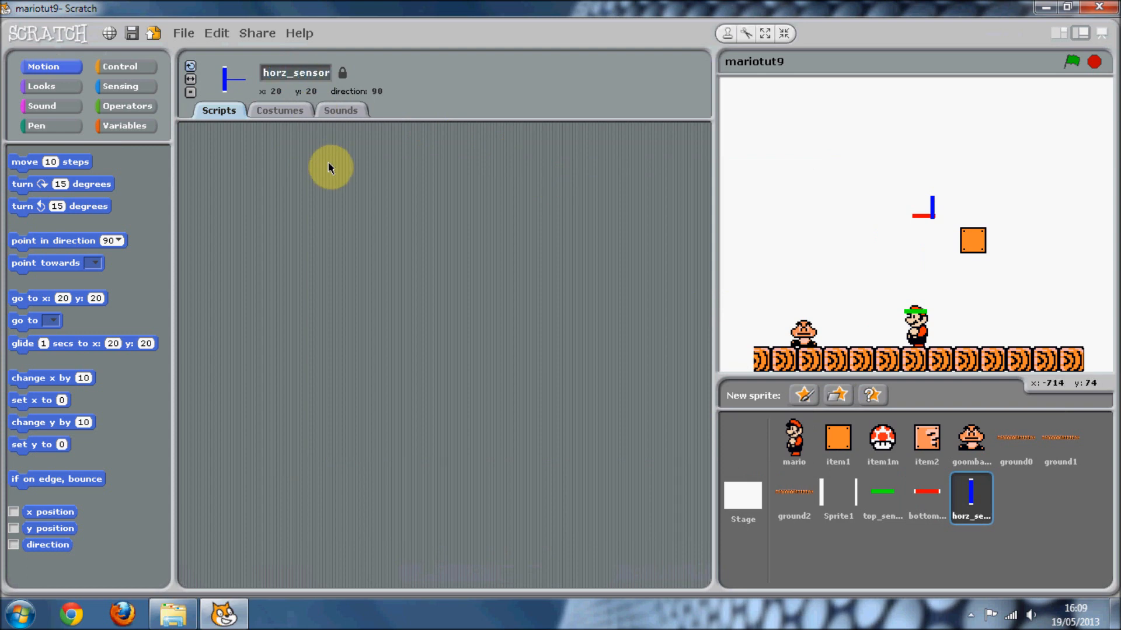
pyautogui.moveTo(968, 500)
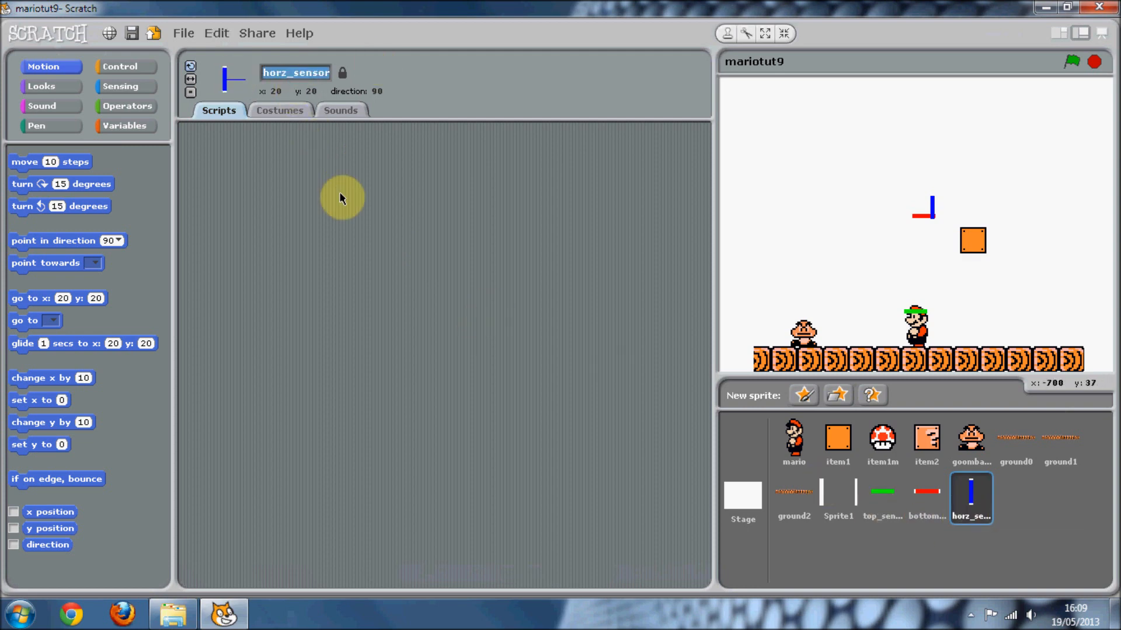
pyautogui.write('left_sensor')
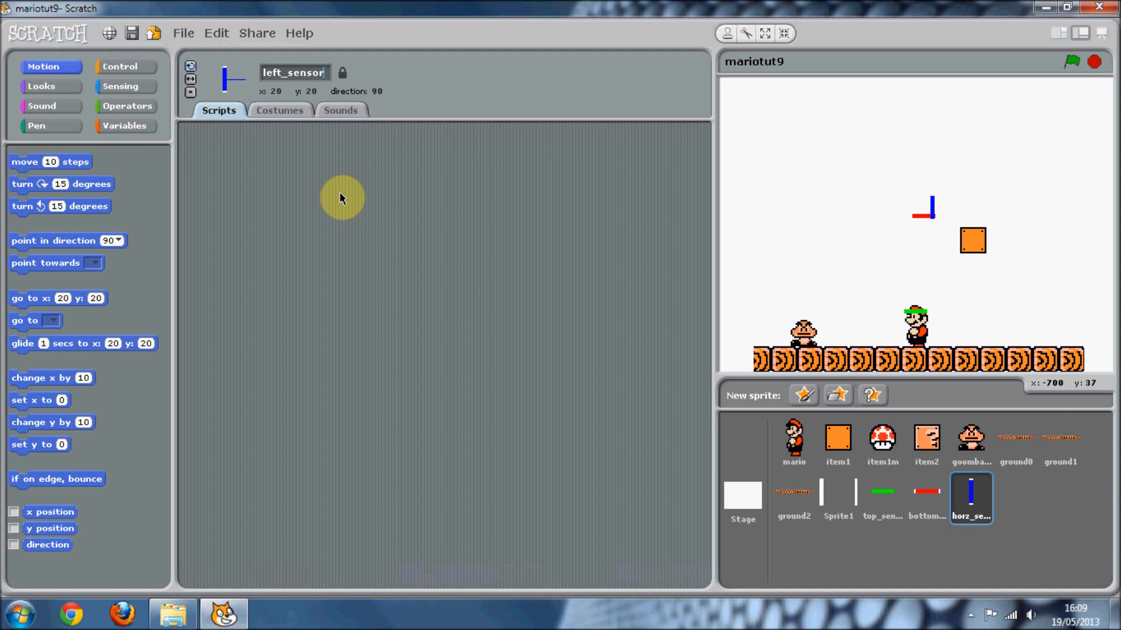
# - Duplicate left_sensor and name the copy right_sensor
pyautogui.rightClick(971, 498)
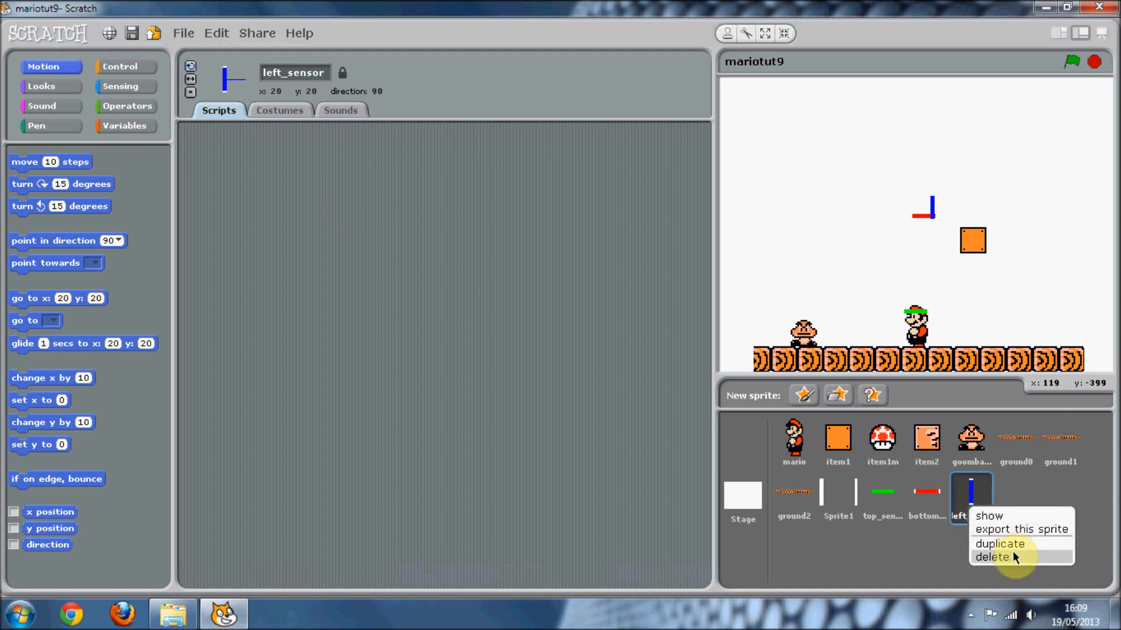
pyautogui.click(998, 544)
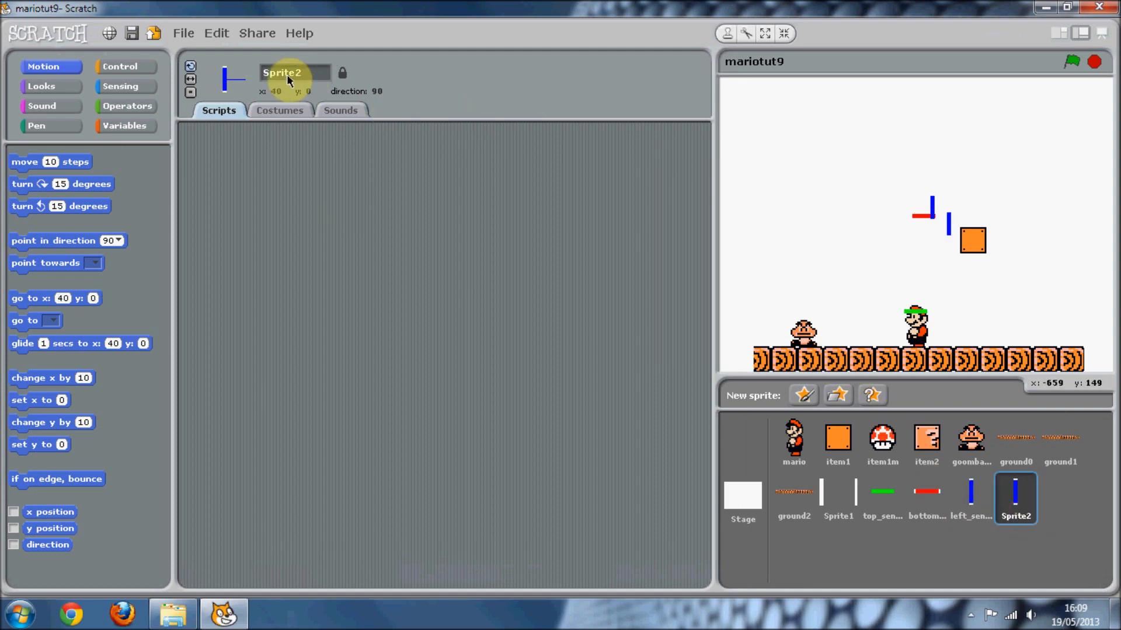
pyautogui.write('right_sensor')
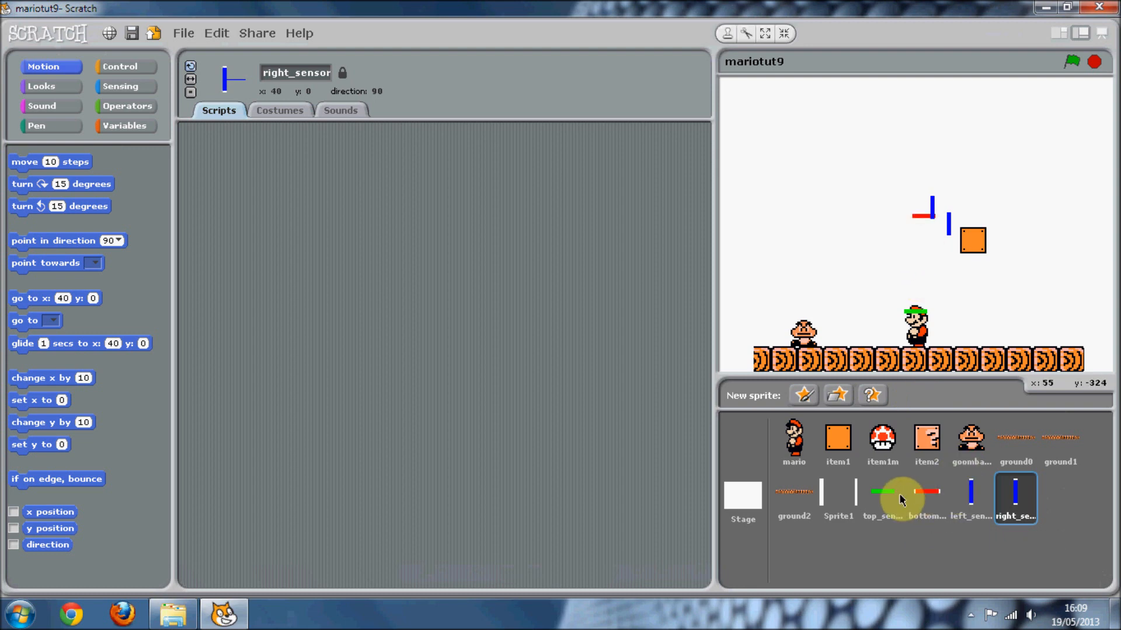
# - In top_sensor's forever loop, follow Mario 20 above when super = 0, else 30 above
pyautogui.click(882, 498)
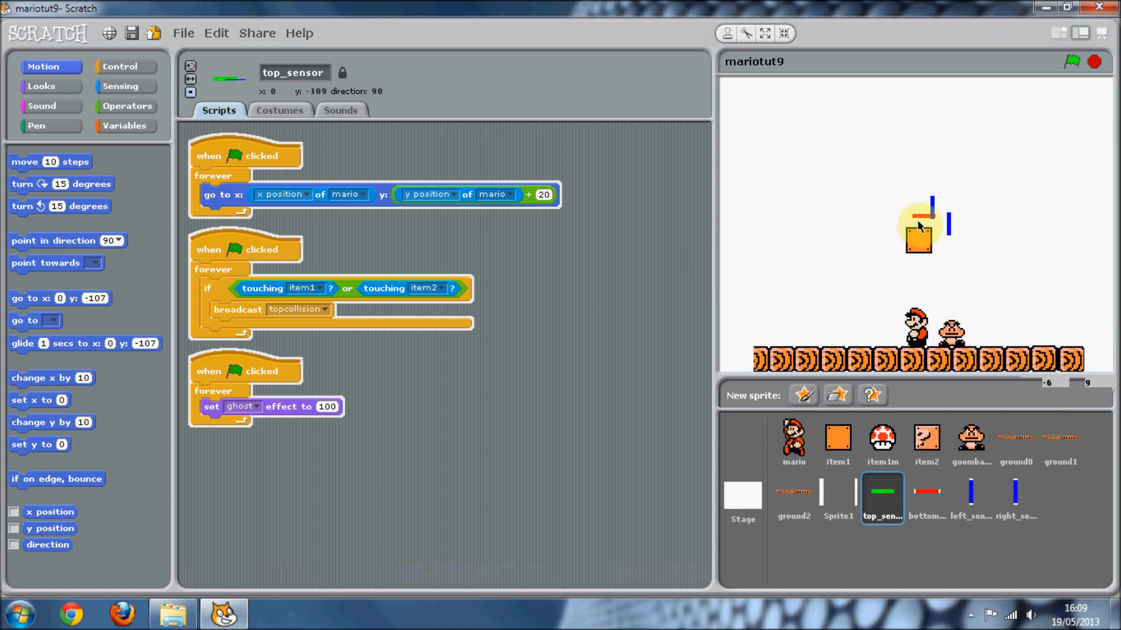
pyautogui.click(1067, 61)
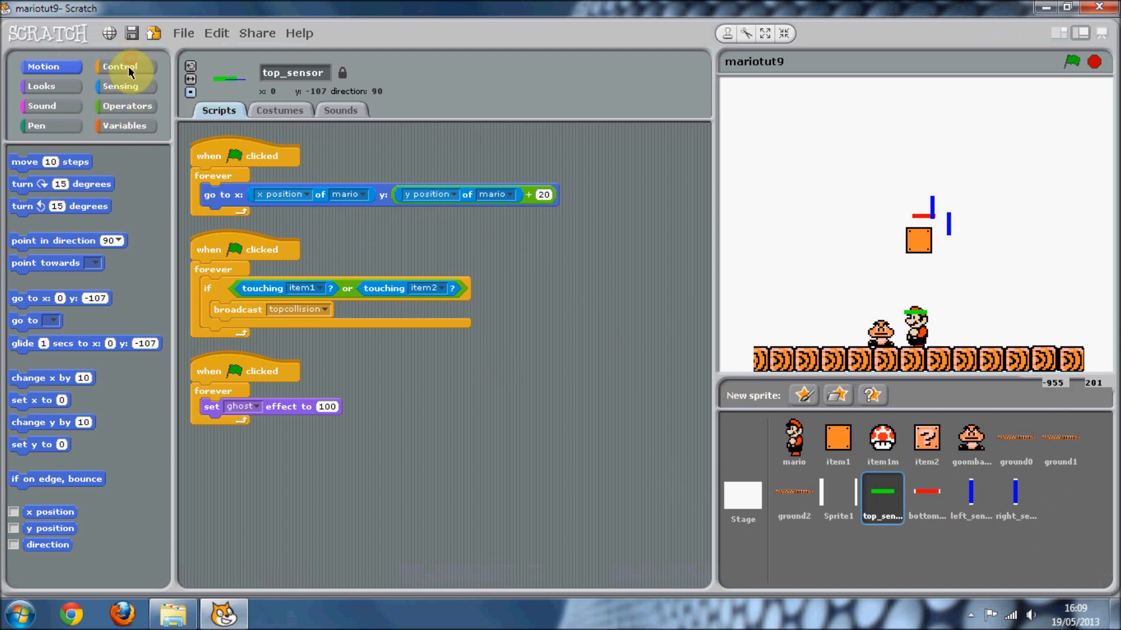
pyautogui.click(121, 66)
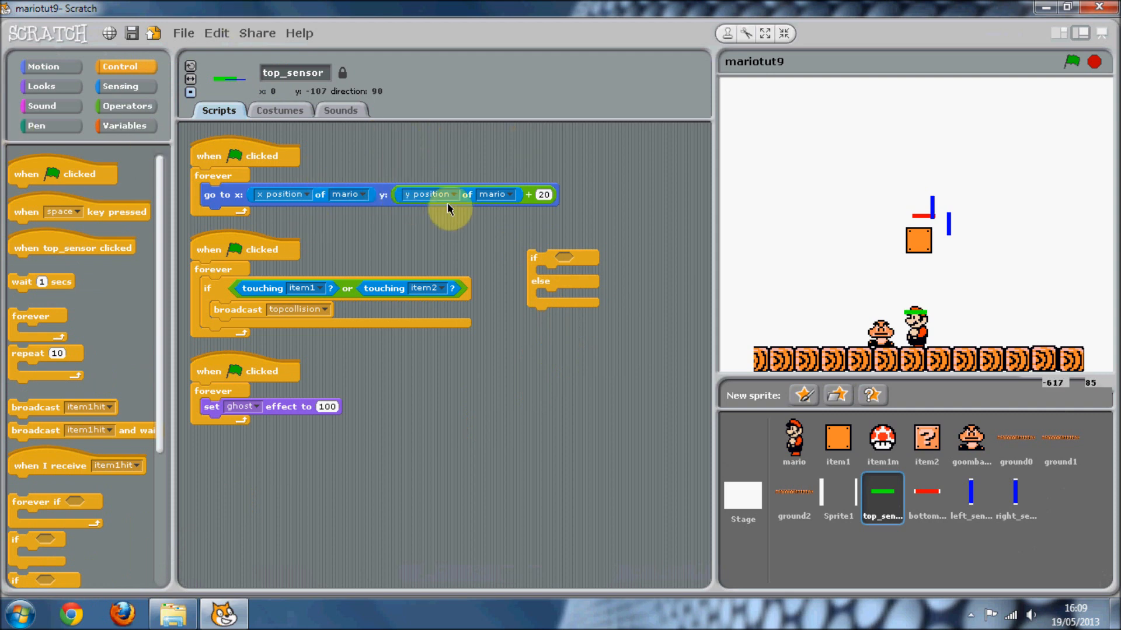
pyautogui.click(125, 126)
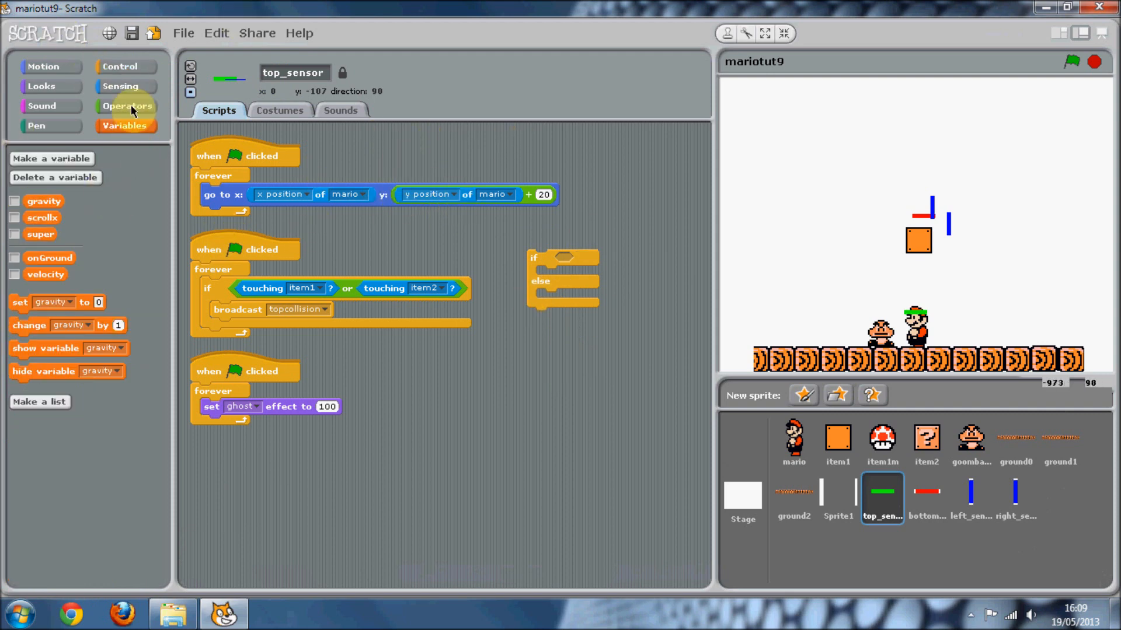
pyautogui.click(127, 106)
pyautogui.write('0')
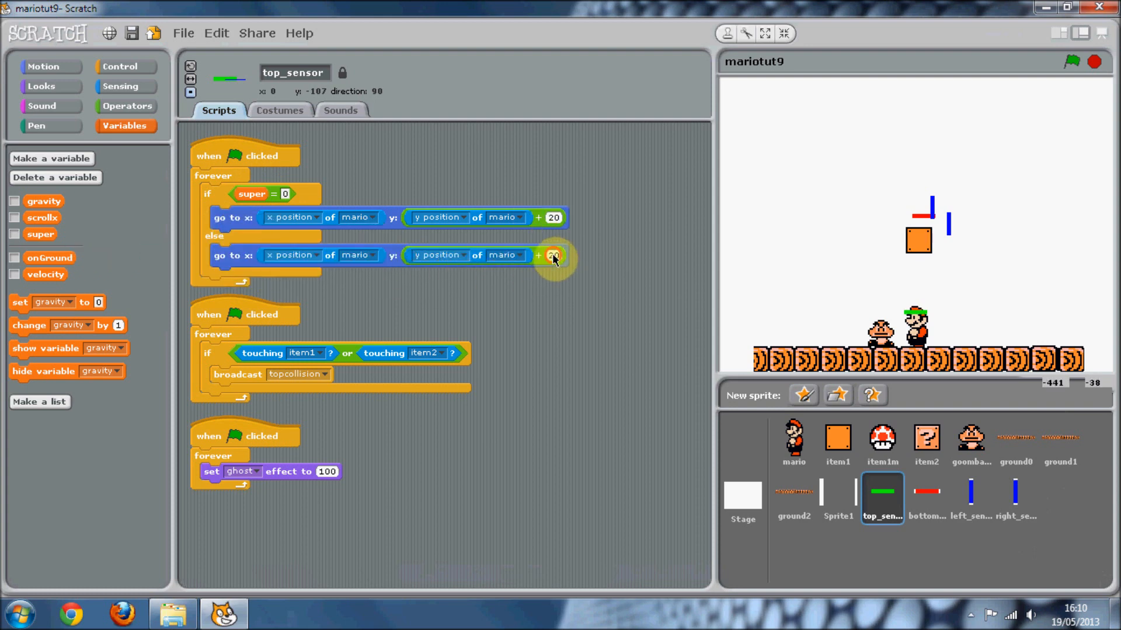
pyautogui.write('30')
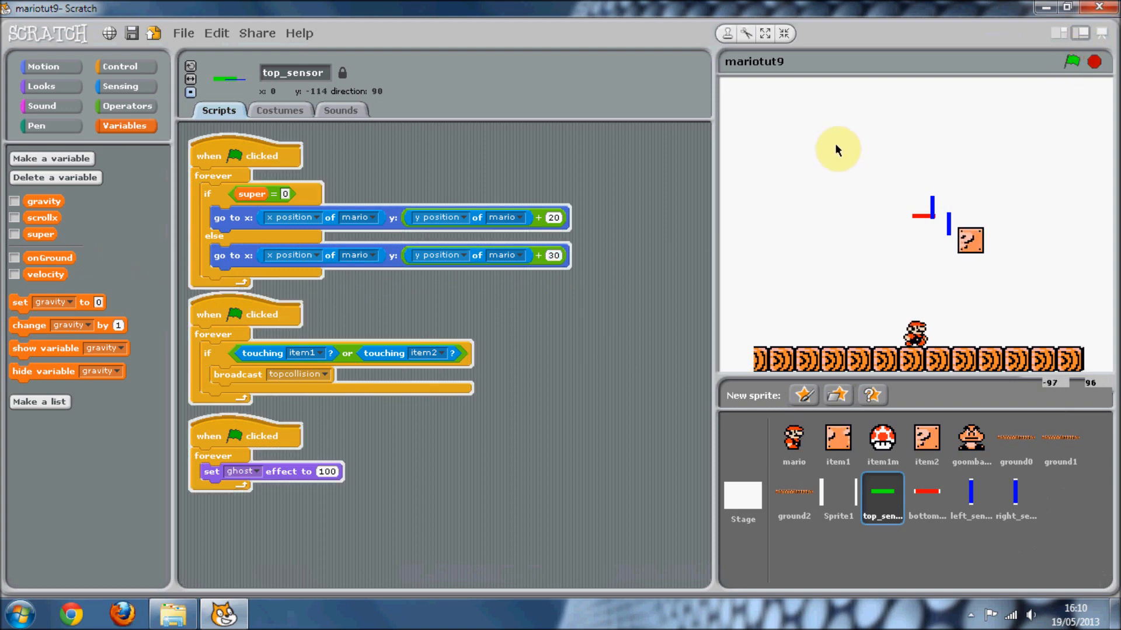
# - Delete top_sensor's ghost-effect script and run the game to see the green bar above Mario
pyautogui.click(1069, 61)
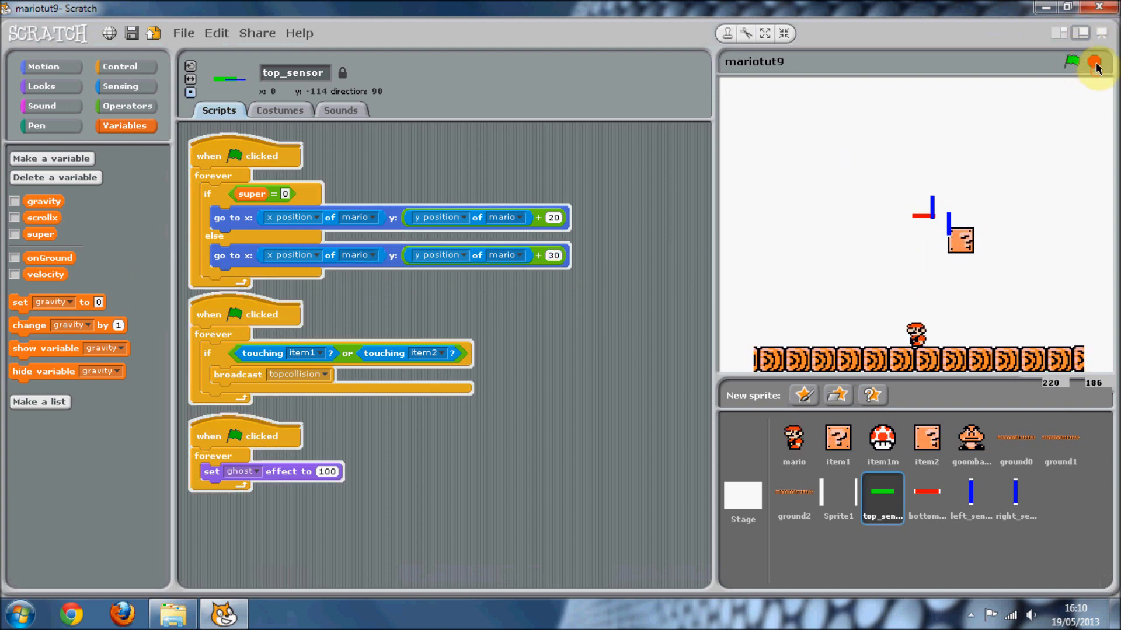
pyautogui.click(1070, 61)
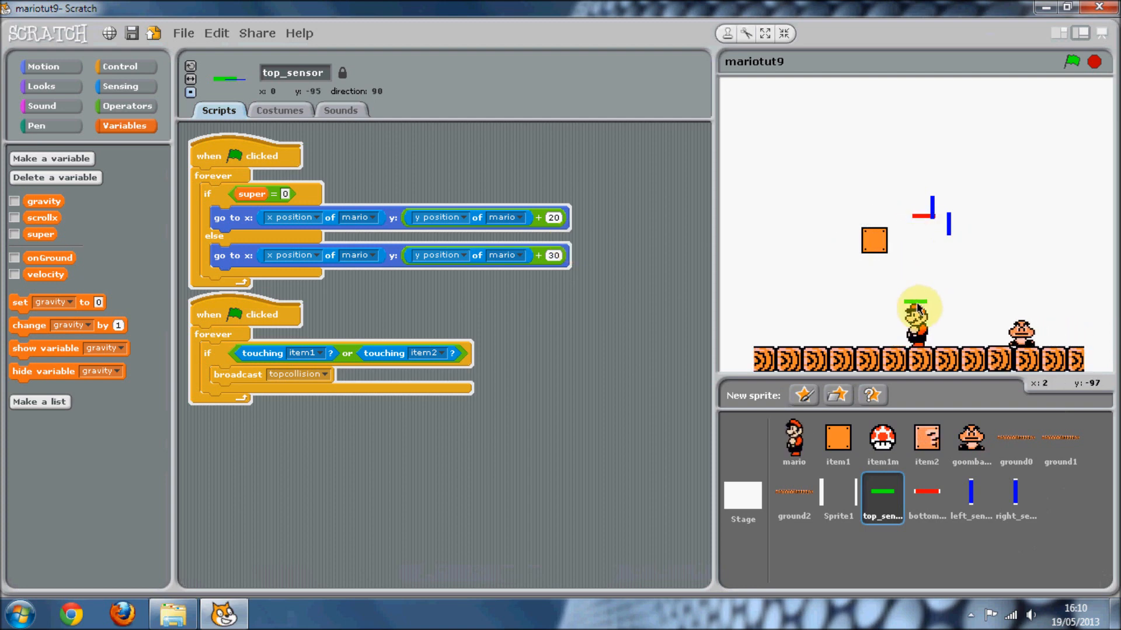
pyautogui.click(1070, 62)
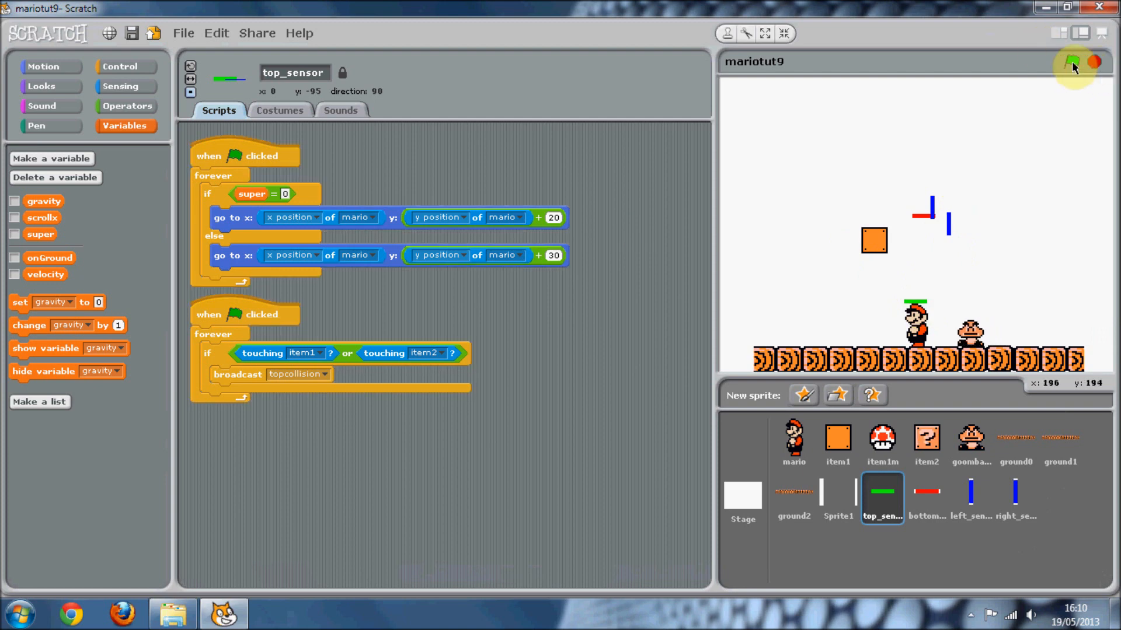
pyautogui.click(1069, 62)
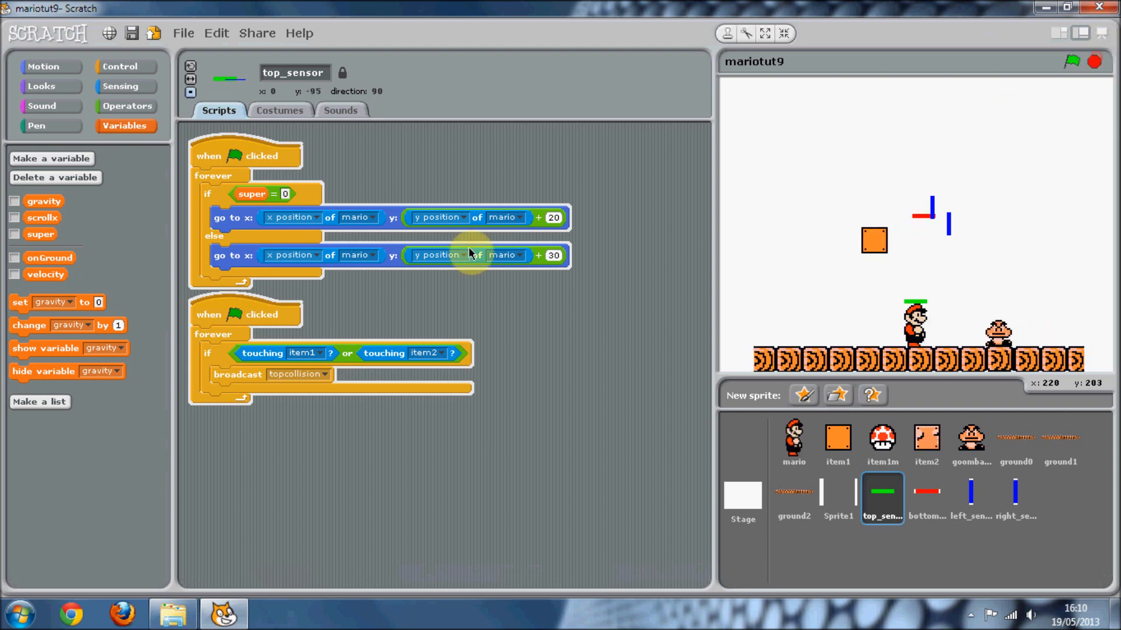
# - Build a green-flag forever script setting ghost effect to 100 and test the sensor is hidden
pyautogui.click(119, 67)
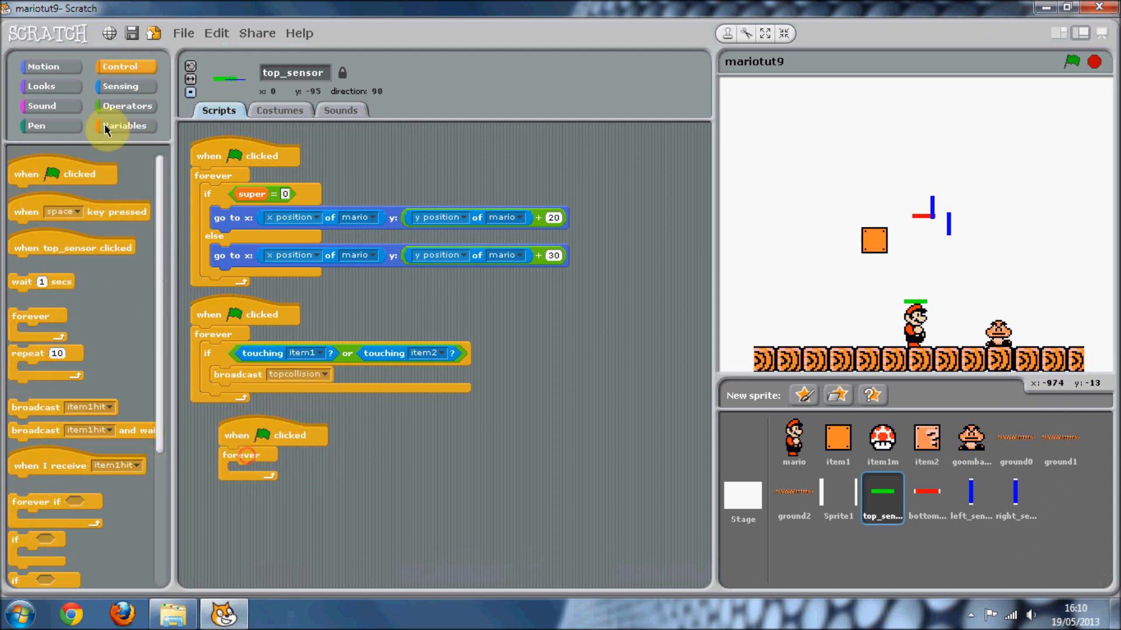
pyautogui.click(40, 85)
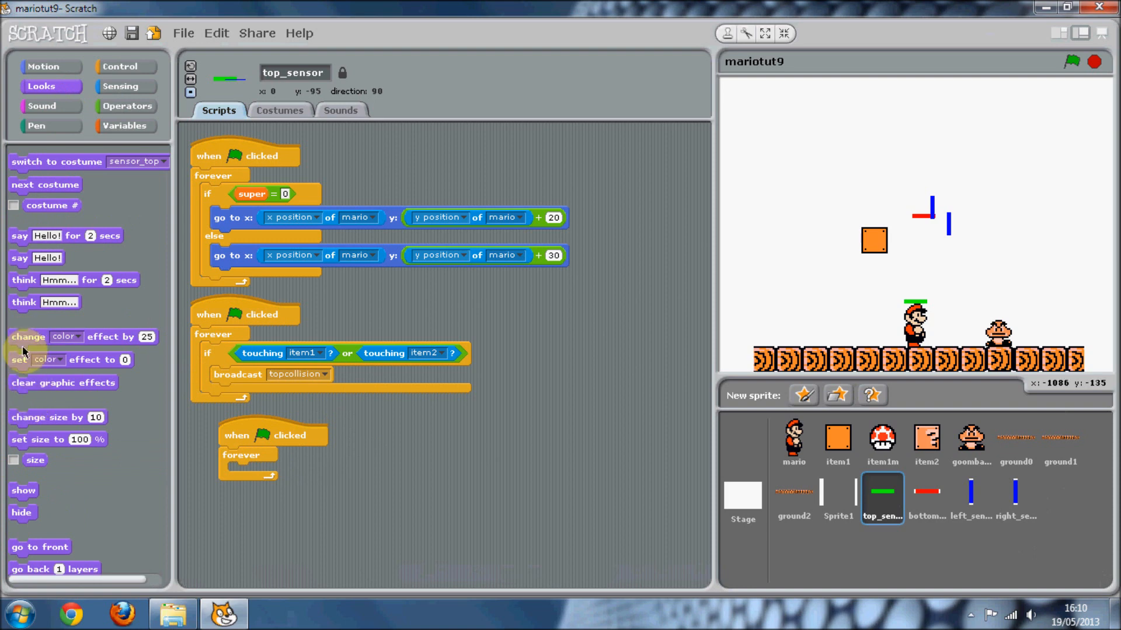
pyautogui.click(277, 471)
pyautogui.write('100')
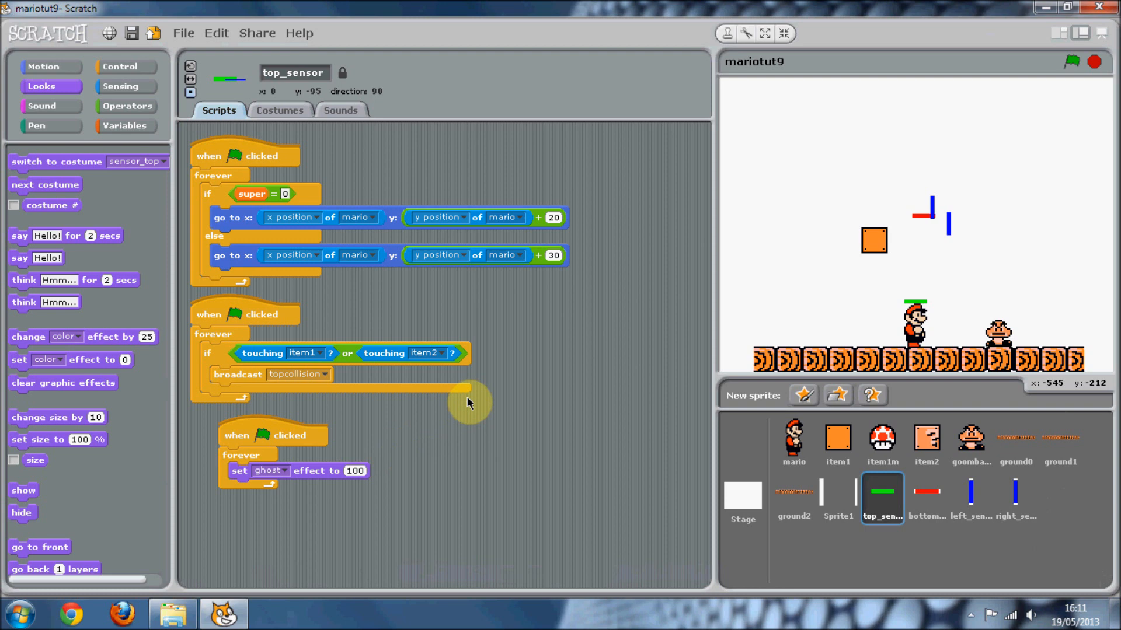
pyautogui.moveTo(1072, 63)
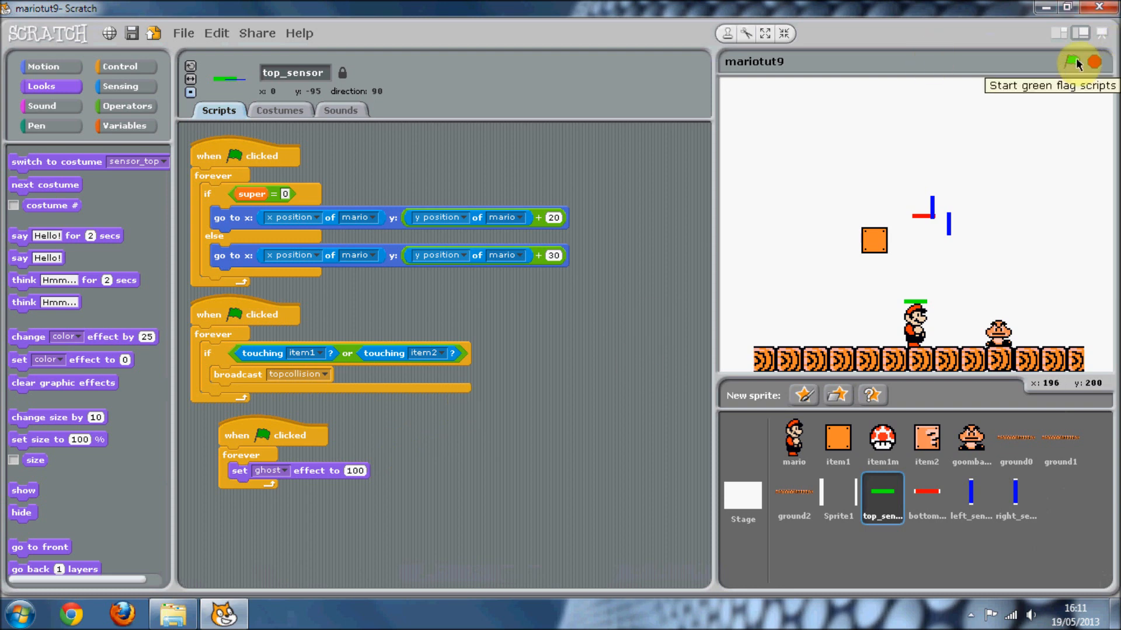
pyautogui.click(1070, 63)
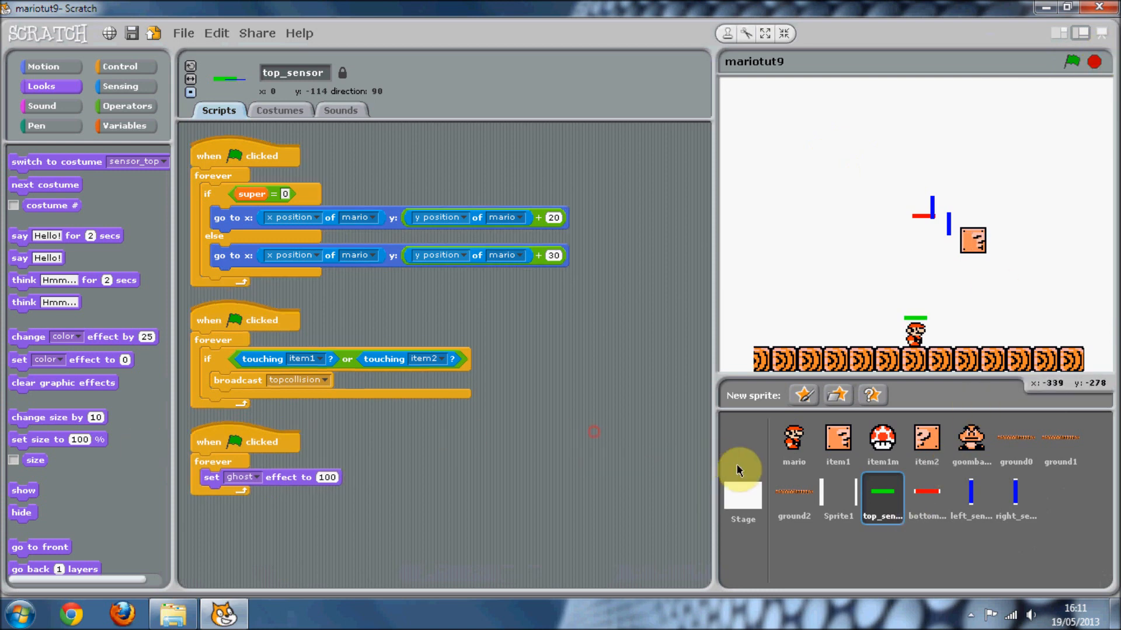
# - Copy the follow and ghost scripts onto the bottom_sensor sprite
pyautogui.click(926, 493)
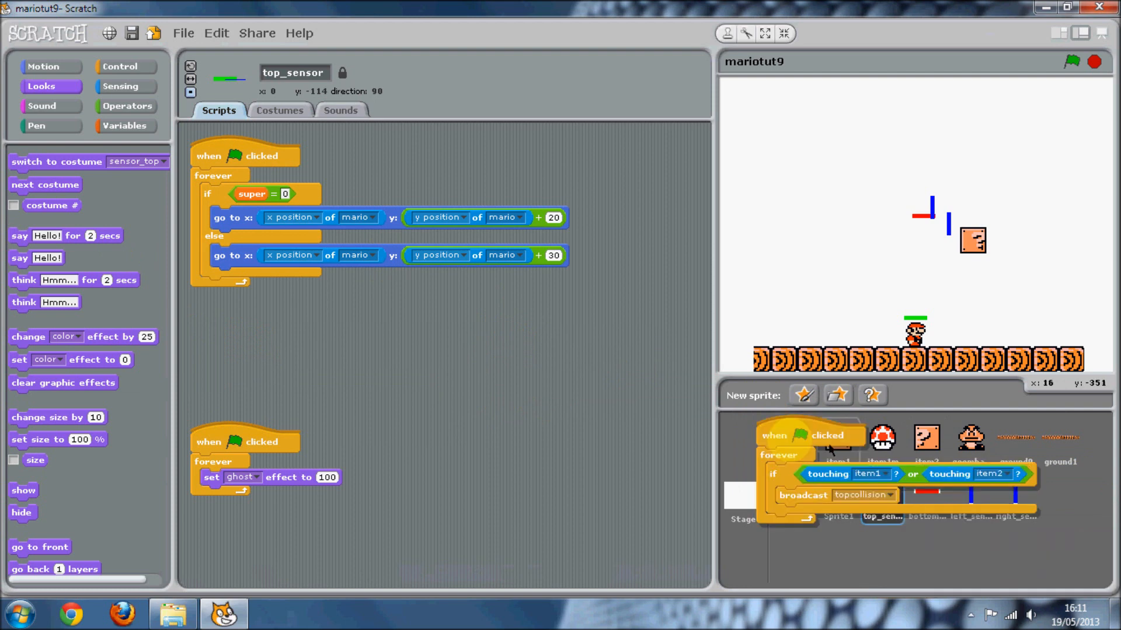
pyautogui.moveTo(811, 440); pyautogui.dragTo(347, 325)
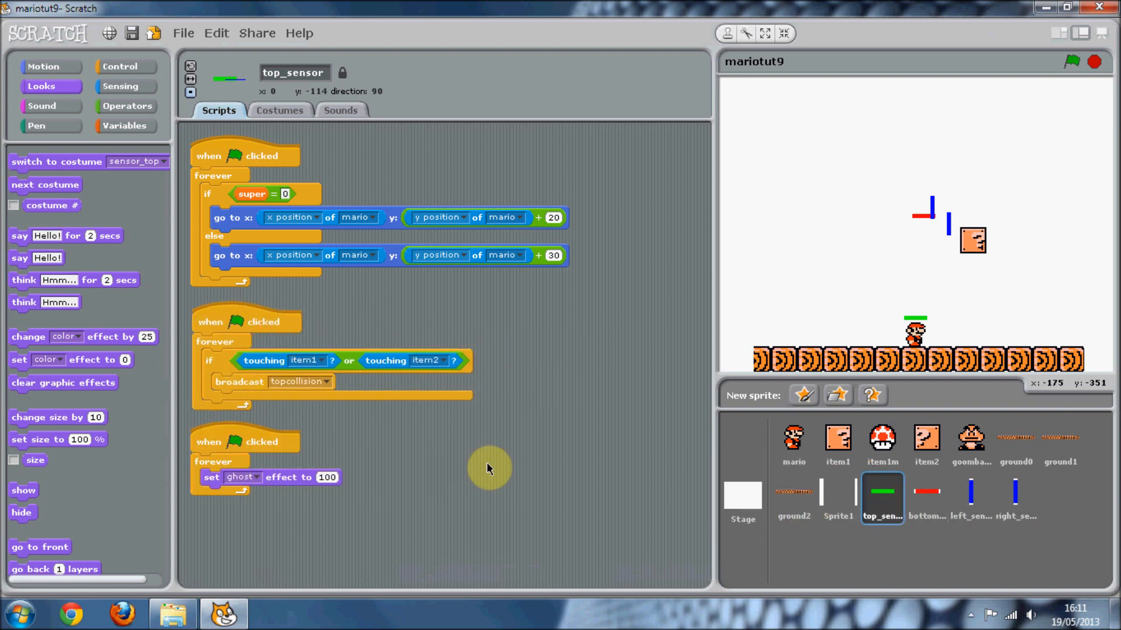
pyautogui.click(926, 497)
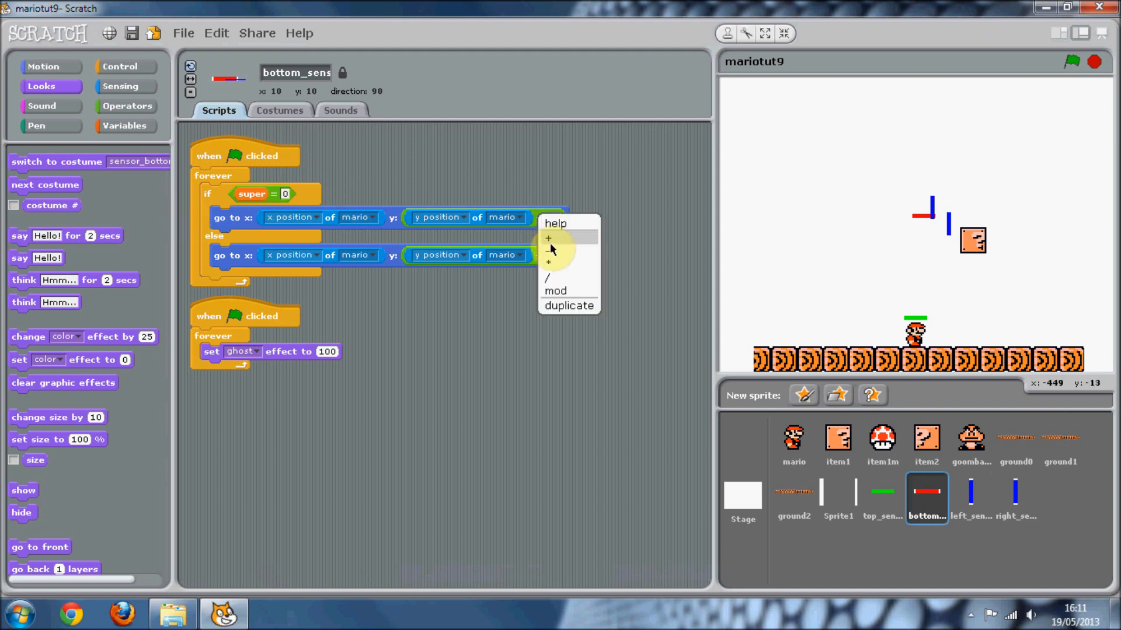
# - Switch bottom_sensor's y offsets to minus 20 and minus 30, then run the game
pyautogui.click(548, 237)
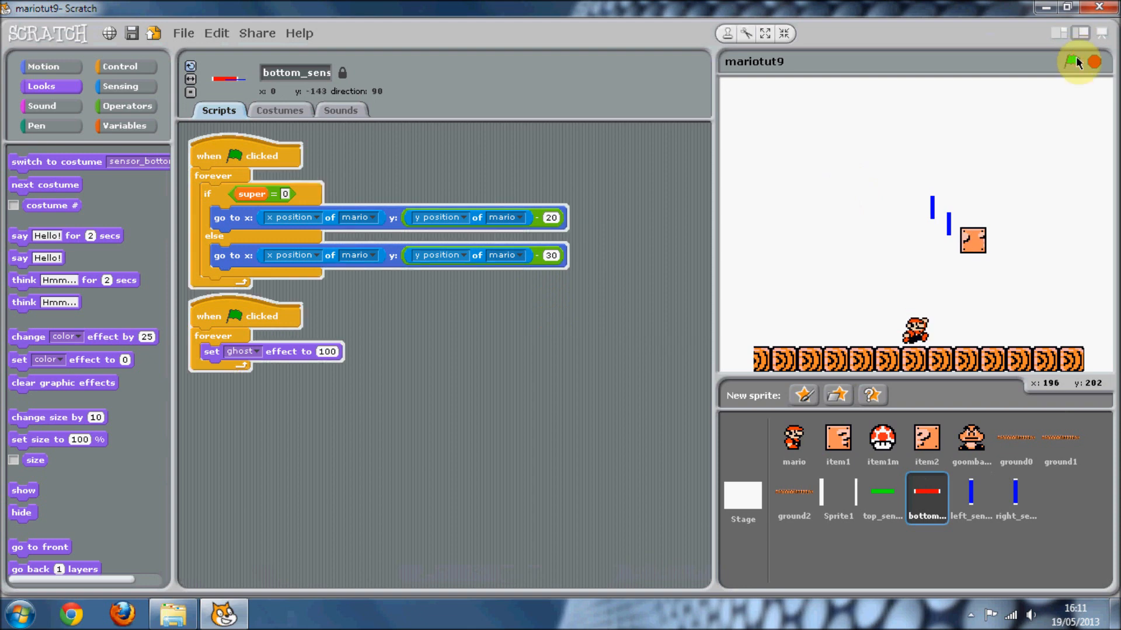
pyautogui.click(1070, 61)
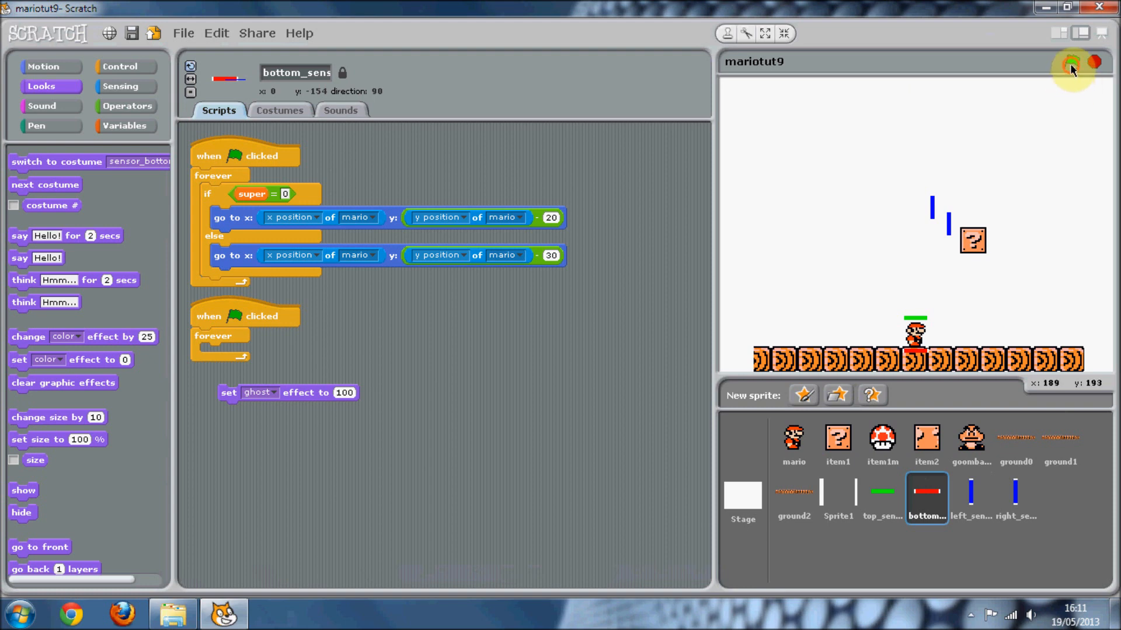
pyautogui.click(1072, 61)
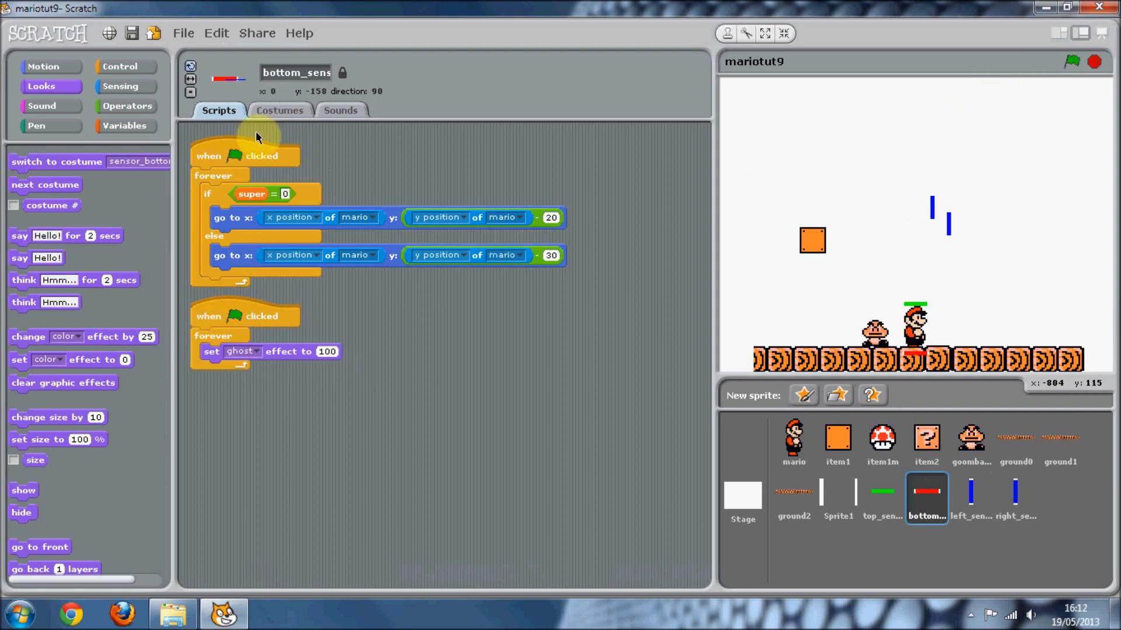
# - Trim the sensor_bottom costume to a 28x5 red bar in the Paint Editor and return to scripts
pyautogui.click(279, 110)
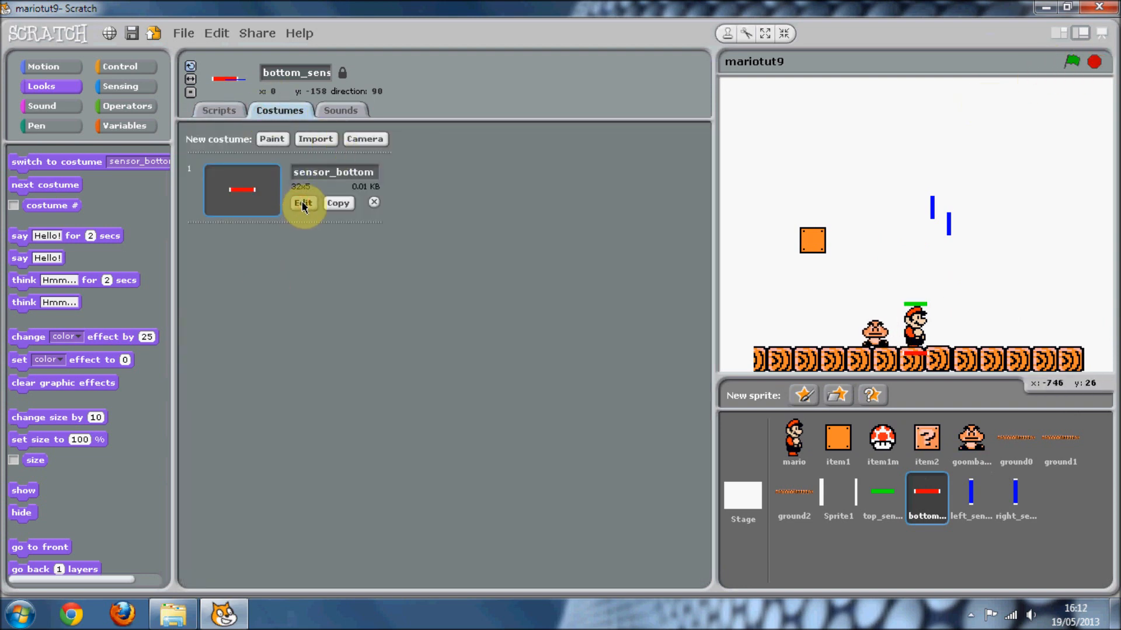
pyautogui.click(303, 203)
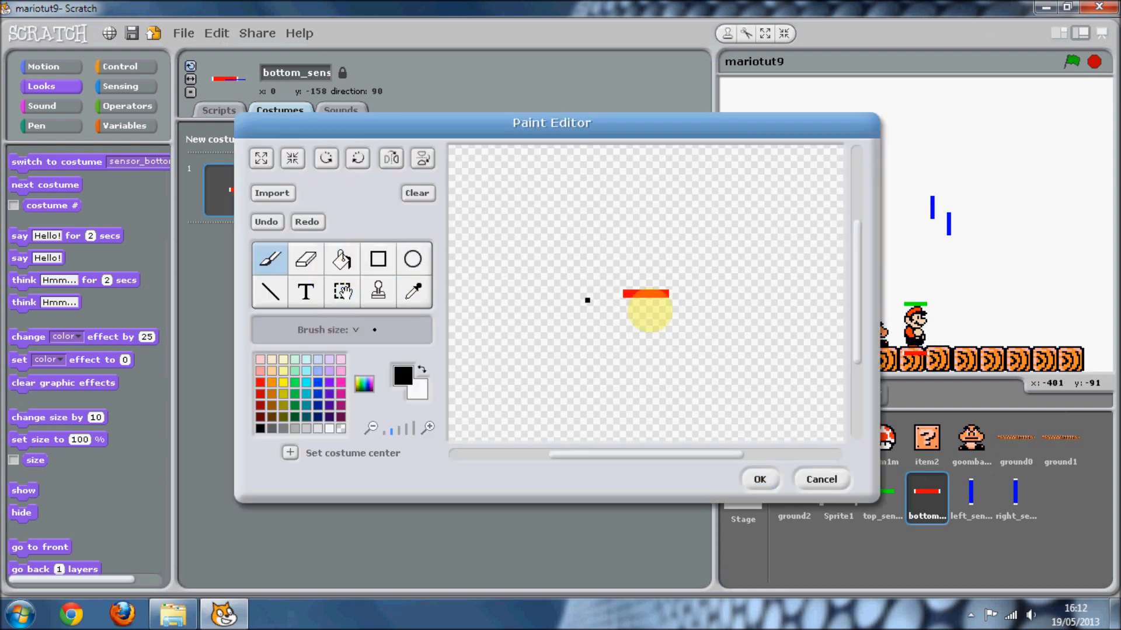
pyautogui.click(342, 259)
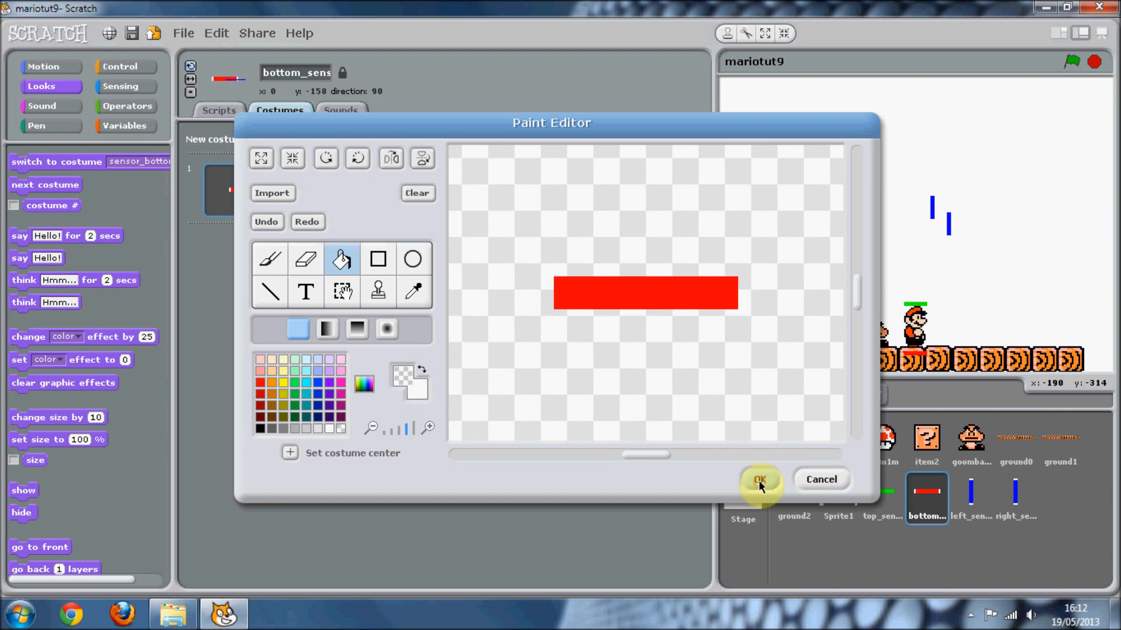
pyautogui.click(759, 479)
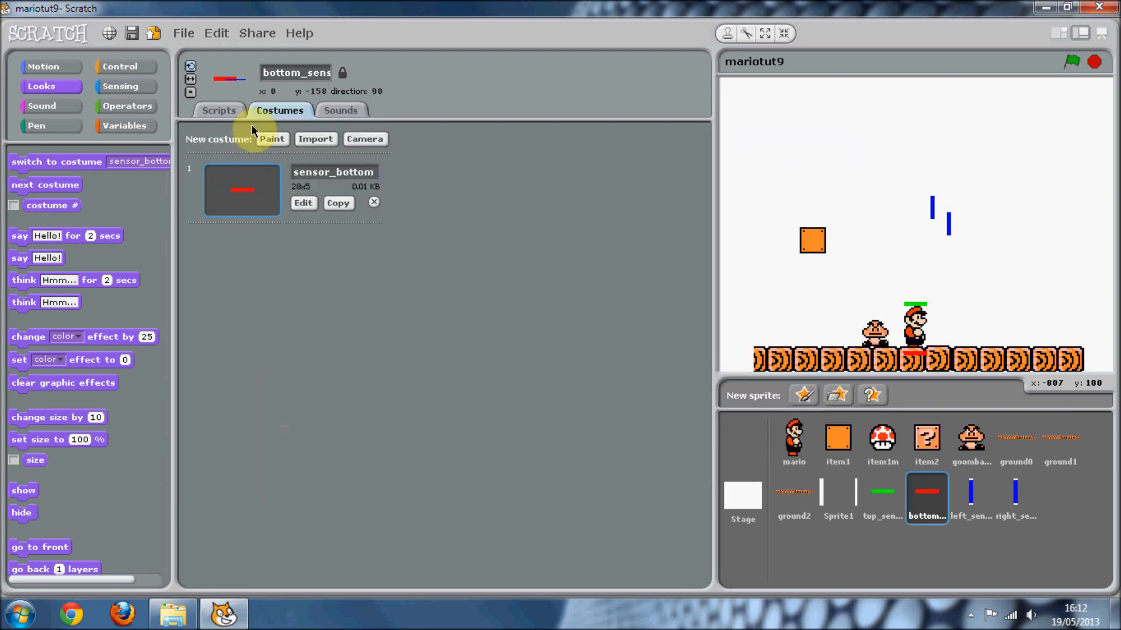
pyautogui.click(219, 111)
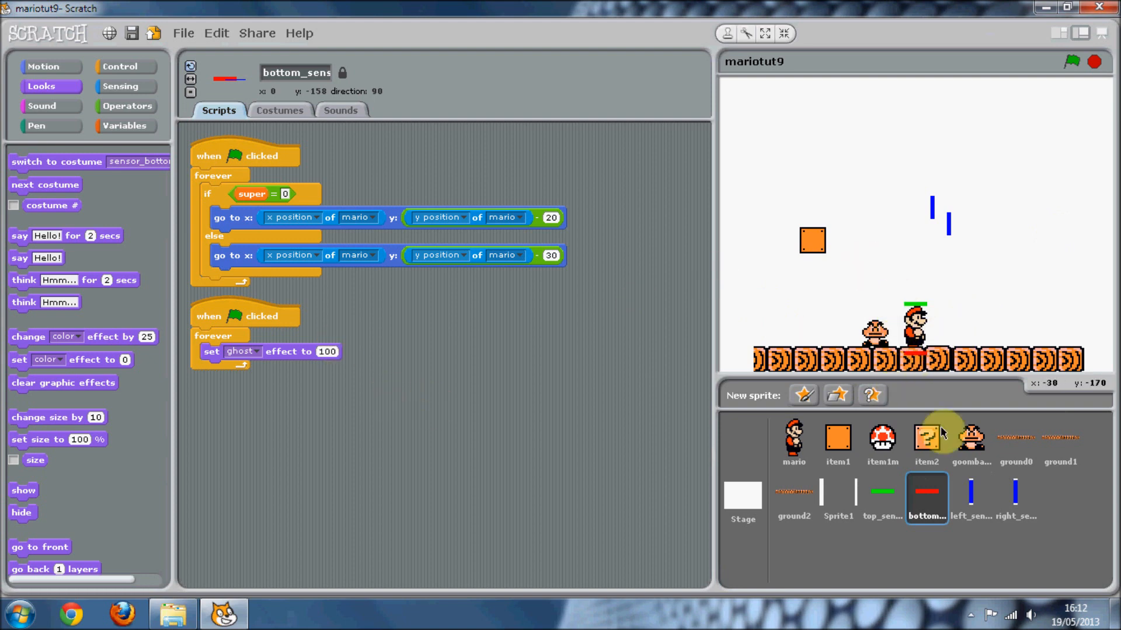
# - Review the goomba1, item1m and sensor sprites' scripts for reference
pyautogui.click(971, 437)
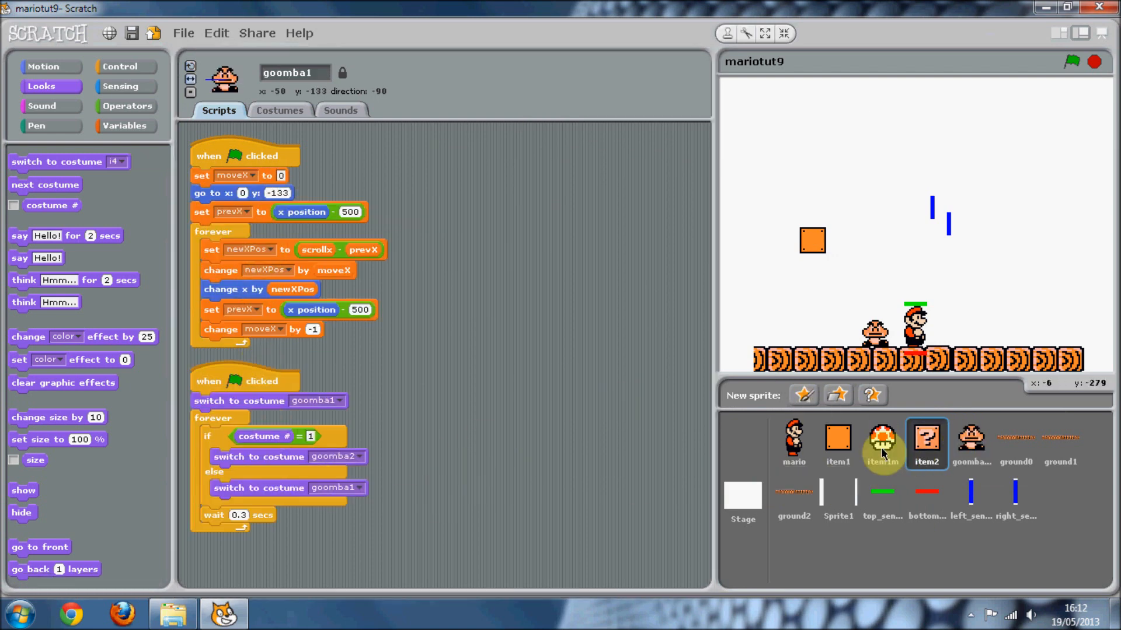
pyautogui.click(881, 439)
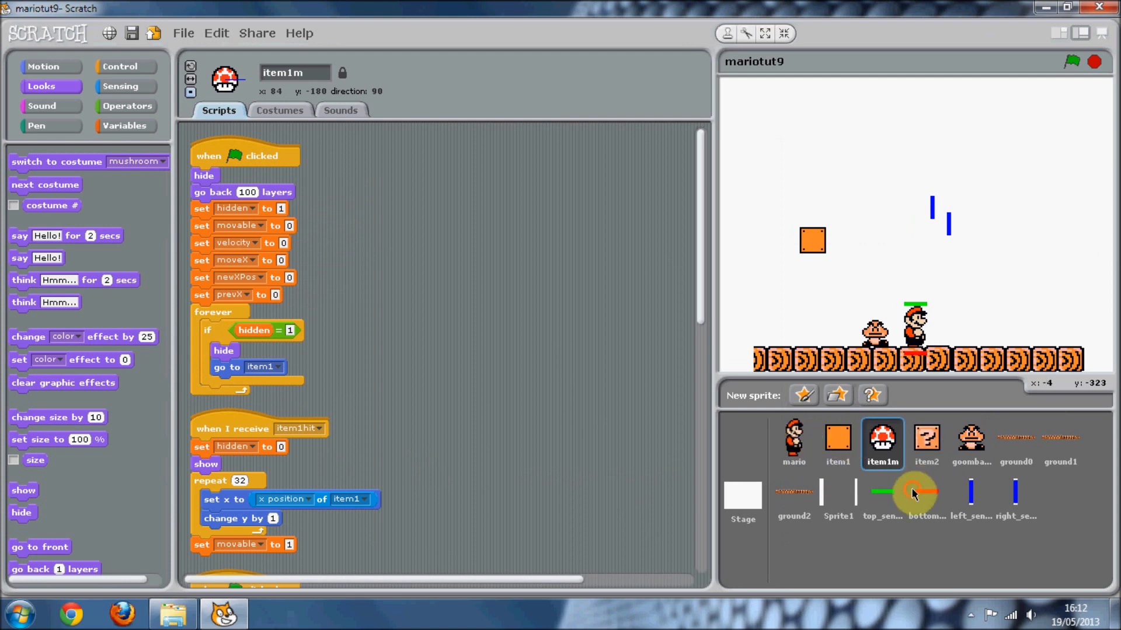
pyautogui.click(882, 493)
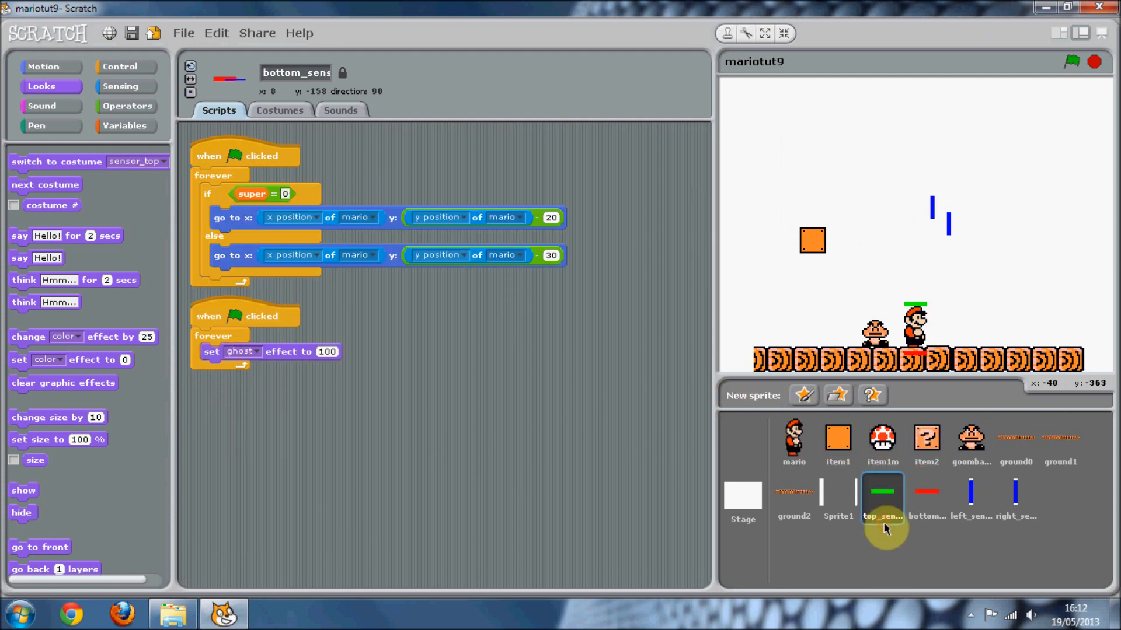
pyautogui.click(881, 496)
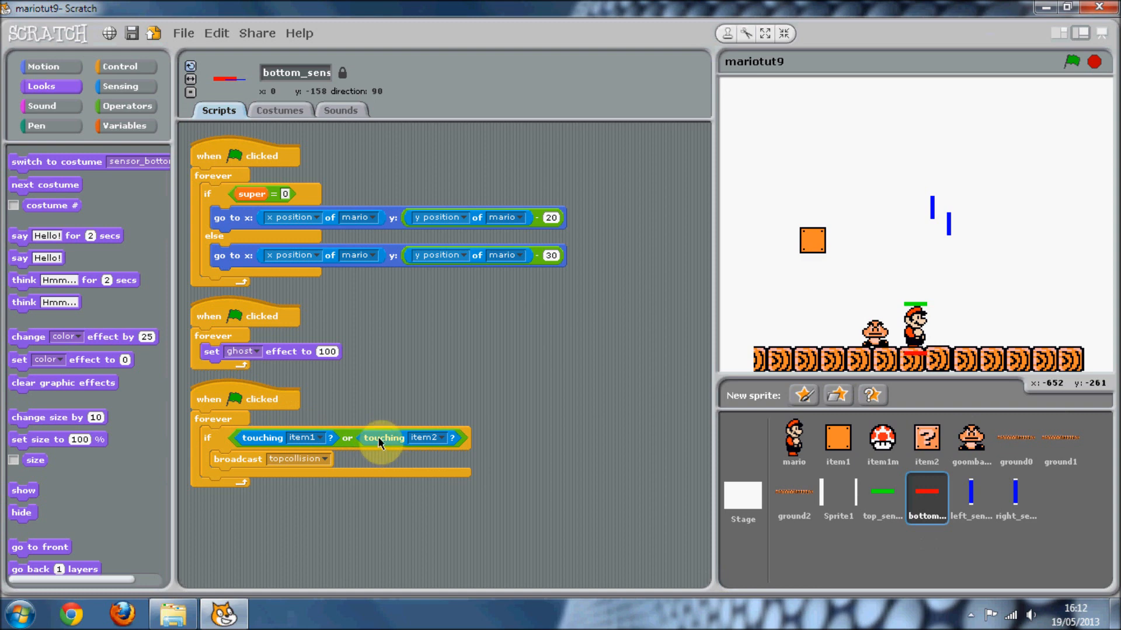
# - Replace the or condition with a single touching goomba1 check in the sensor's if block
pyautogui.moveTo(384, 437); pyautogui.dragTo(389, 515)
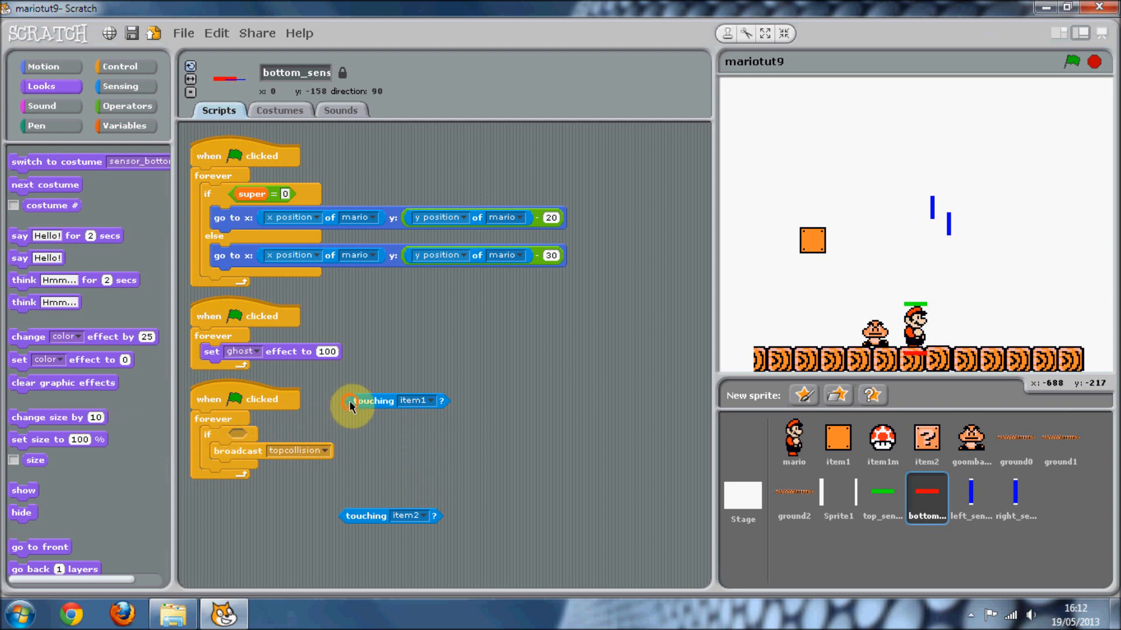
pyautogui.moveTo(375, 400); pyautogui.dragTo(261, 437)
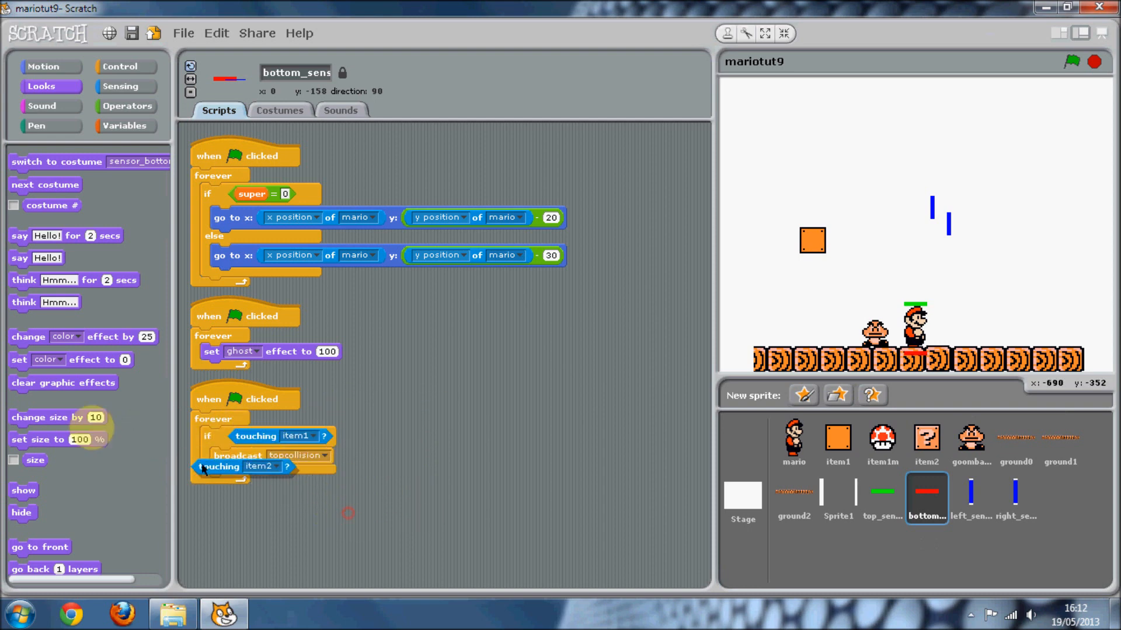
pyautogui.click(303, 436)
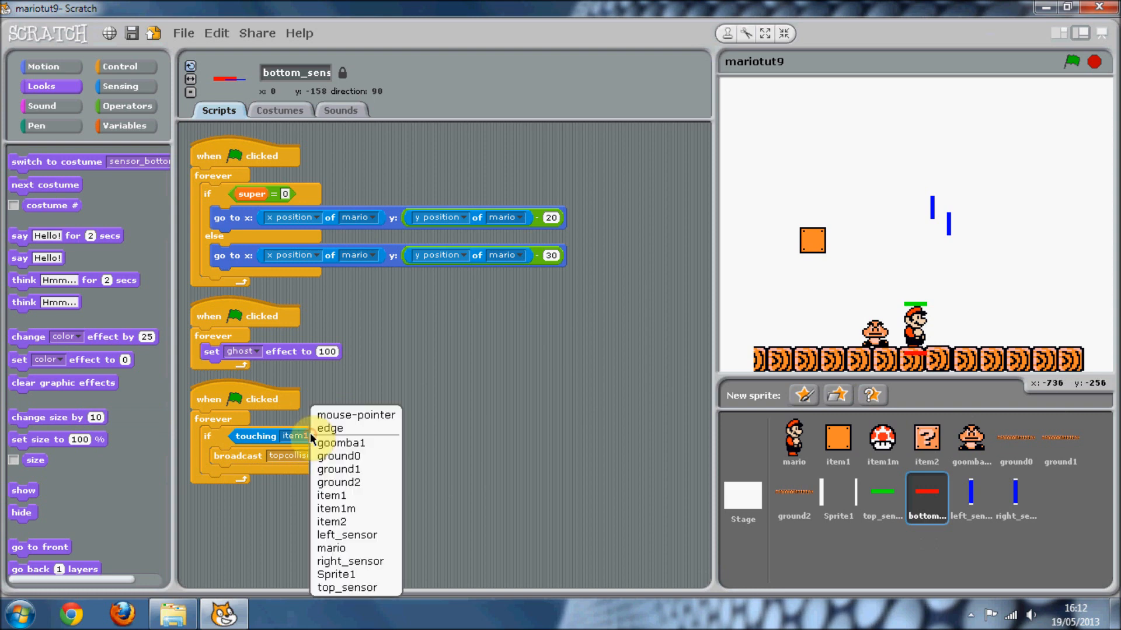
pyautogui.click(342, 443)
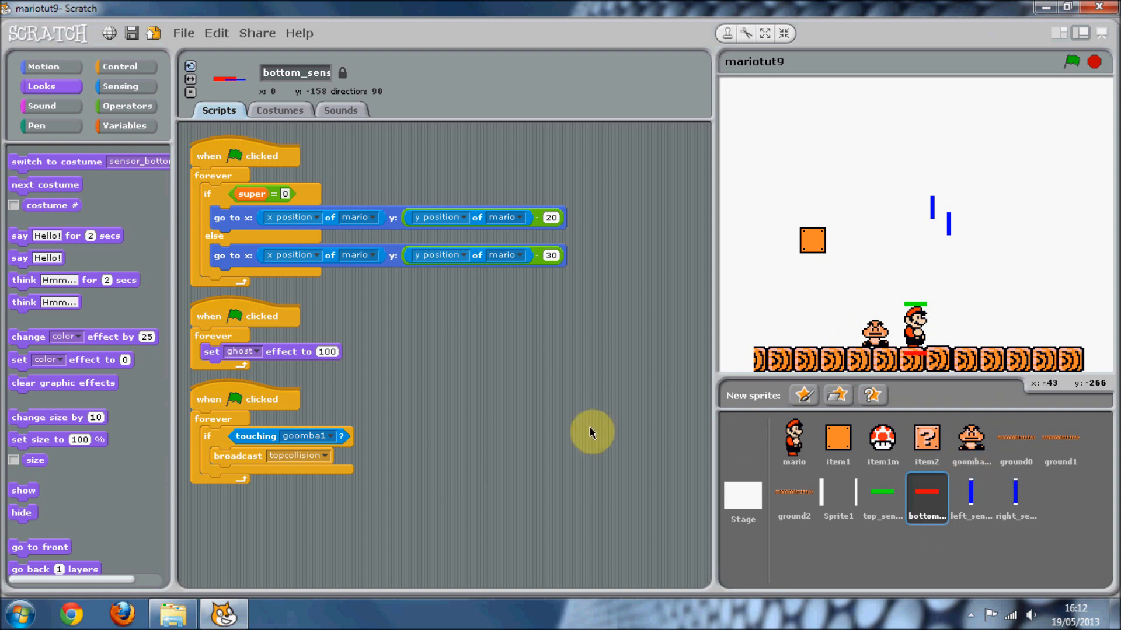
# - Create a new broadcast message killgoomba1 for the sensor, then select the goomba1 sprite
pyautogui.click(323, 455)
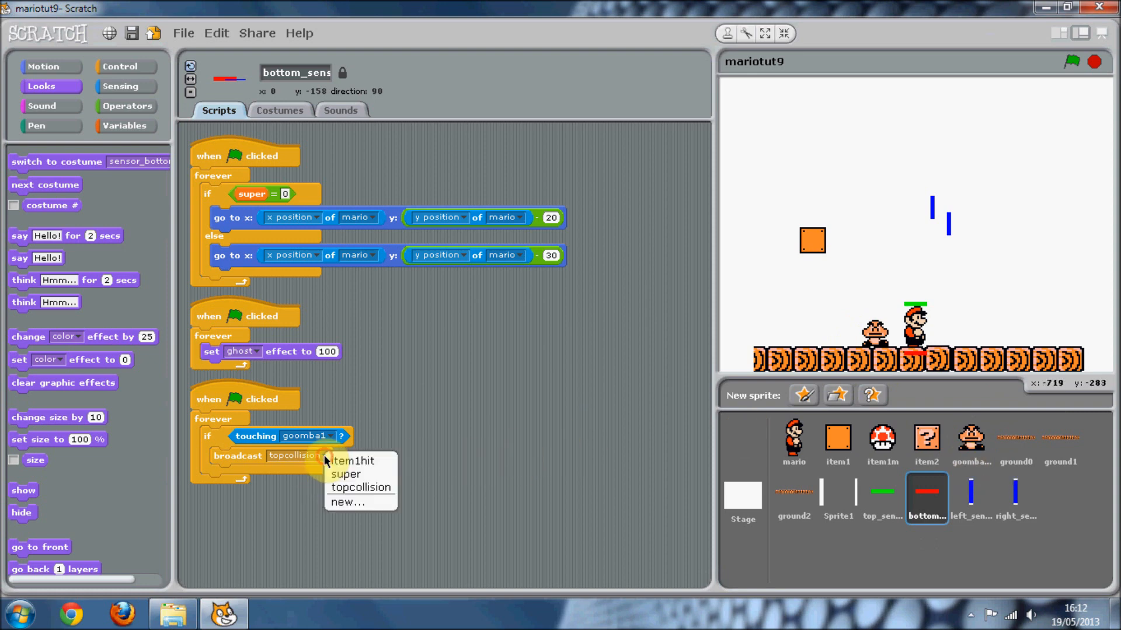
pyautogui.click(347, 502)
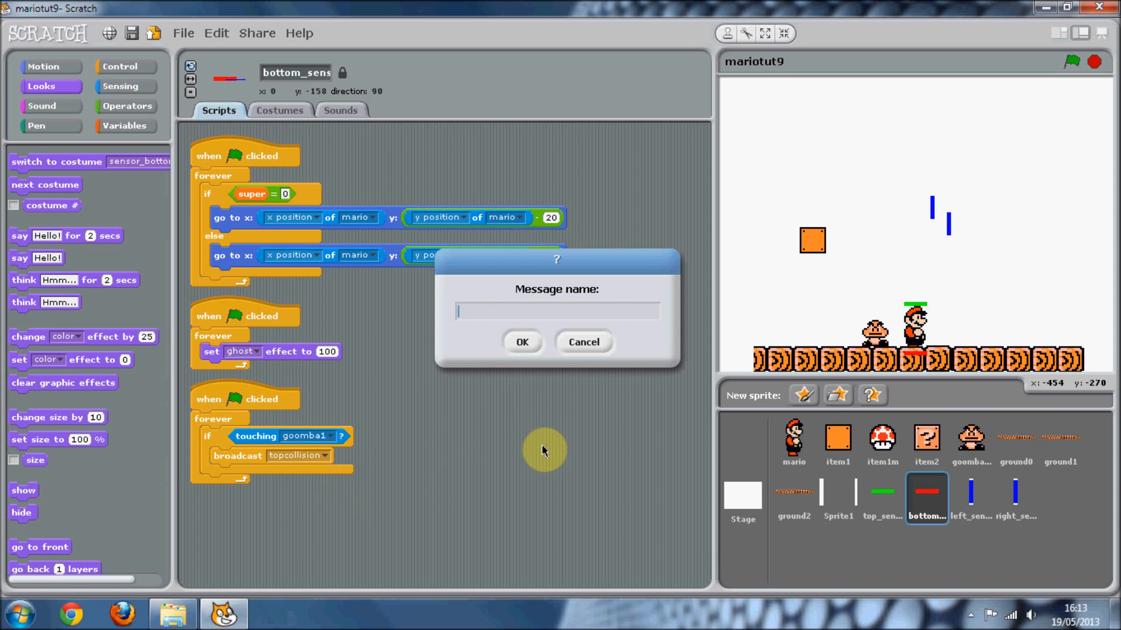
pyautogui.write('bo')
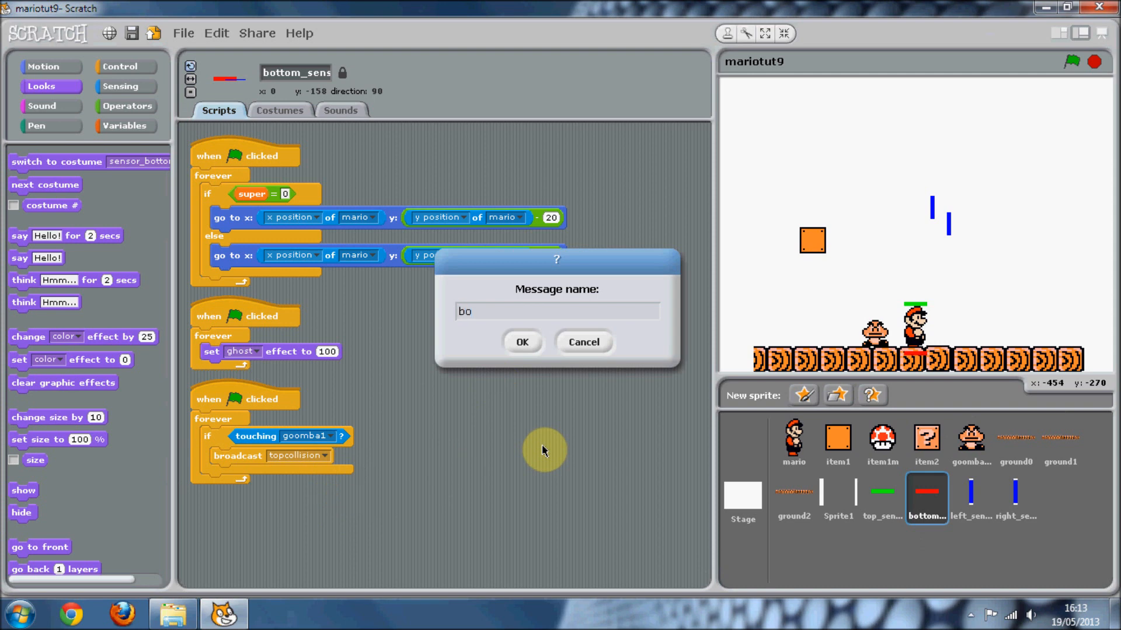
pyautogui.write('killgoomba1')
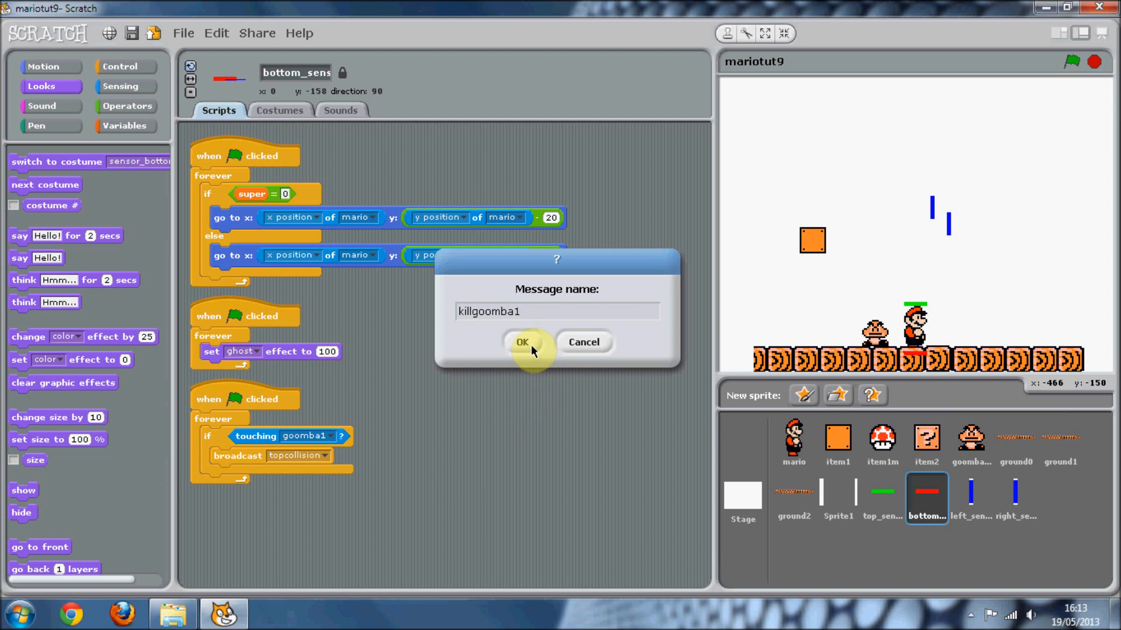
pyautogui.click(522, 343)
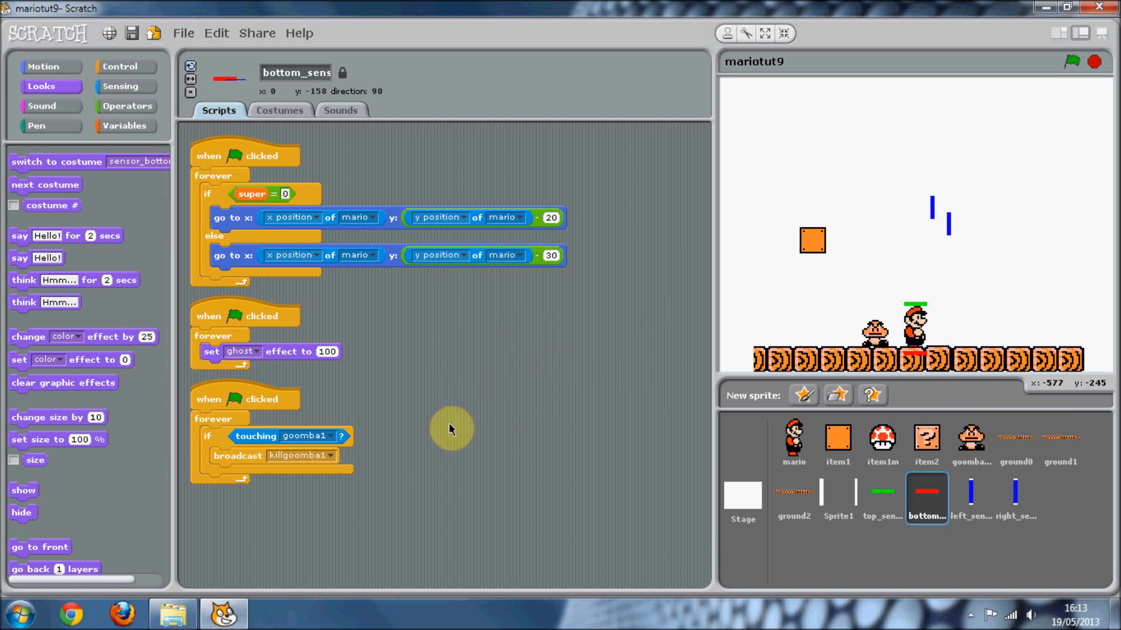
pyautogui.click(970, 443)
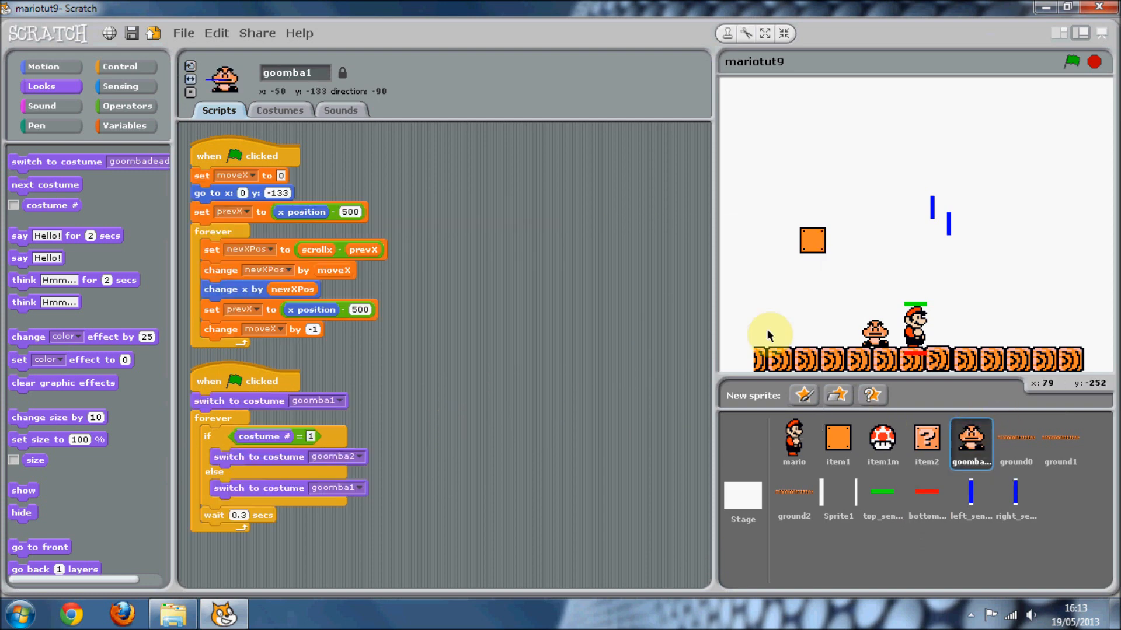
# - Place a 'when I receive killgoomba1' hat block on goomba1 and check its costumes
pyautogui.click(122, 66)
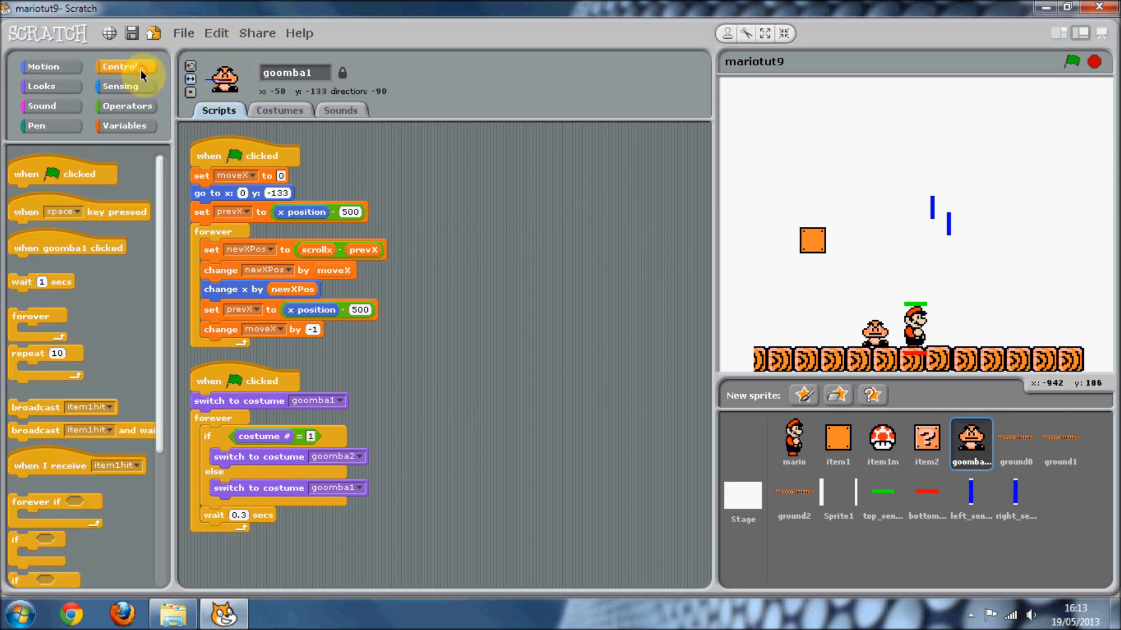
pyautogui.moveTo(47, 490)
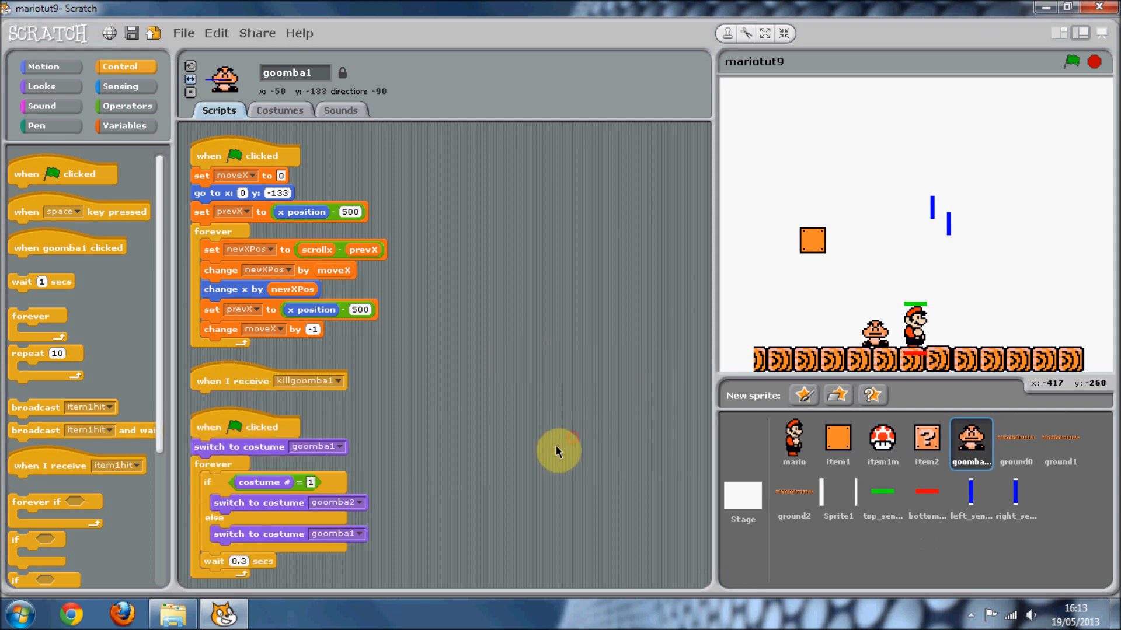
pyautogui.moveTo(77, 350)
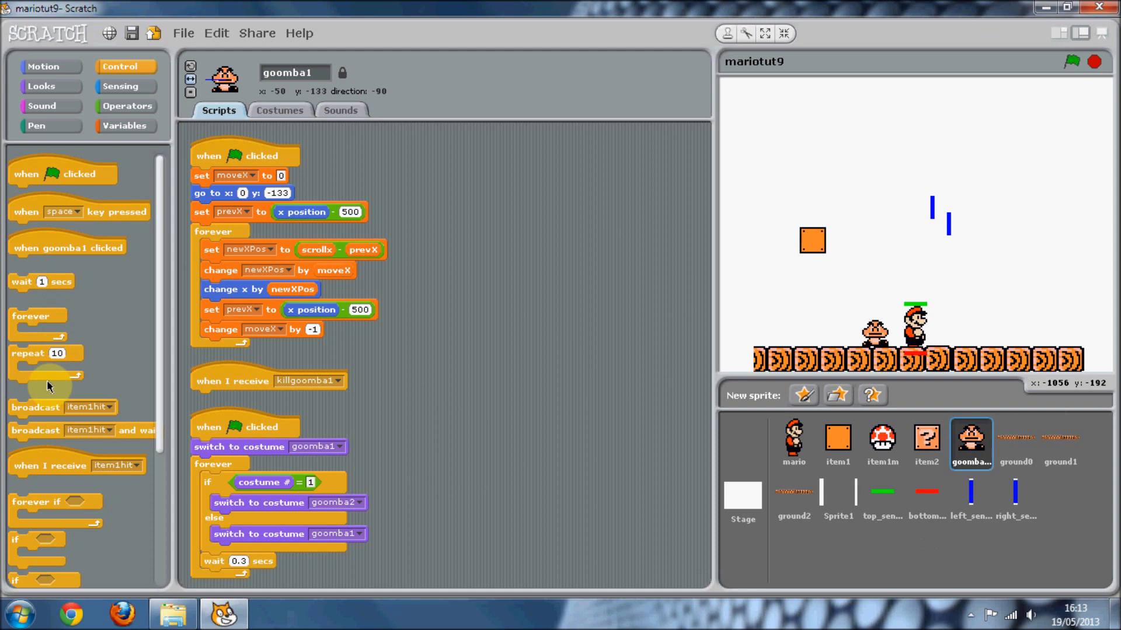
pyautogui.click(280, 110)
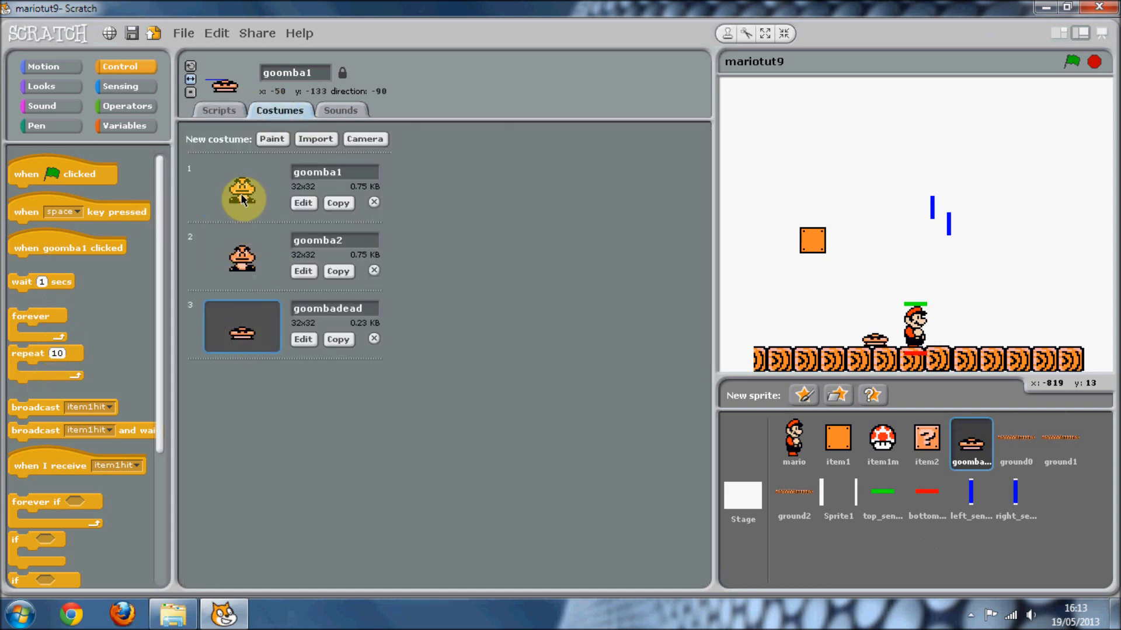
pyautogui.click(219, 111)
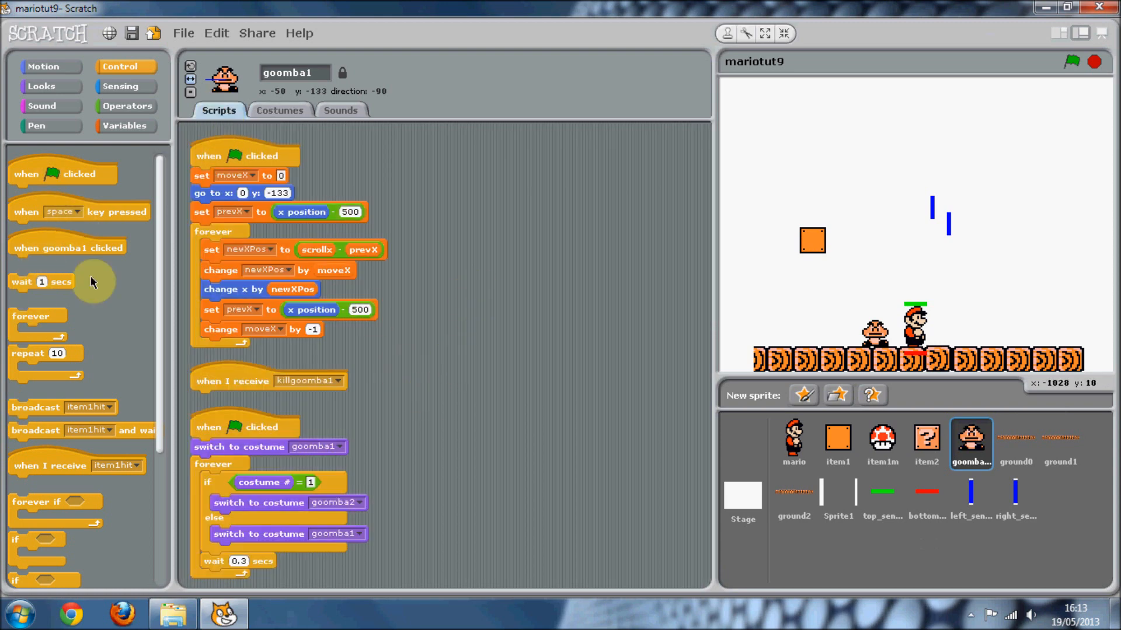
pyautogui.moveTo(521, 563)
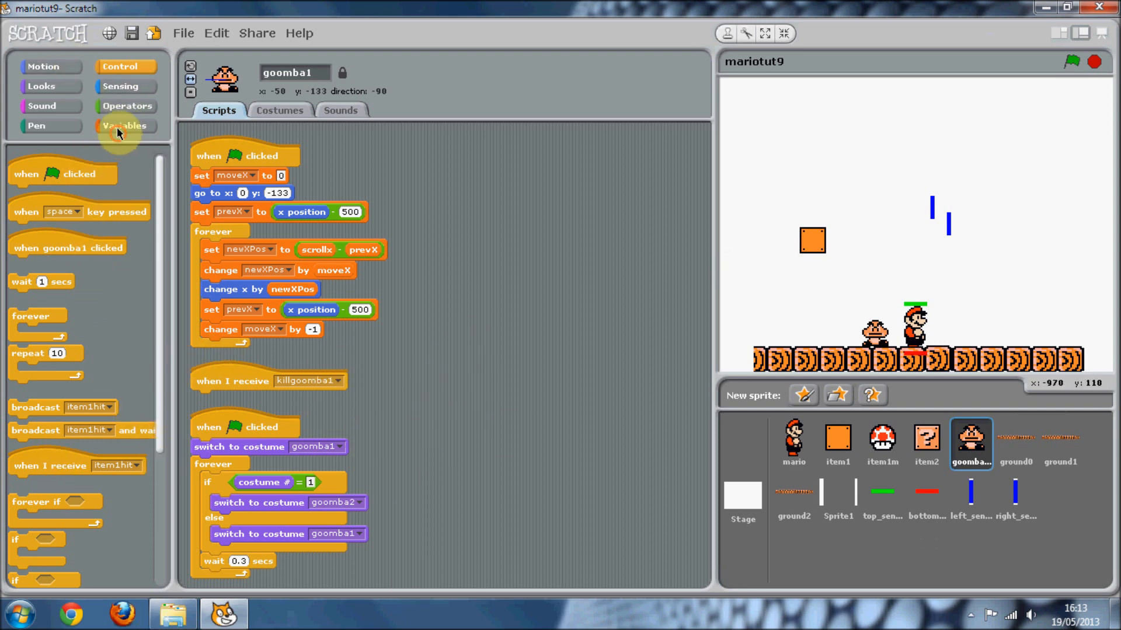
# - Make a sprite-only variable alive and set it to 1 in the Goomba's green-flag script
pyautogui.click(51, 158)
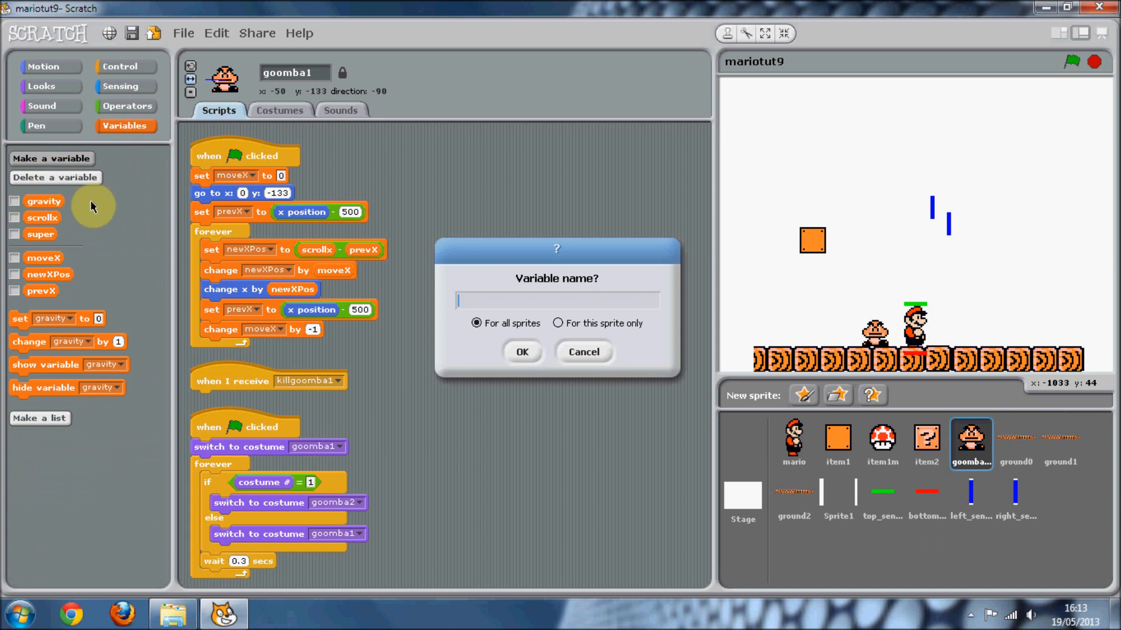
pyautogui.write('alive')
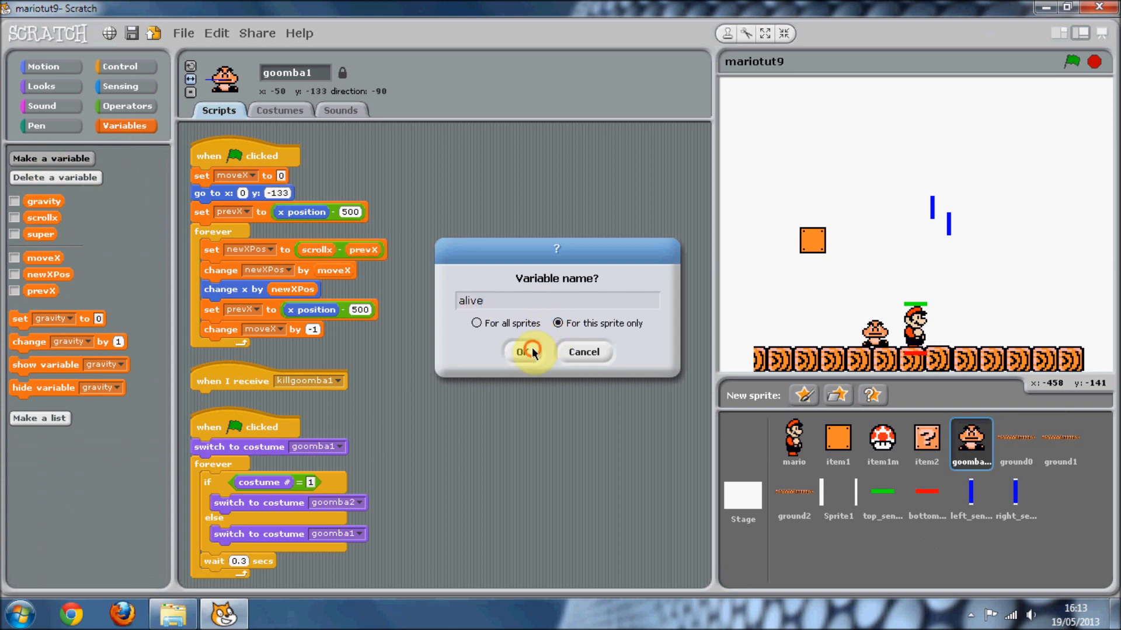
pyautogui.click(521, 352)
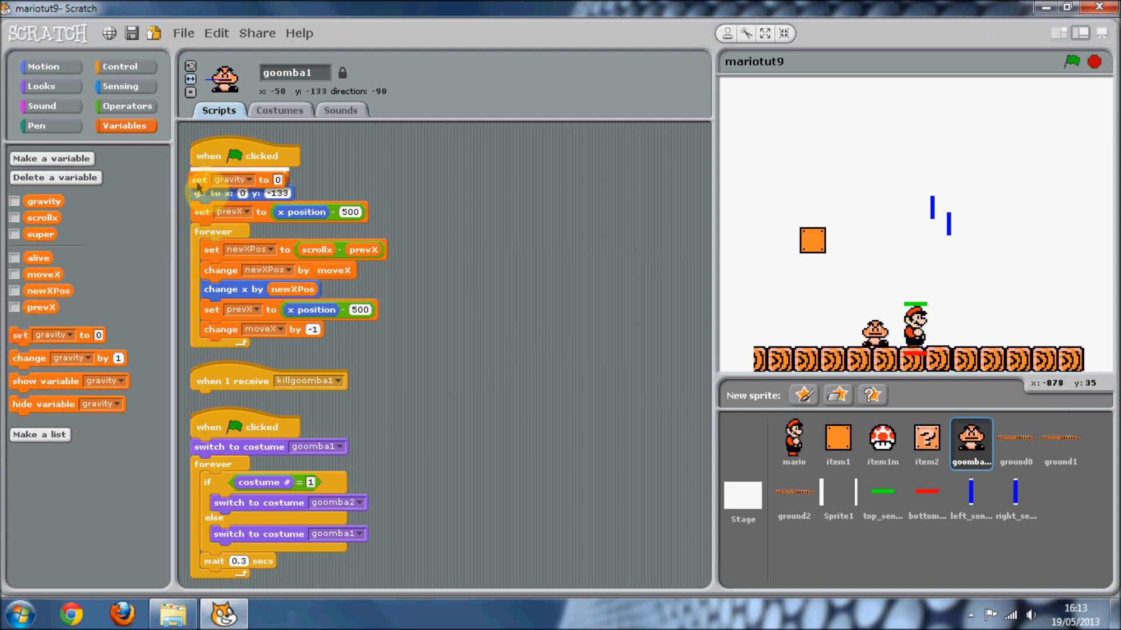
pyautogui.click(249, 175)
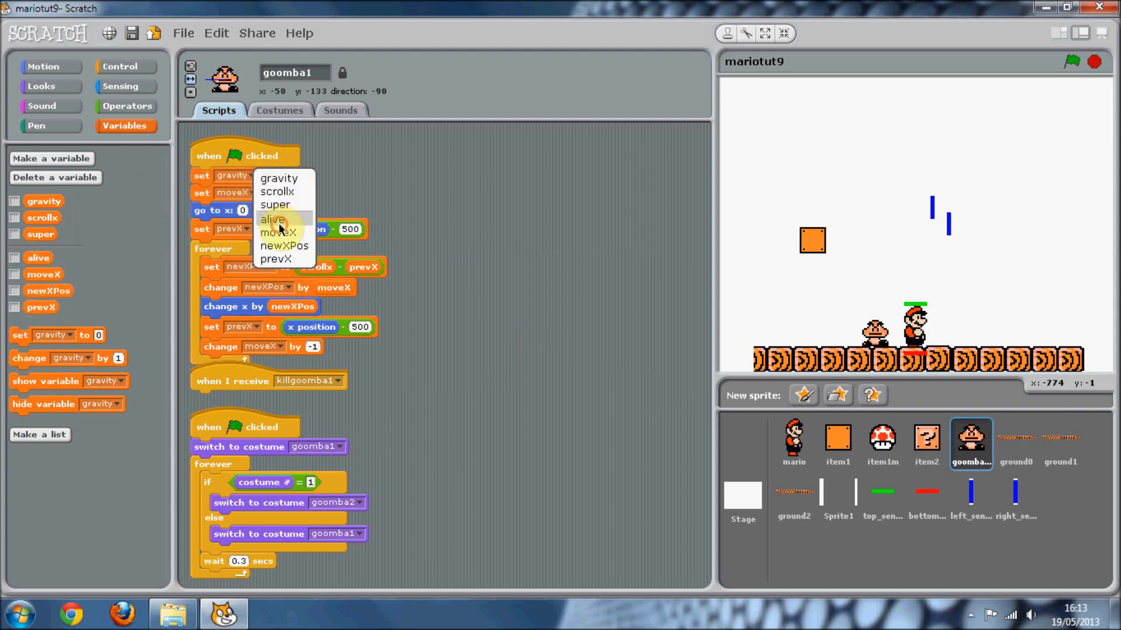
pyautogui.click(272, 219)
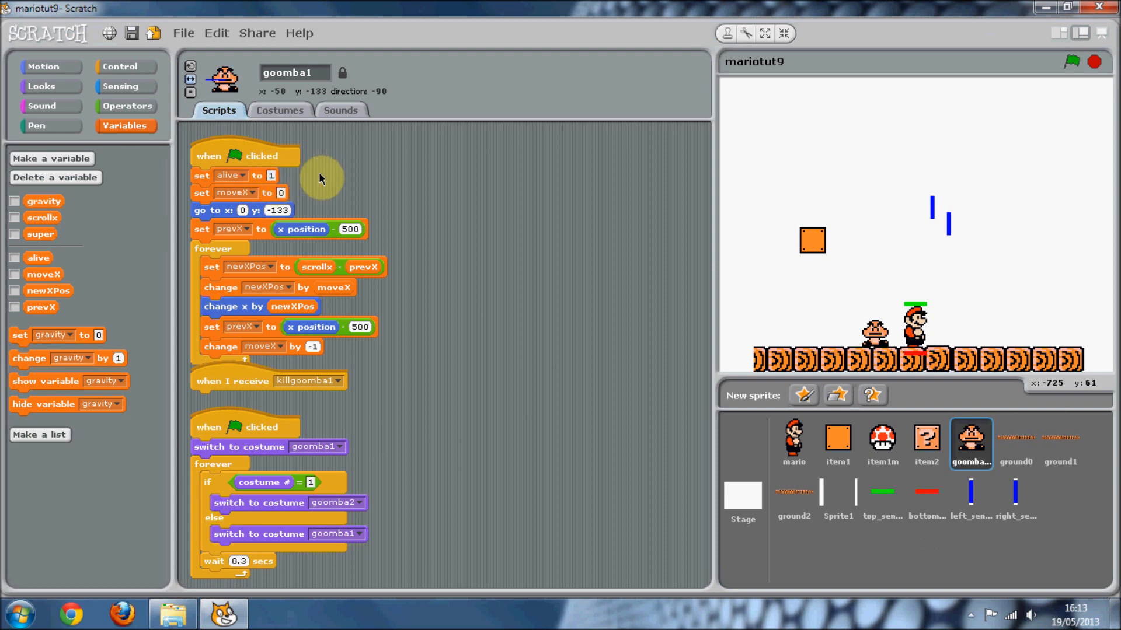
# - Under killgoomba1, set alive to 0, wait 1 second, then hide the Goomba
pyautogui.rightClick(507, 339)
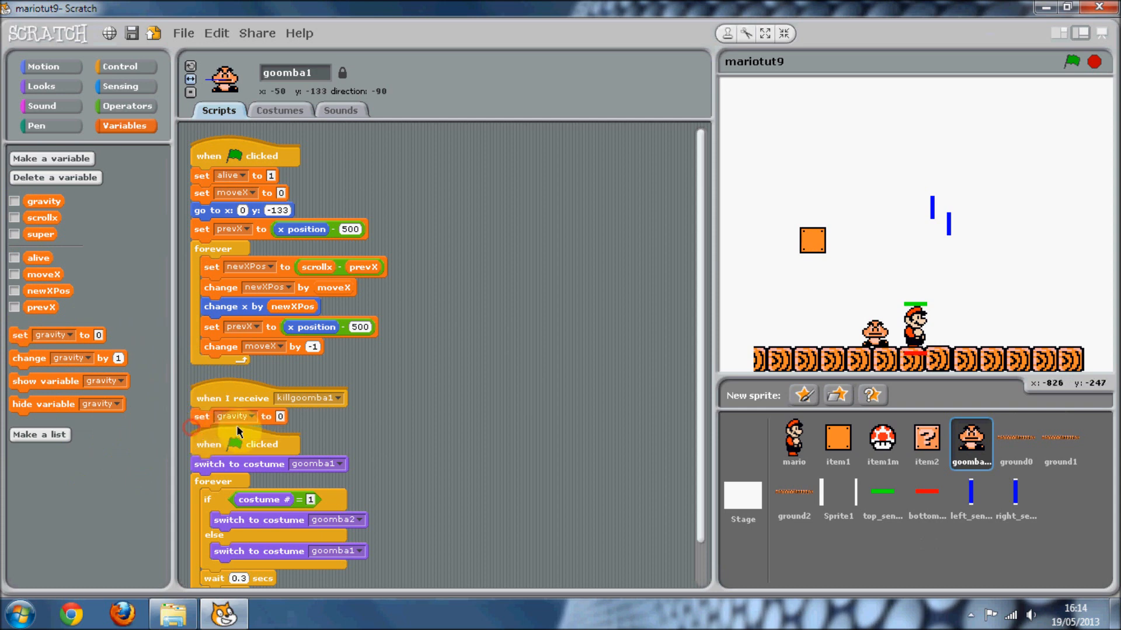
pyautogui.click(236, 417)
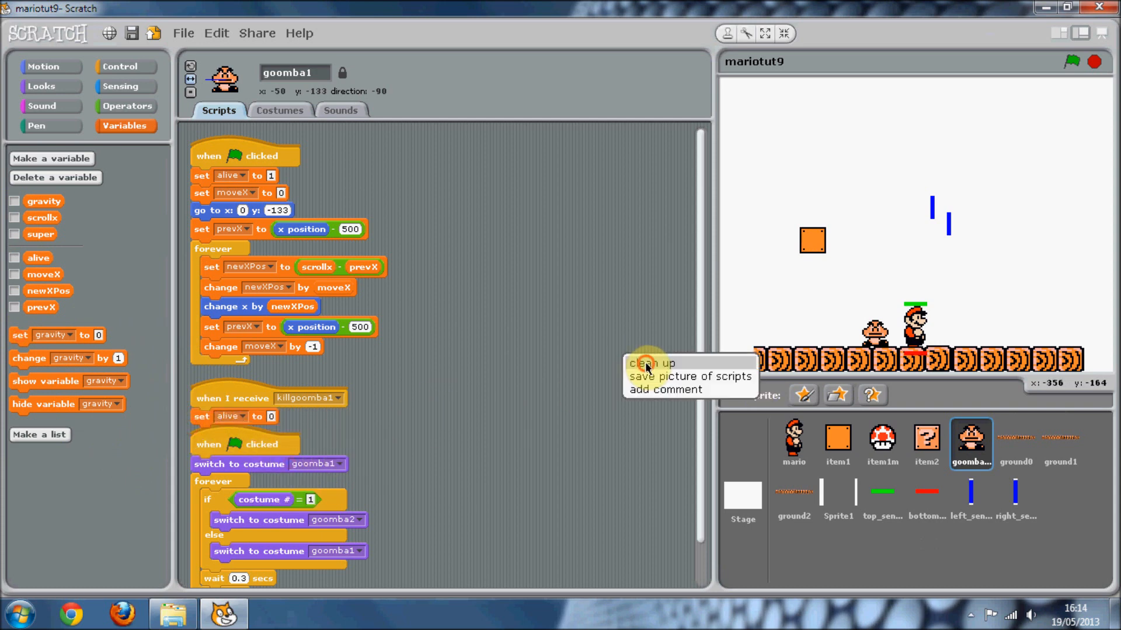
pyautogui.click(649, 363)
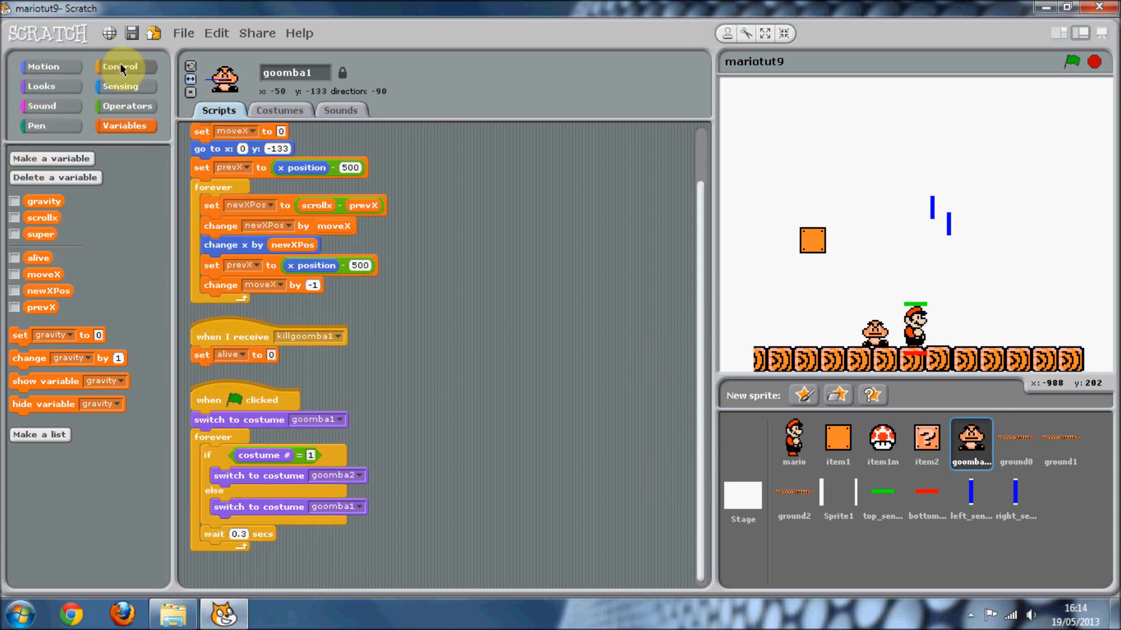
pyautogui.click(119, 66)
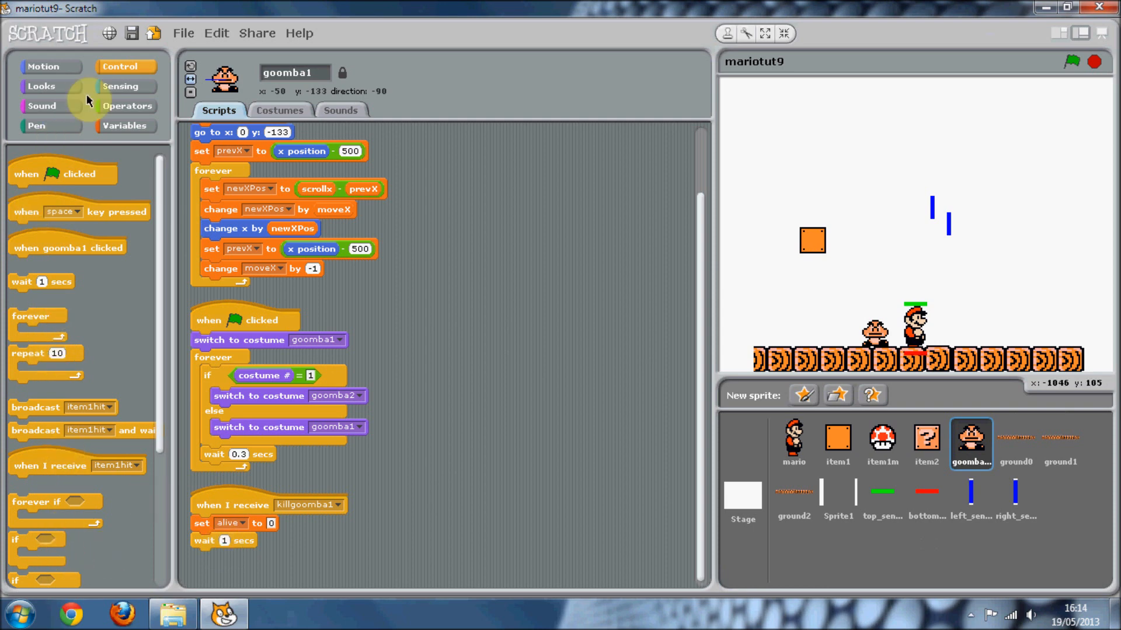
pyautogui.click(41, 85)
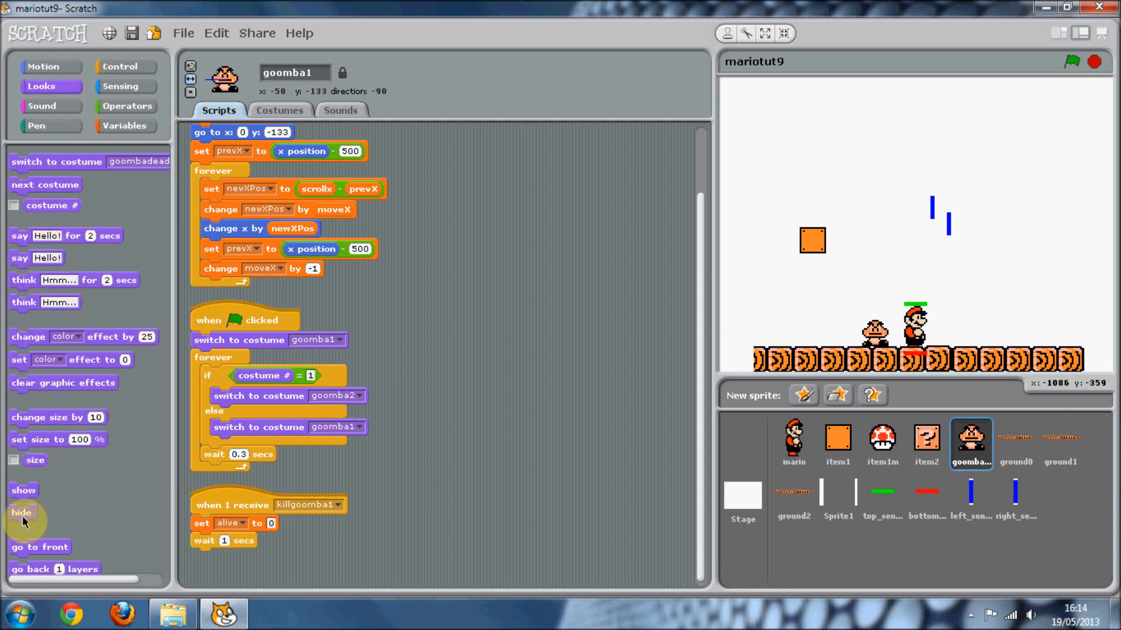
pyautogui.moveTo(21, 512); pyautogui.dragTo(203, 557)
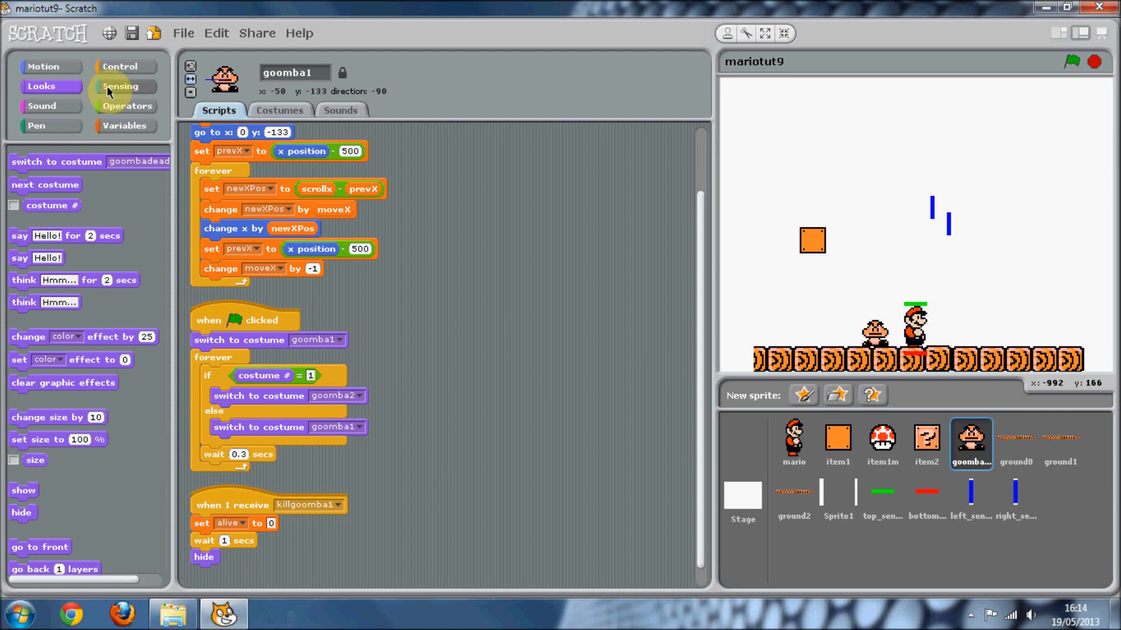
pyautogui.click(119, 66)
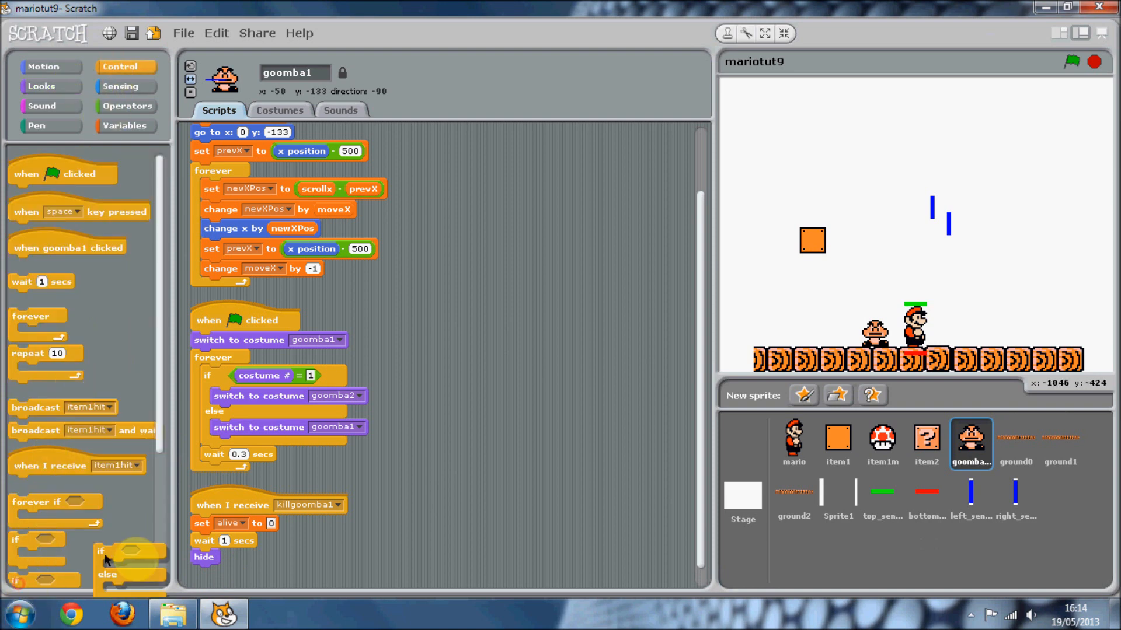
# - Add an if-else checking alive = 1, with 'switch to costume goombadead' in the else branch
pyautogui.moveTo(128, 564); pyautogui.dragTo(443, 279)
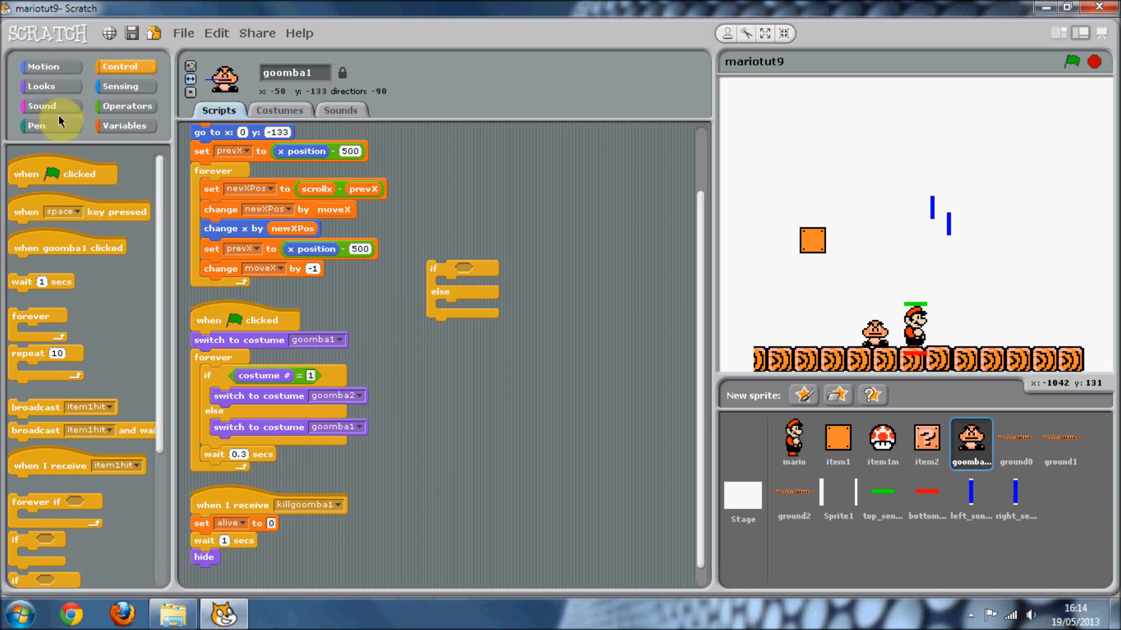
pyautogui.moveTo(366, 312)
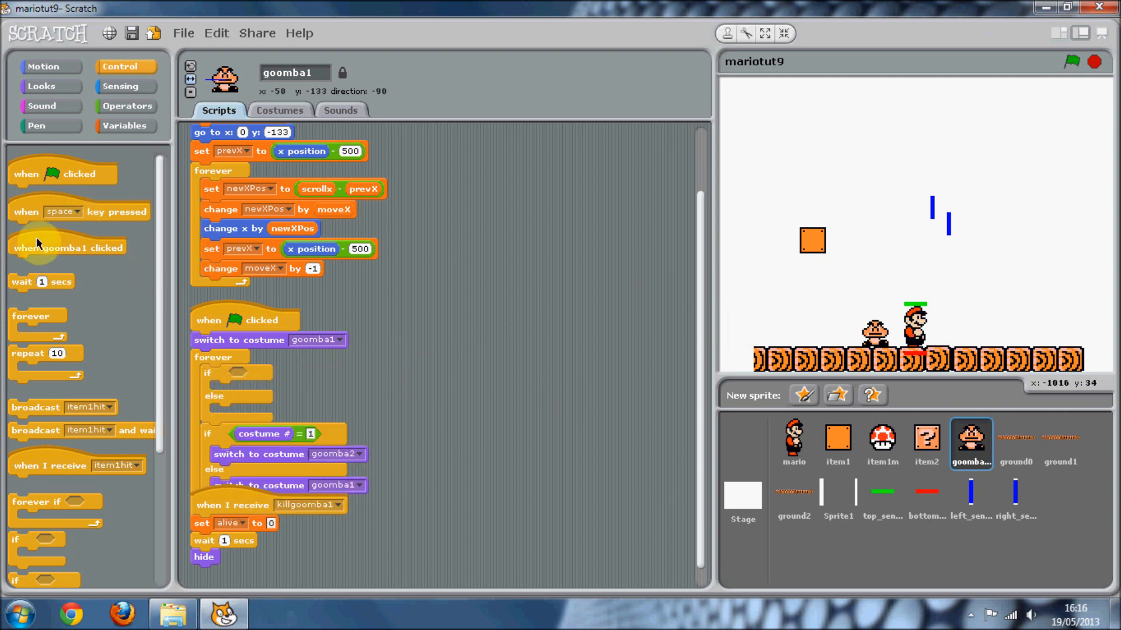
pyautogui.click(126, 106)
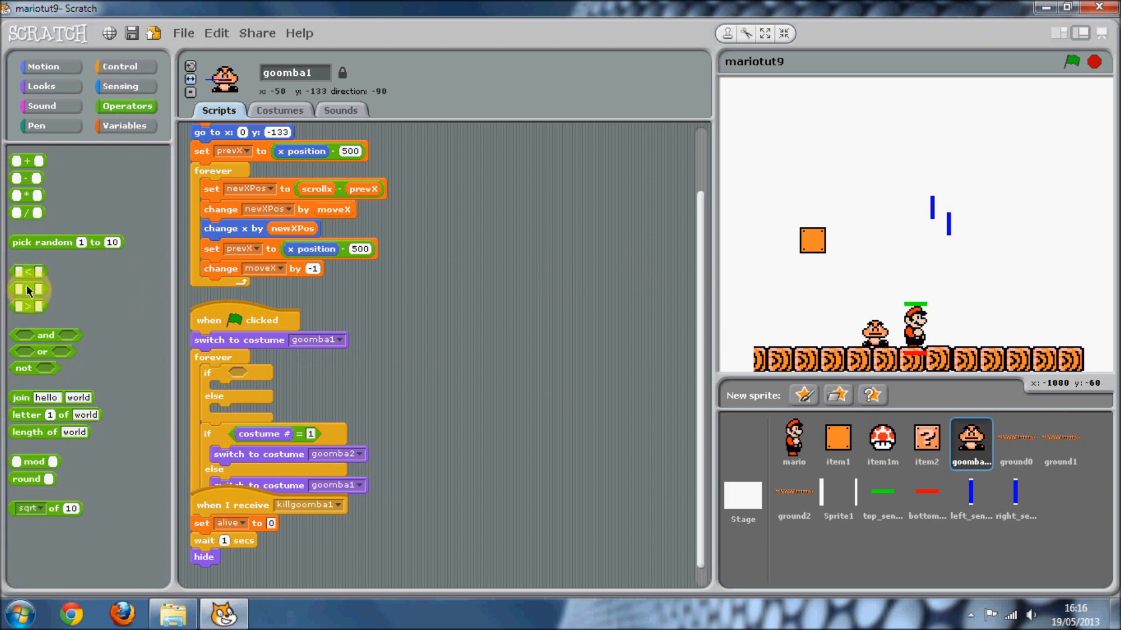
pyautogui.click(126, 126)
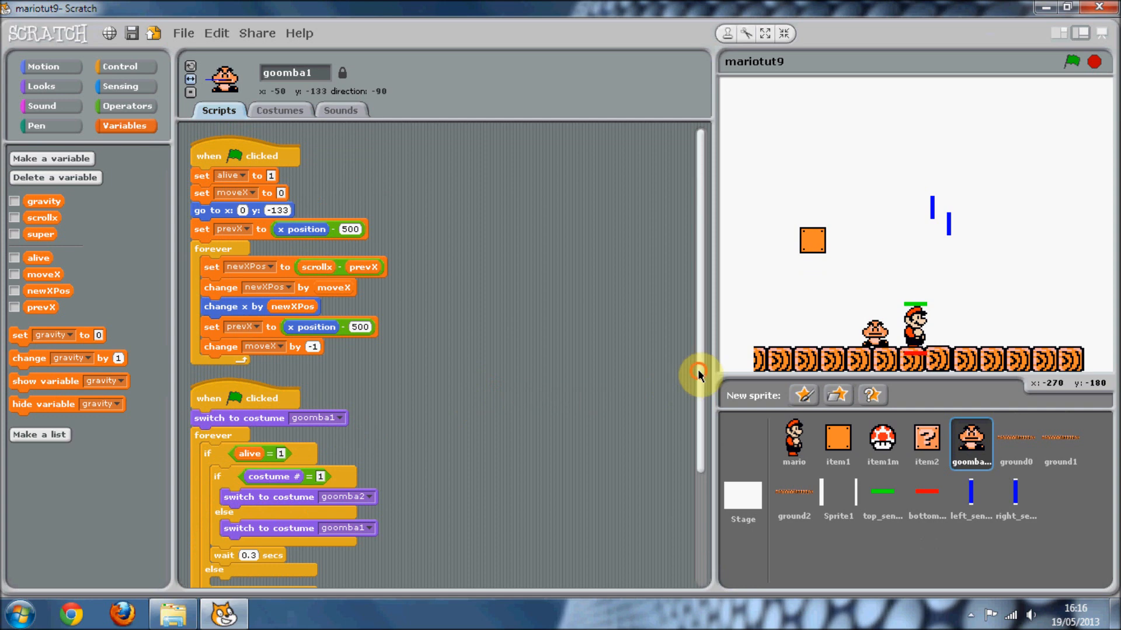
pyautogui.scroll(-3)
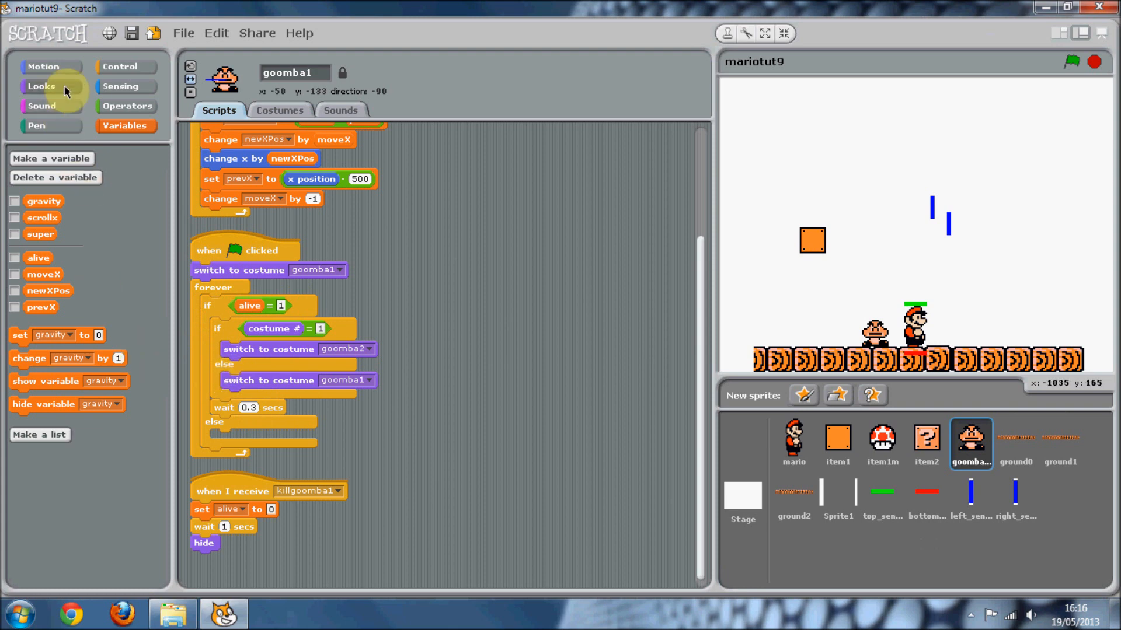
pyautogui.click(41, 86)
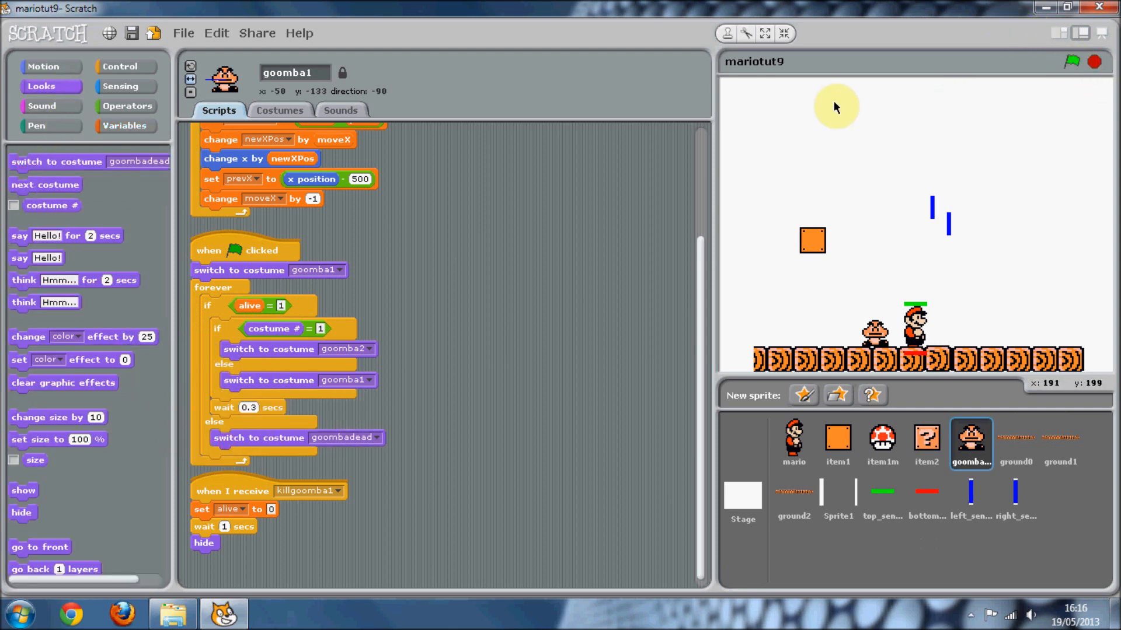
pyautogui.click(1069, 61)
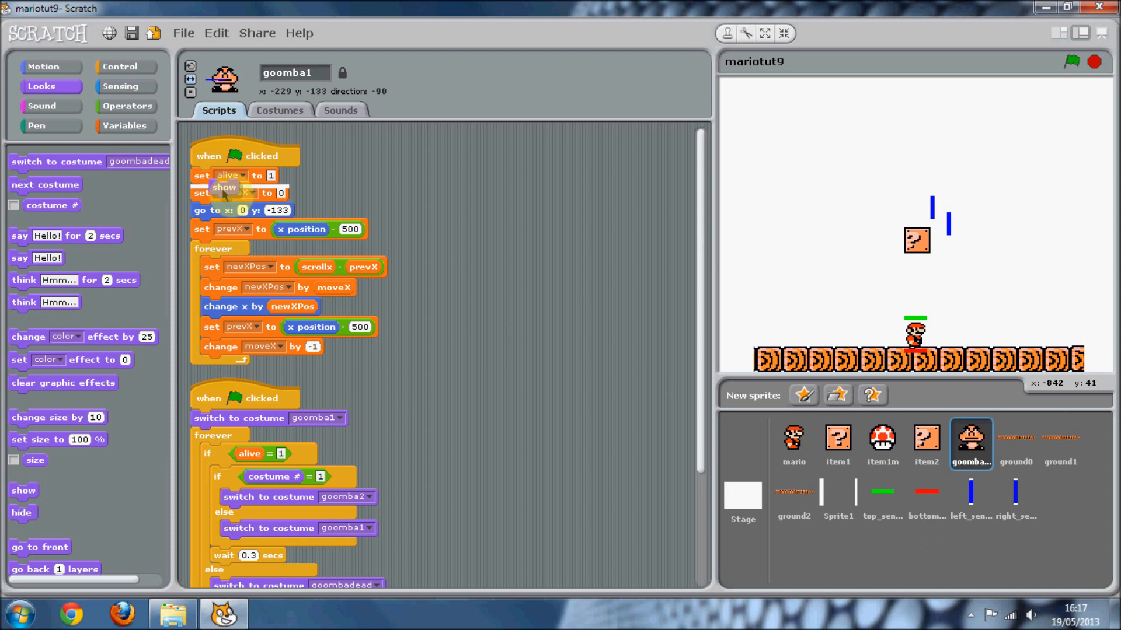
# - Put a show block at the top of goomba1's green-flag script and test-run
pyautogui.click(1071, 61)
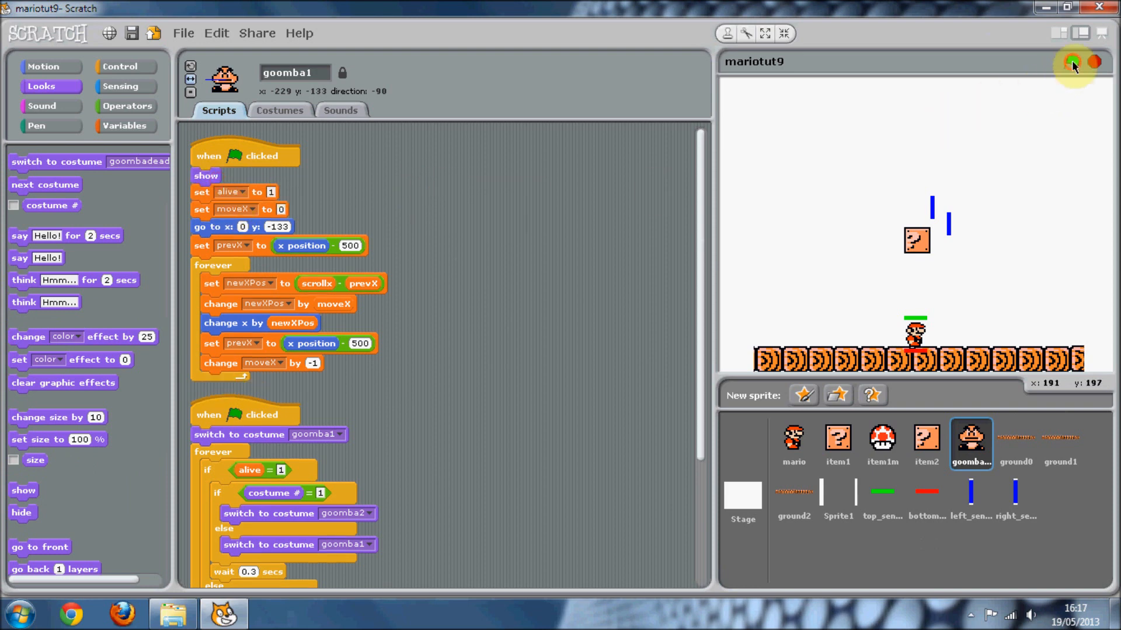
pyautogui.click(1070, 62)
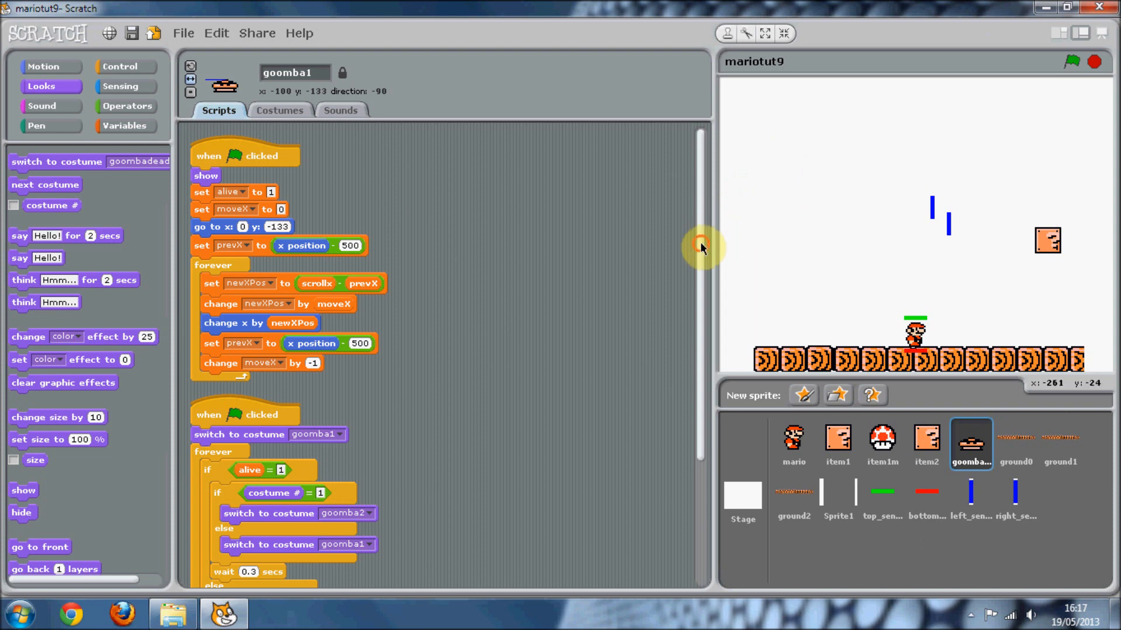
# - Wrap goomba1's movement in 'if alive = 1 / else' with scroll-only blocks in else, then clean up
pyautogui.scroll(-3)
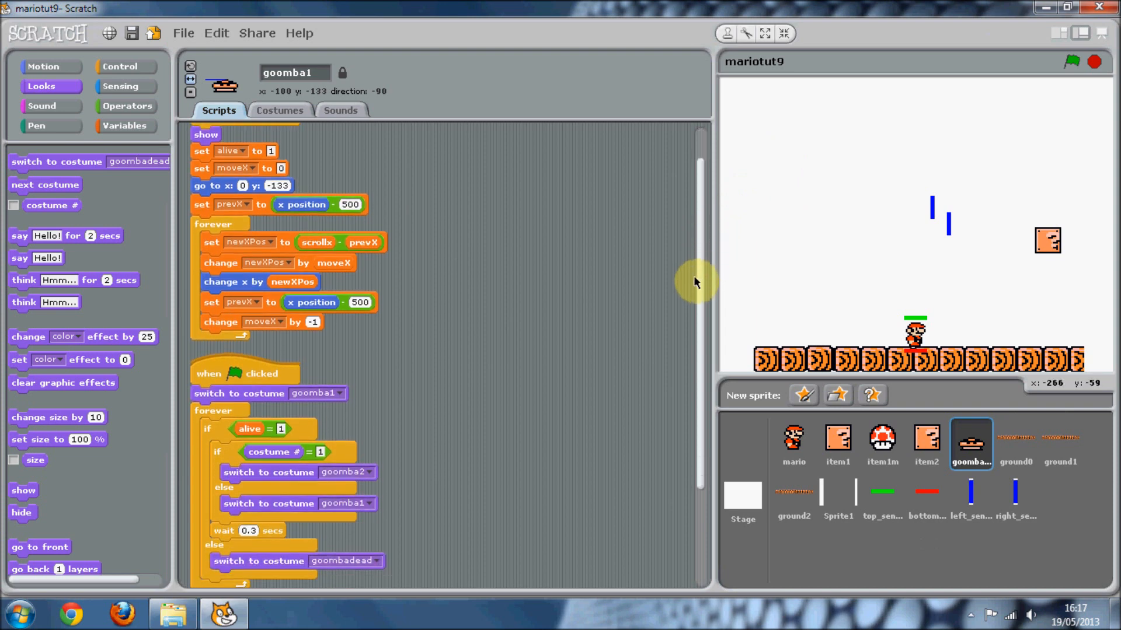
pyautogui.scroll(-3)
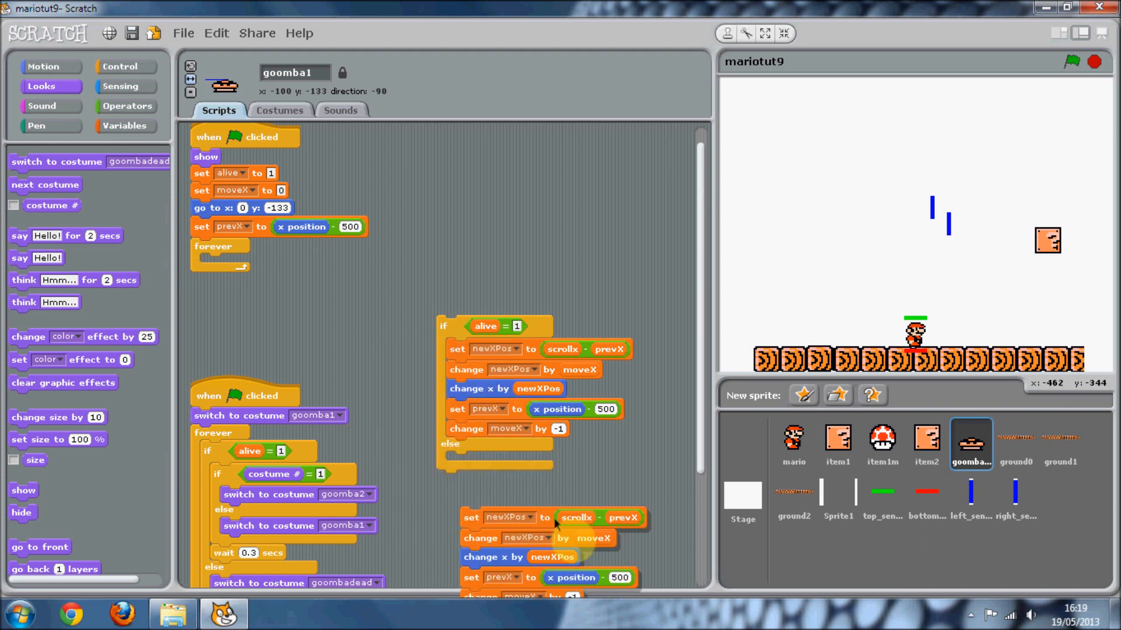
pyautogui.scroll(-3)
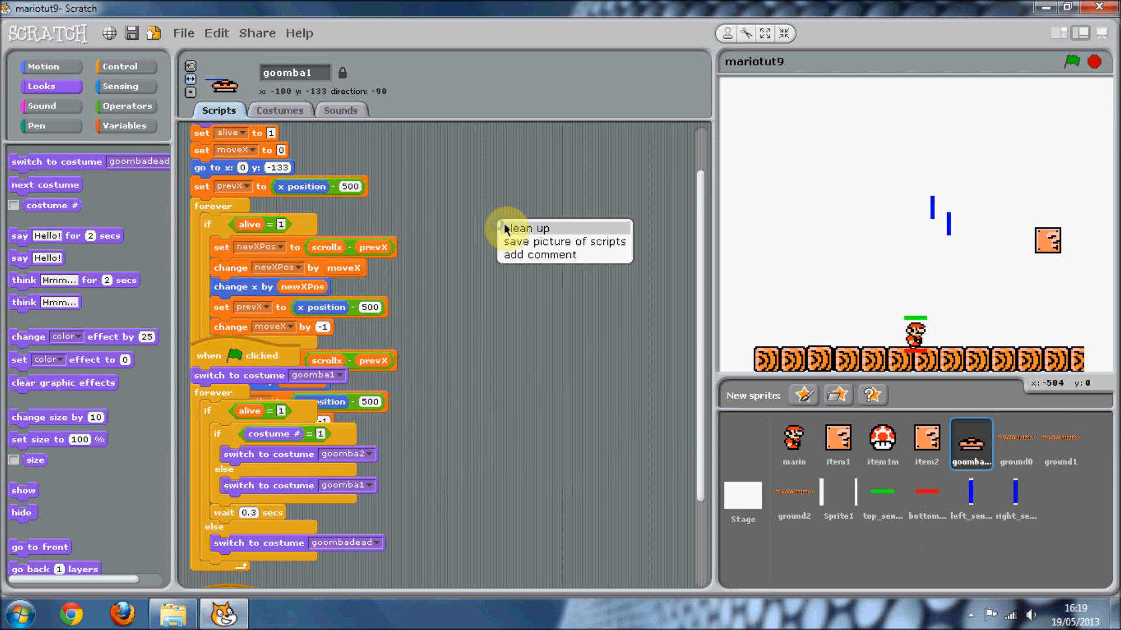
pyautogui.click(528, 228)
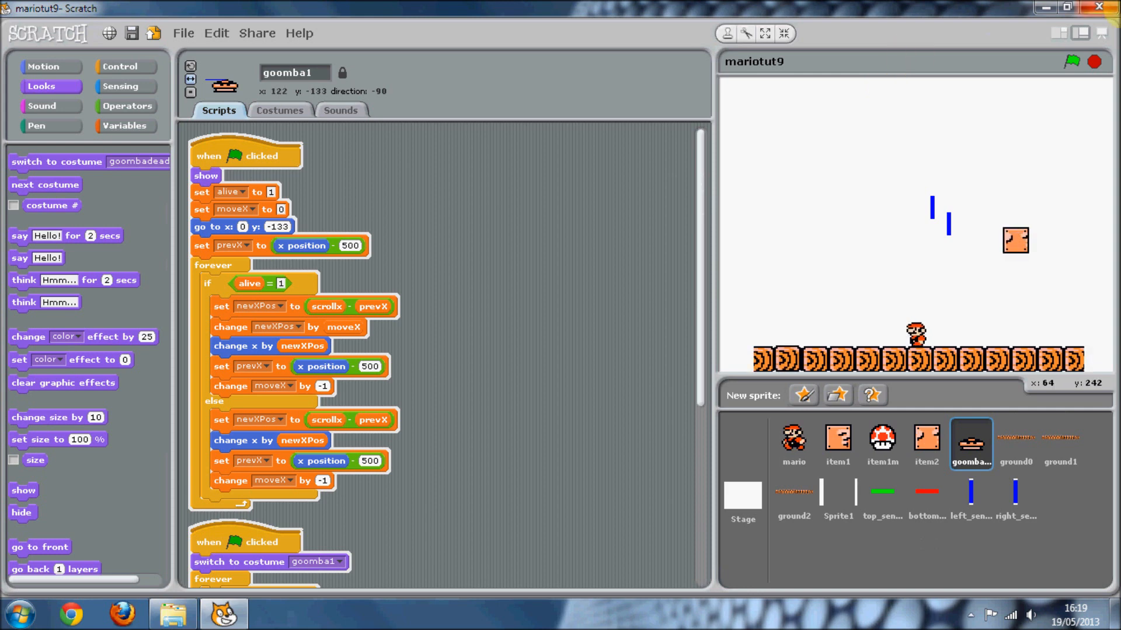
pyautogui.moveTo(1098, 61)
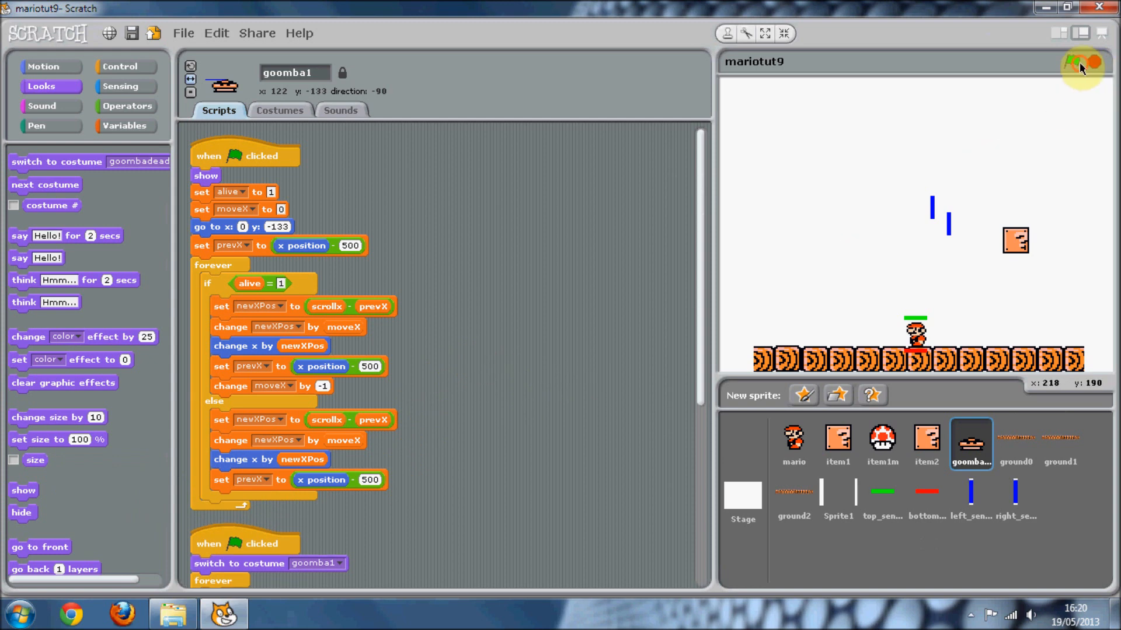
# - Play test runs of the Mario level, then select the bottom_sensor sprite's scripts
pyautogui.click(1070, 62)
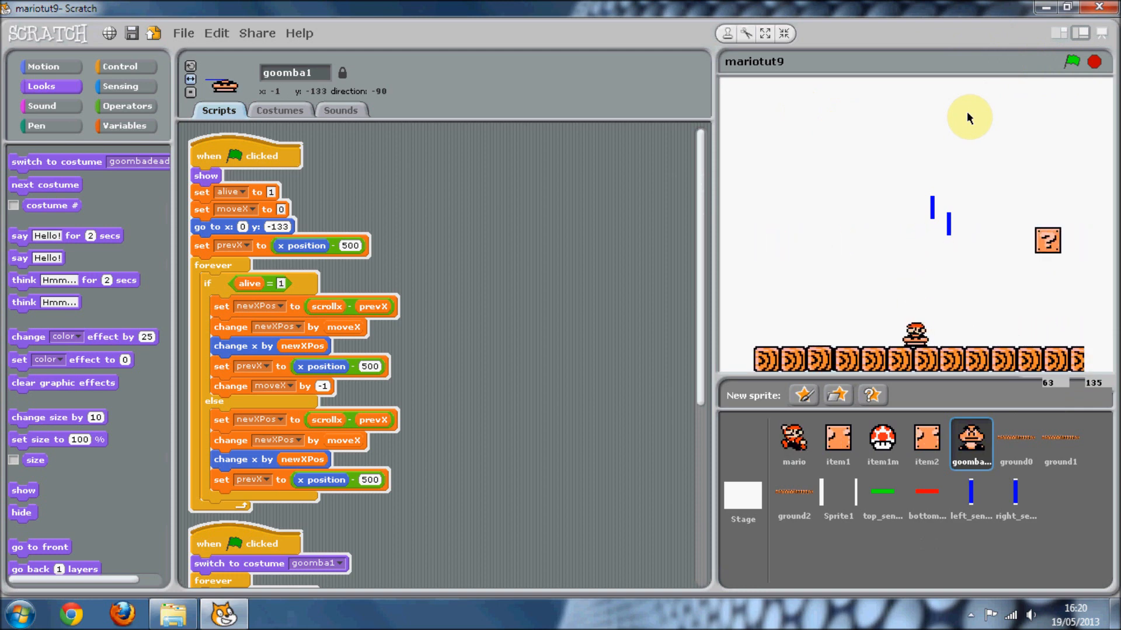
pyautogui.click(1070, 62)
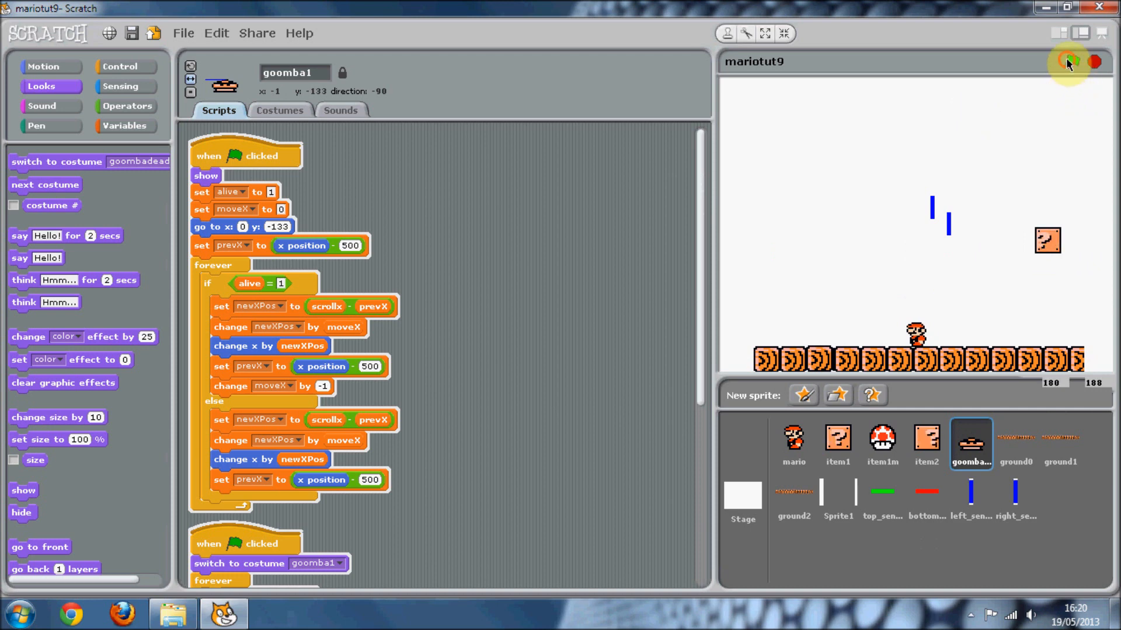
pyautogui.click(1067, 63)
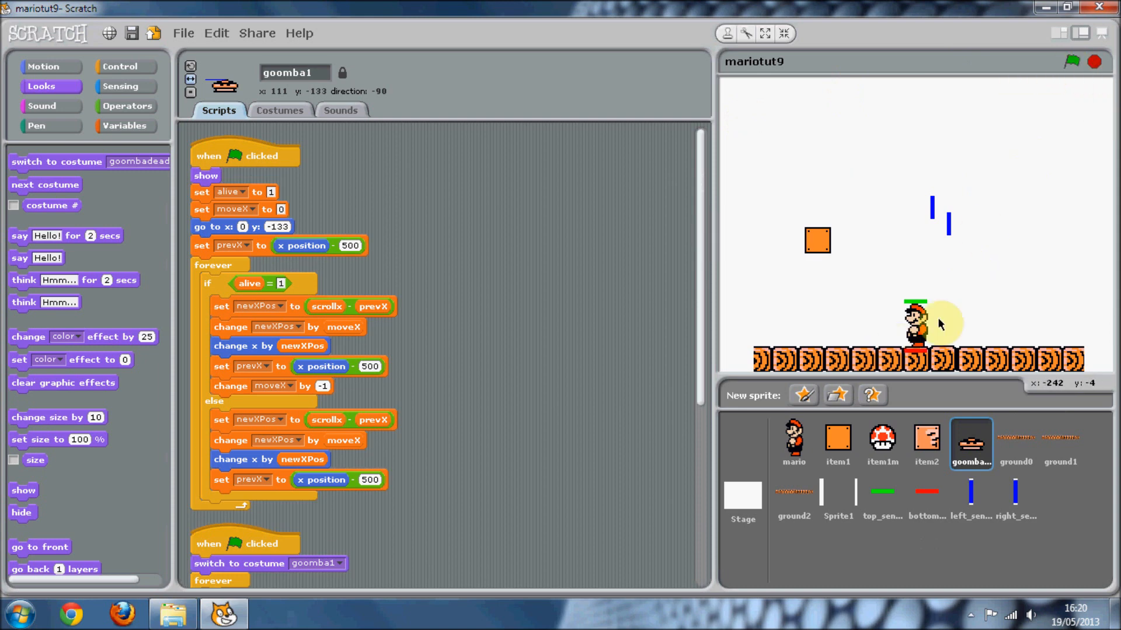
pyautogui.click(926, 497)
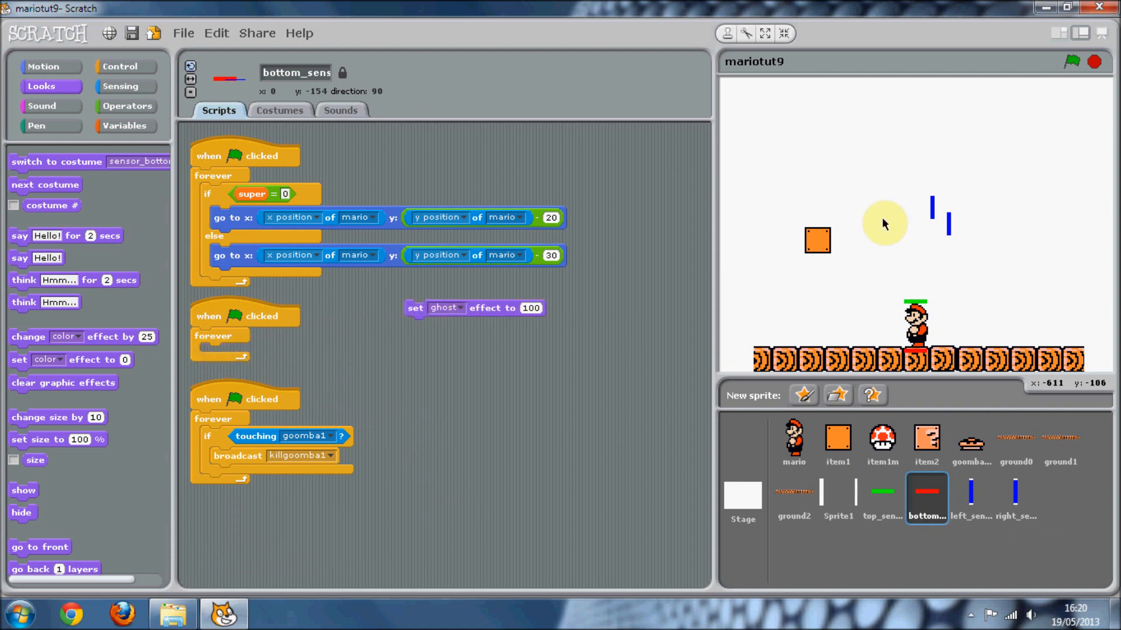
# - Move bottom_sens's 'set ghost effect to 100' block toward its empty forever loop
pyautogui.click(1069, 61)
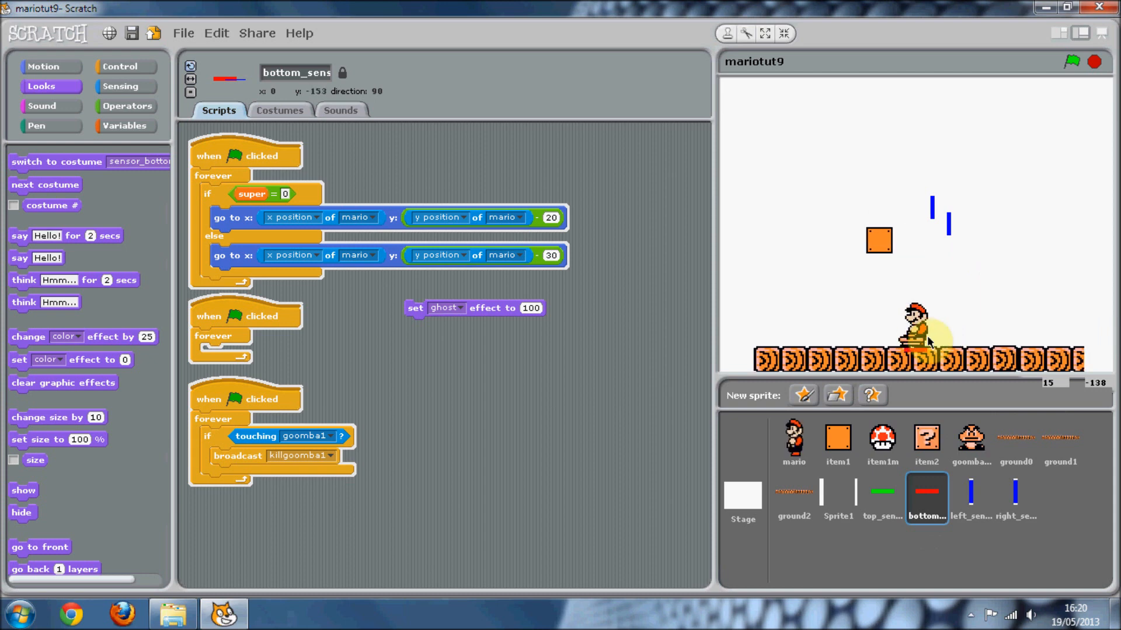
pyautogui.click(1070, 62)
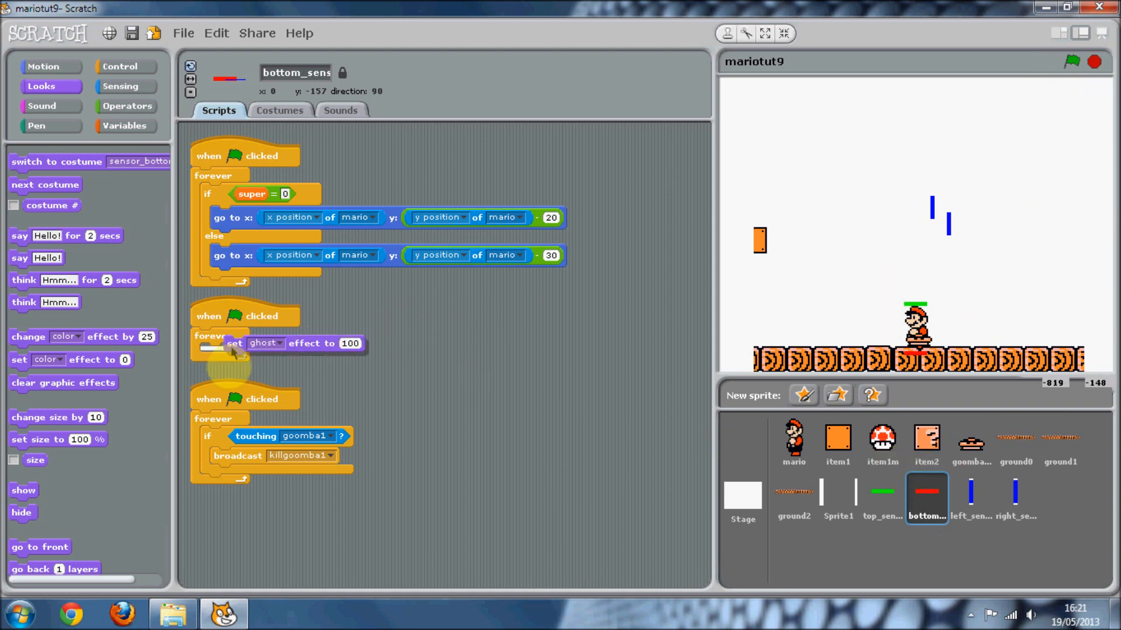
# - Drop the ghost effect into the forever loop, save the project, test-run and stop the game
pyautogui.click(182, 33)
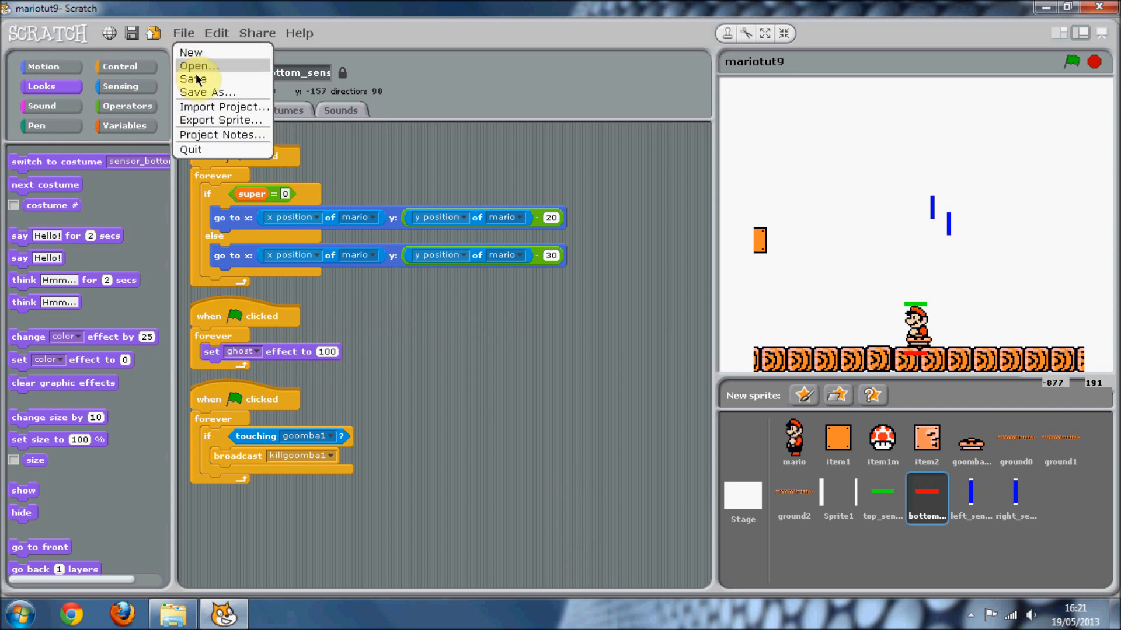
pyautogui.click(439, 345)
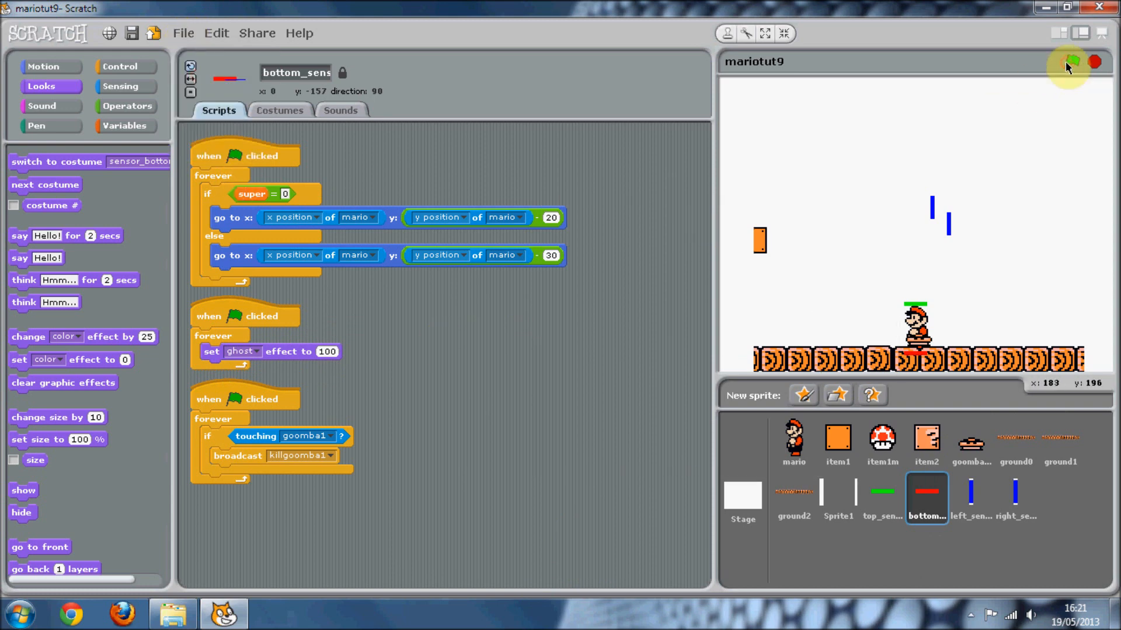
pyautogui.click(1068, 62)
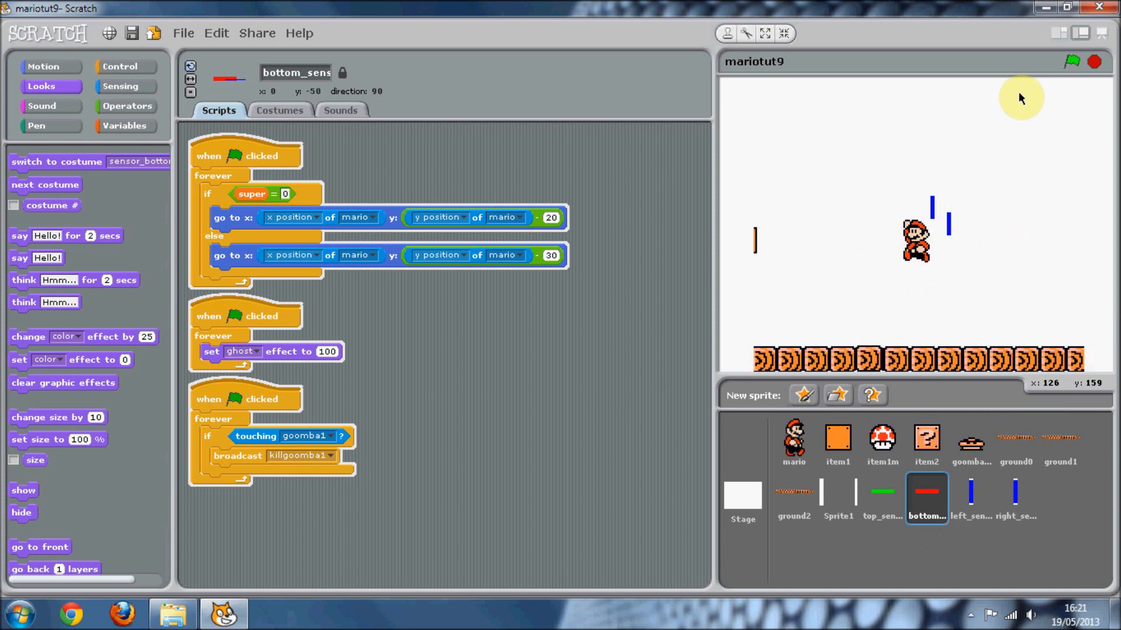
pyautogui.click(1067, 61)
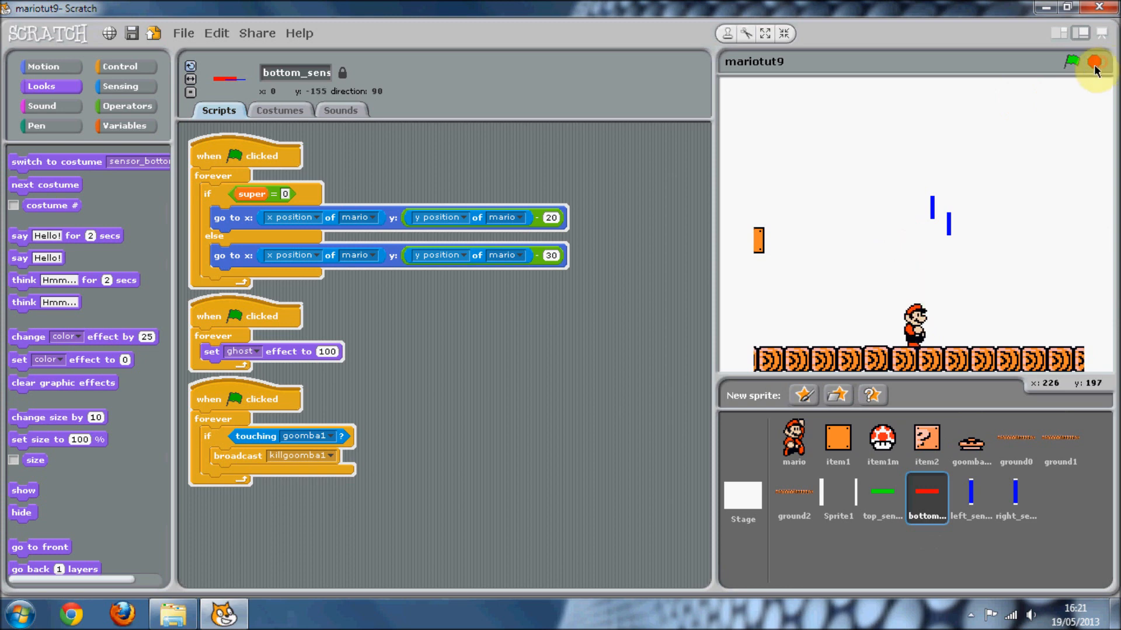
pyautogui.click(970, 497)
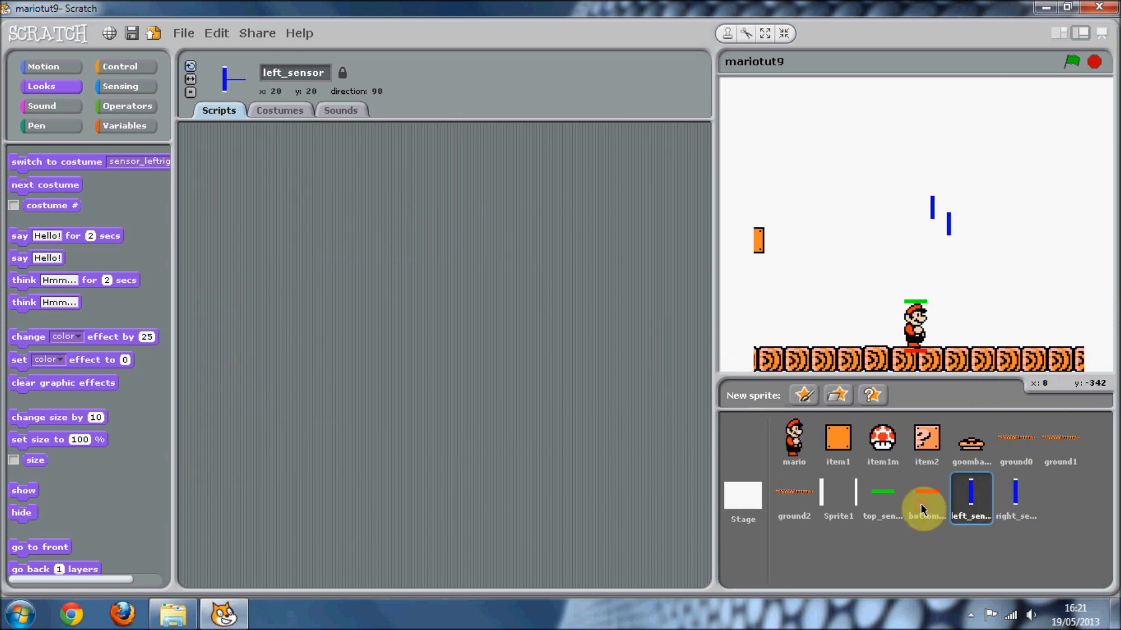
pyautogui.click(926, 497)
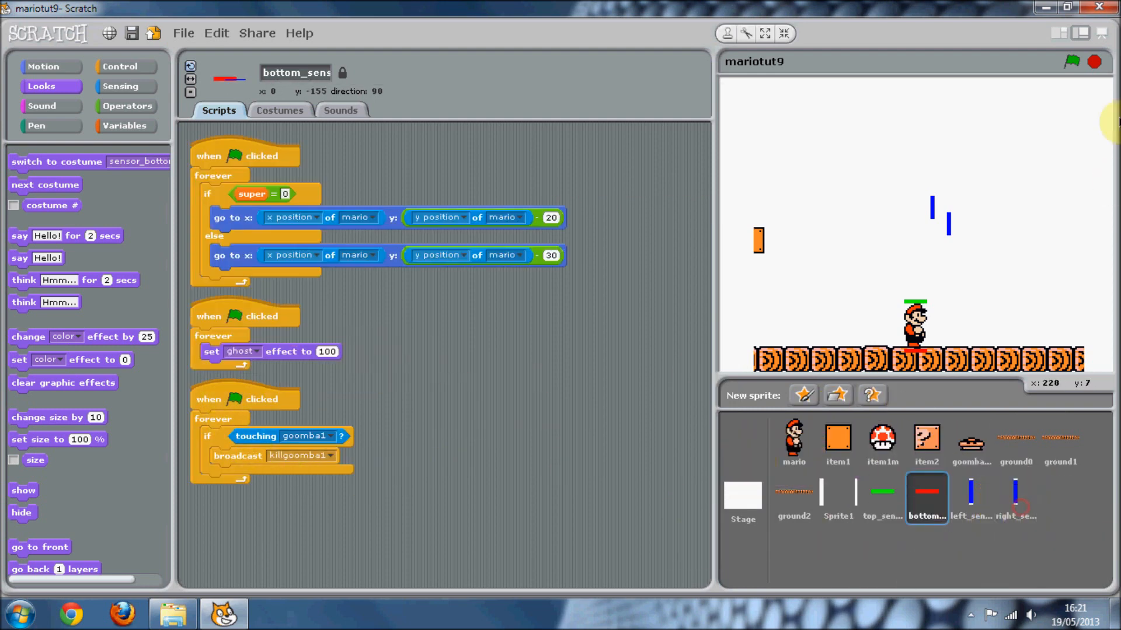
pyautogui.click(1069, 62)
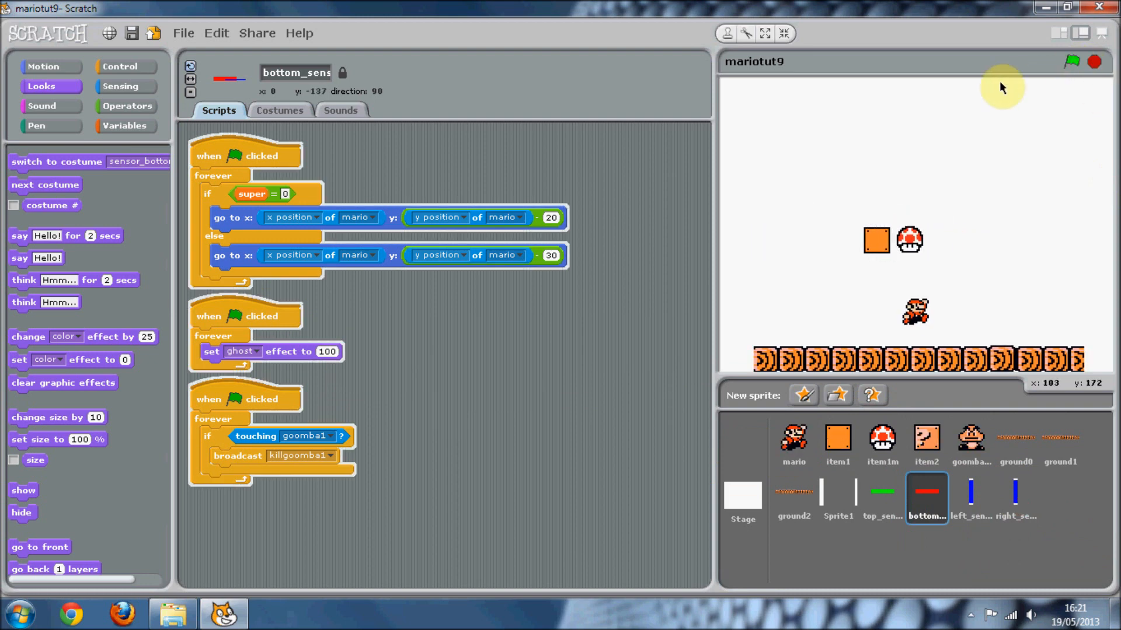
pyautogui.click(1067, 62)
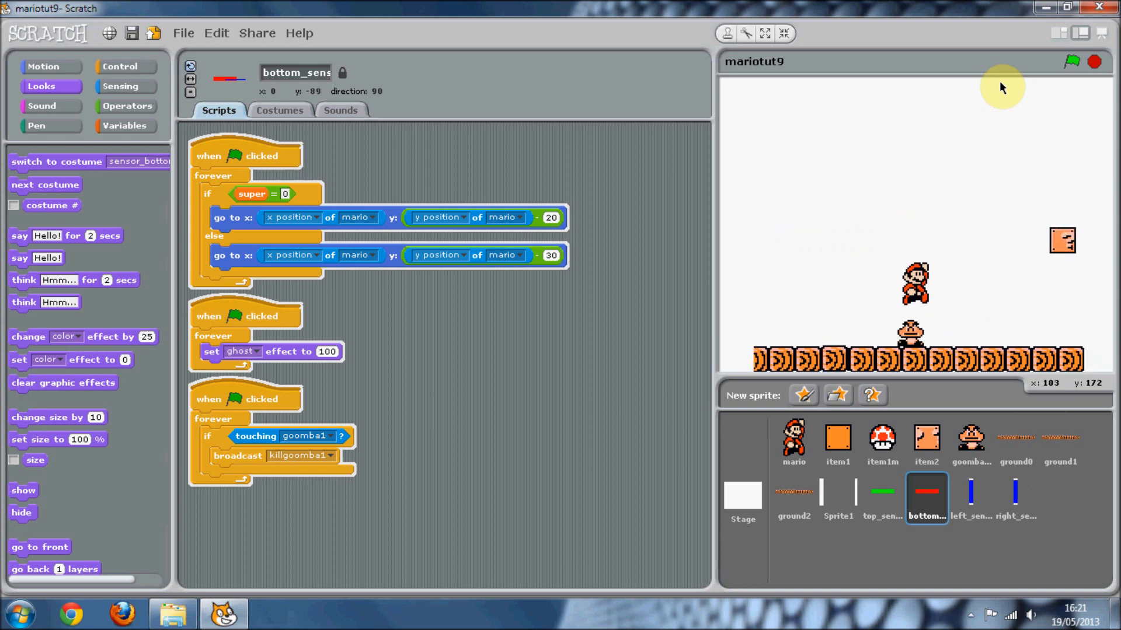
pyautogui.click(1070, 62)
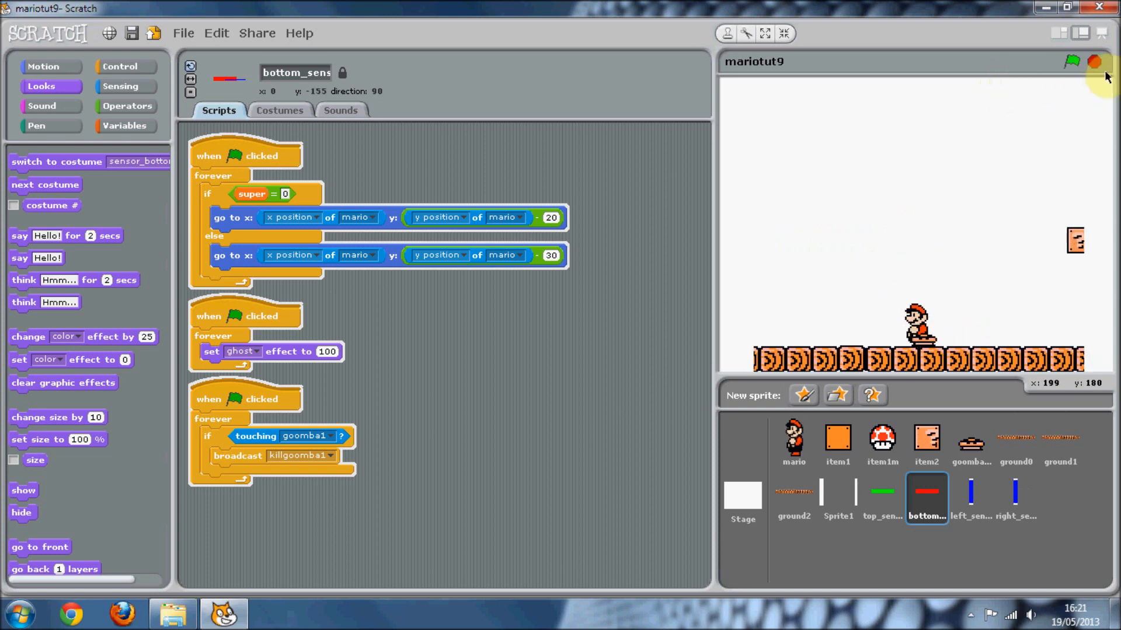
pyautogui.click(1070, 61)
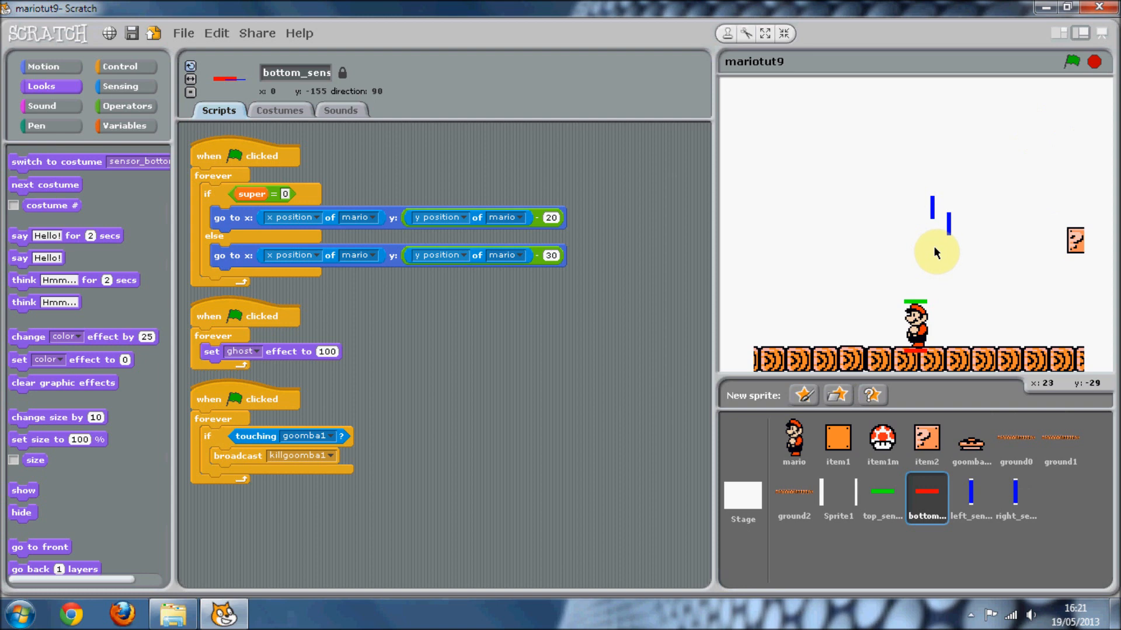
pyautogui.moveTo(684, 241)
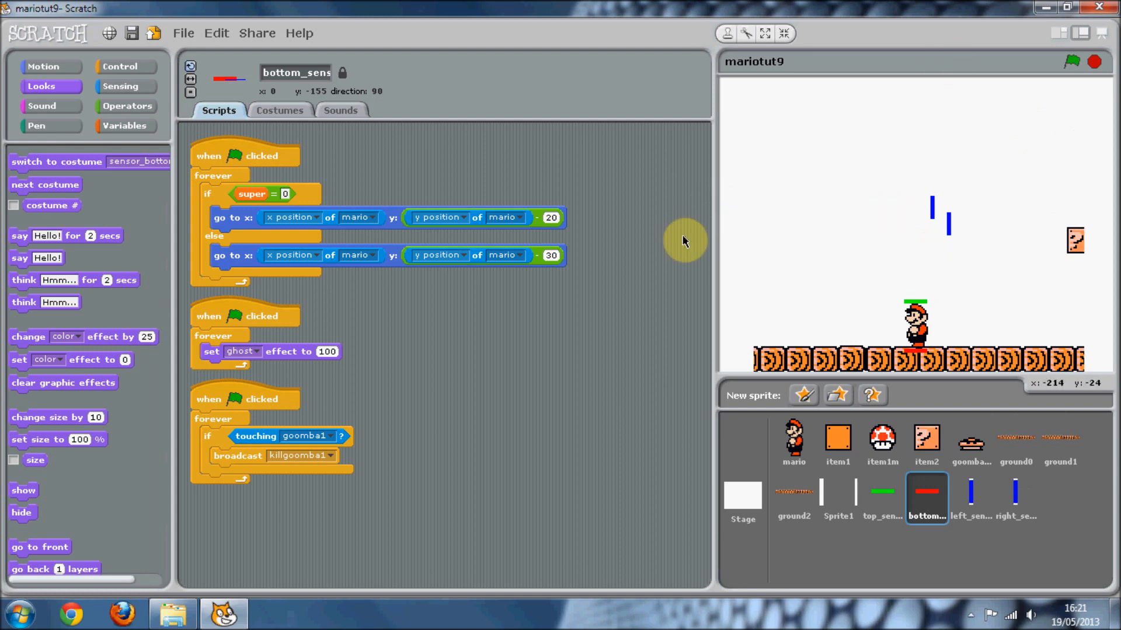